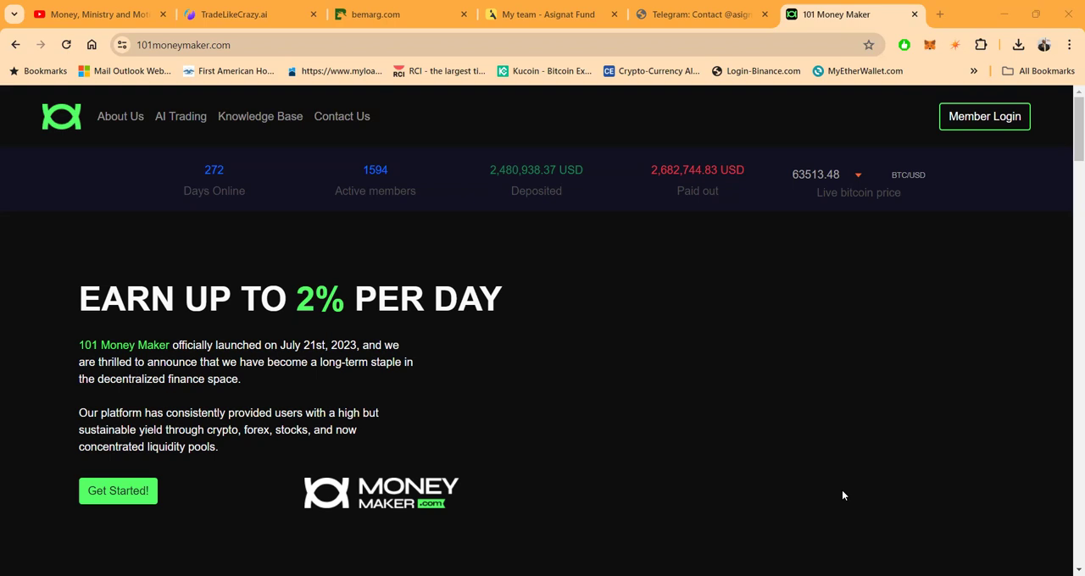
mouse_move(180, 217)
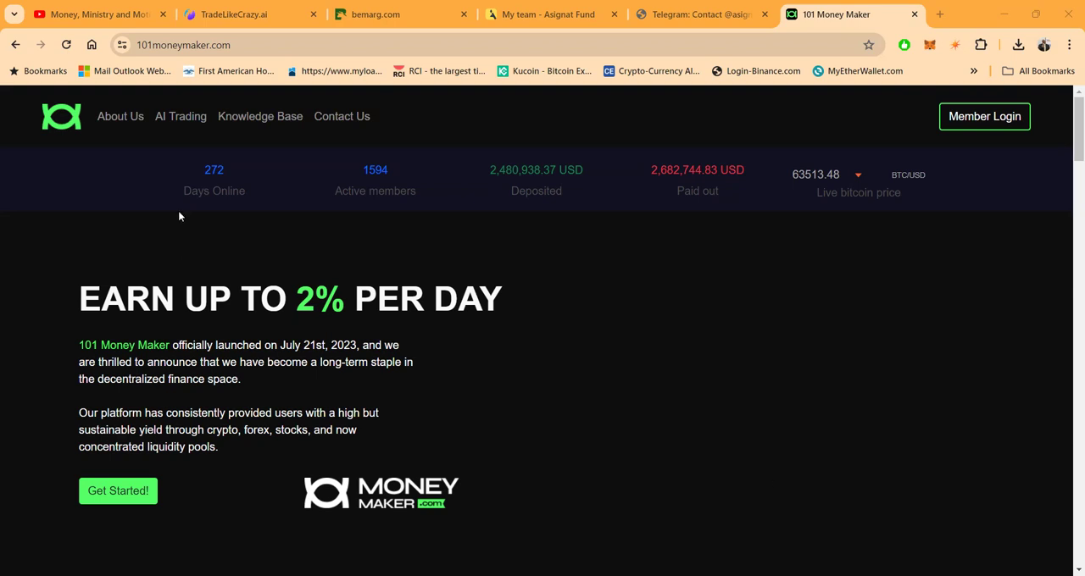
mouse_move(250, 187)
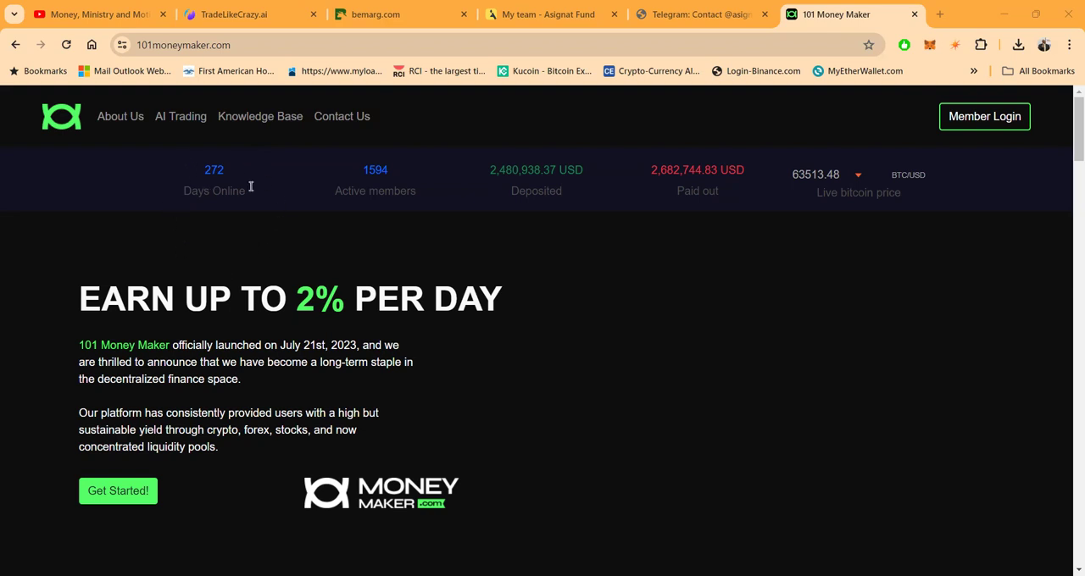
mouse_move(241, 251)
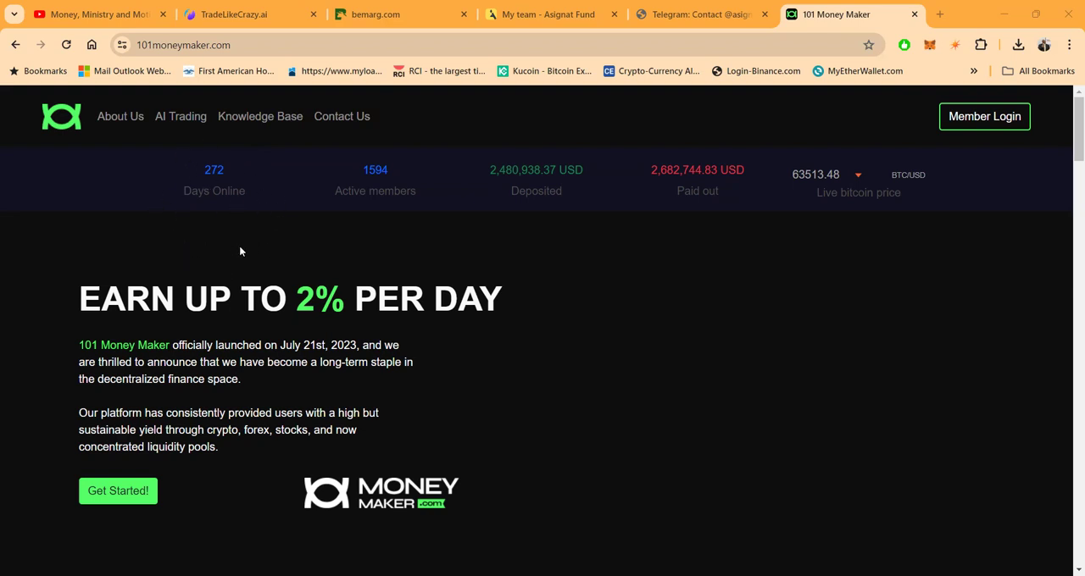
mouse_move(229, 186)
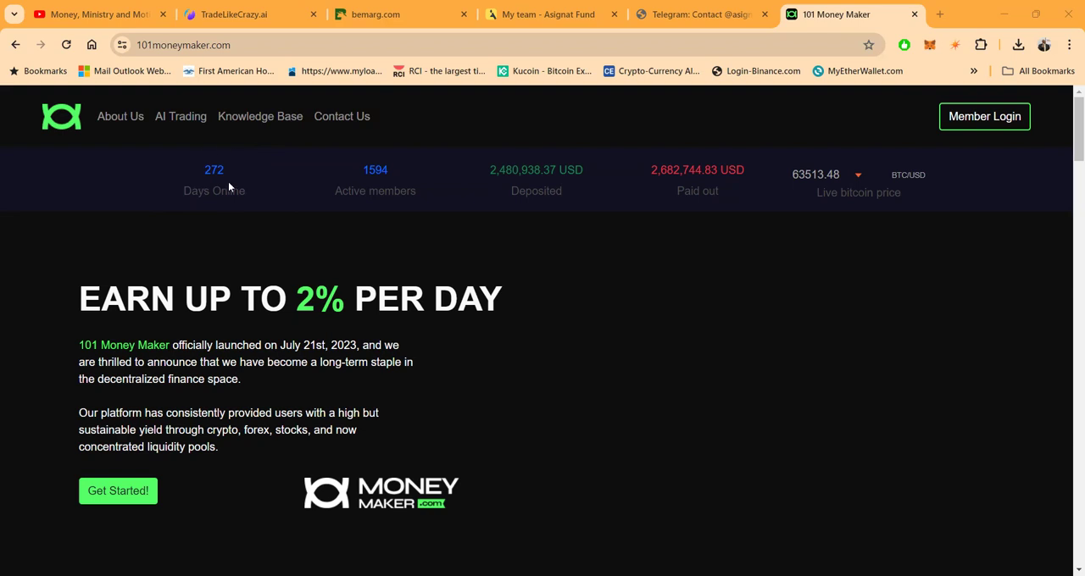
mouse_move(211, 237)
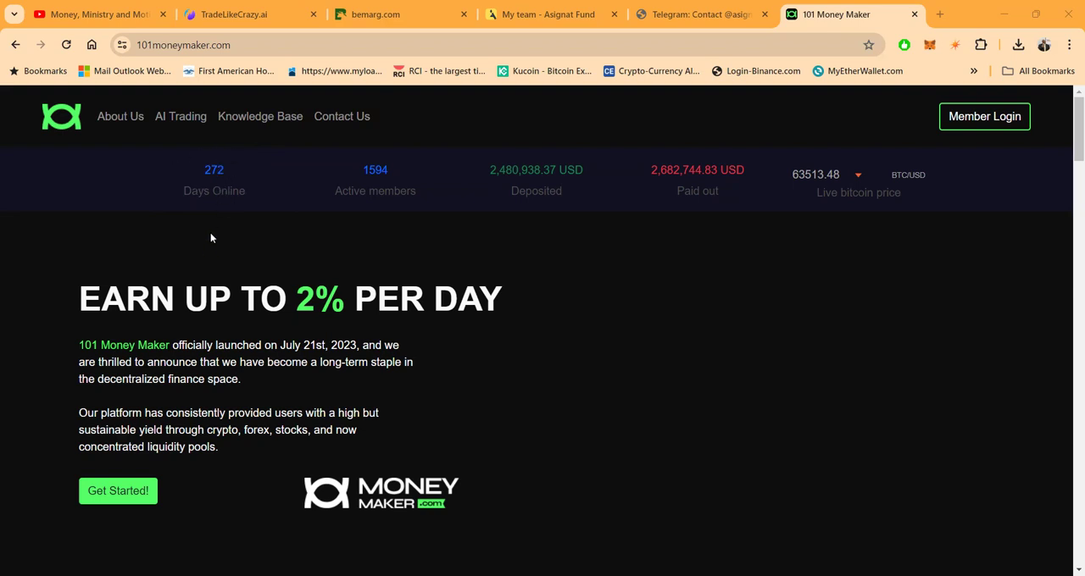
- Scroll the homepage down past the AI Trading and Timing & Positioning sections
scroll(down, 3)
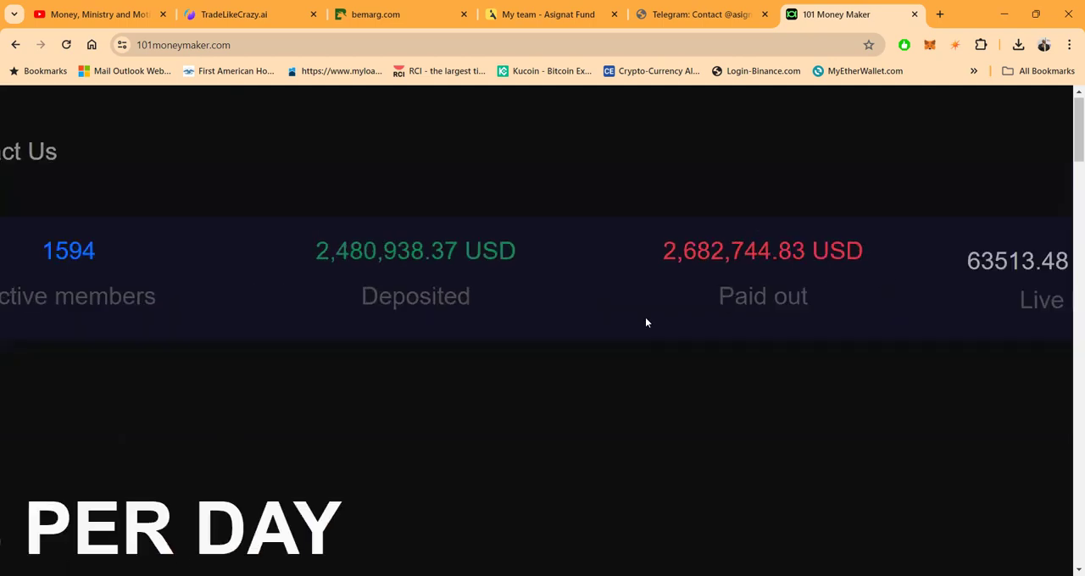
scroll(up, 3)
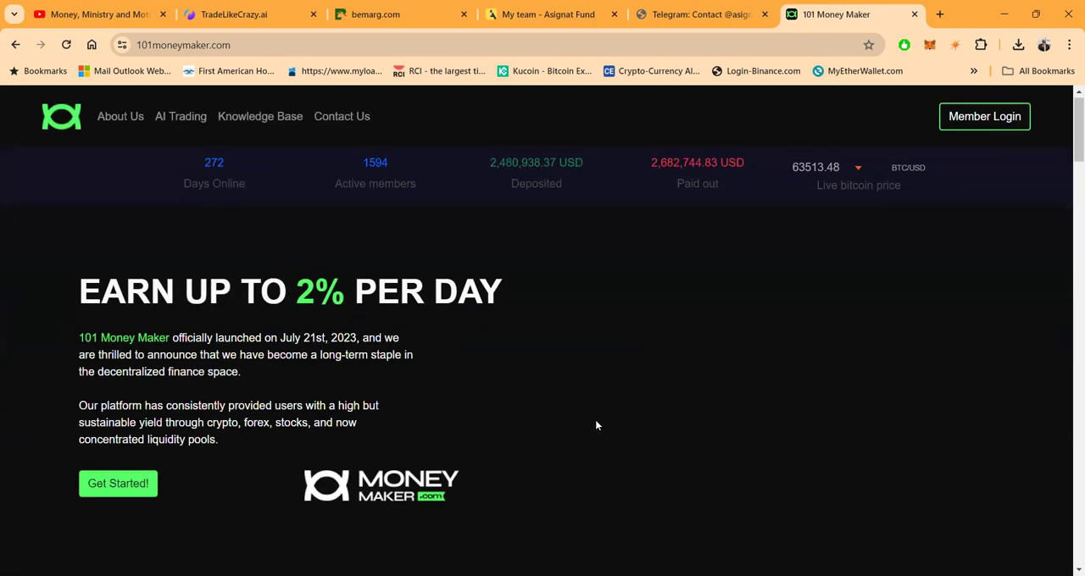
scroll(down, 3)
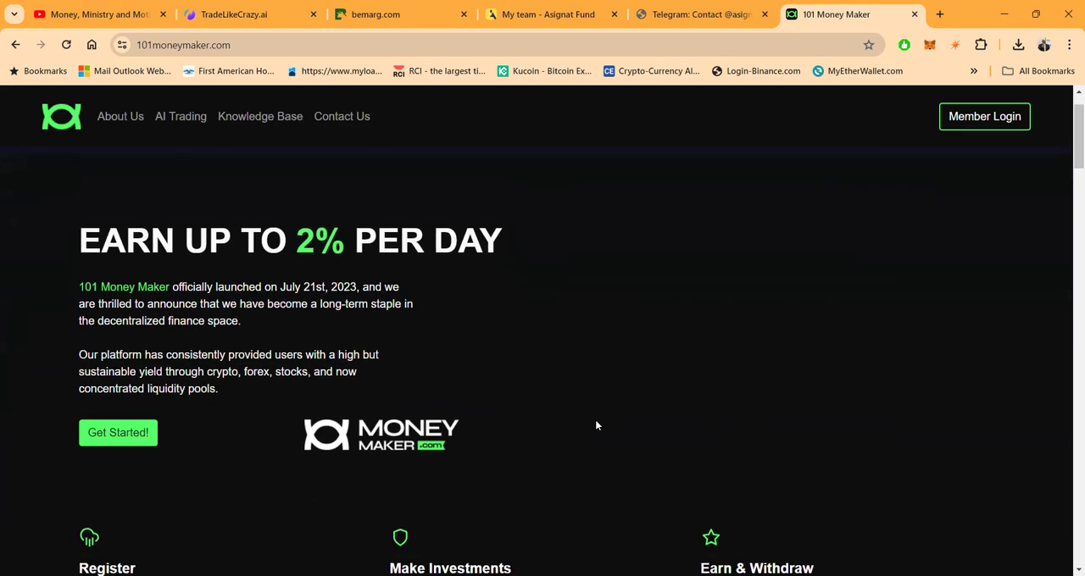
mouse_move(570, 270)
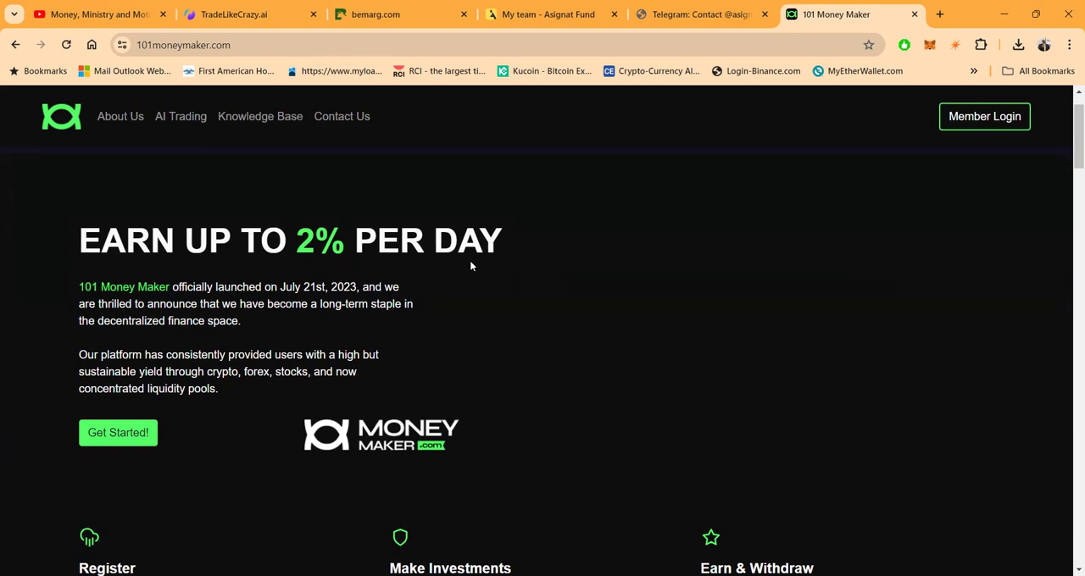
mouse_move(240, 317)
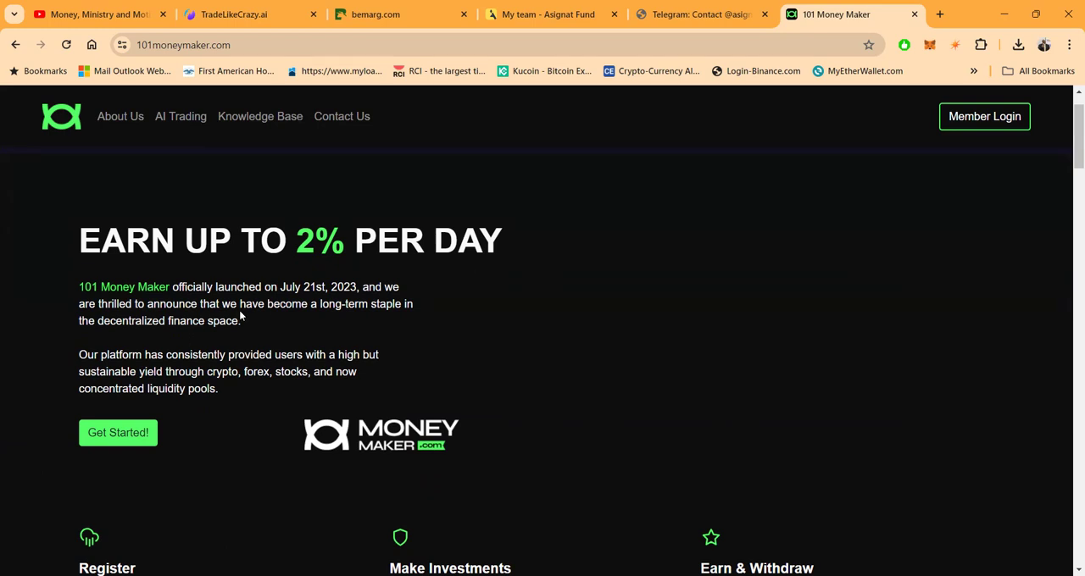
mouse_move(888, 447)
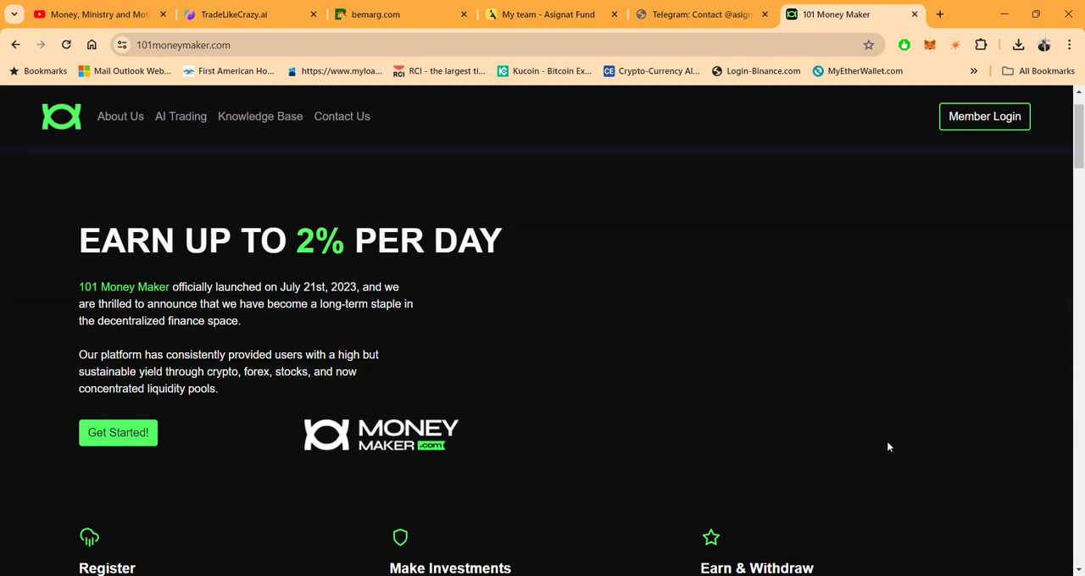
mouse_move(400, 322)
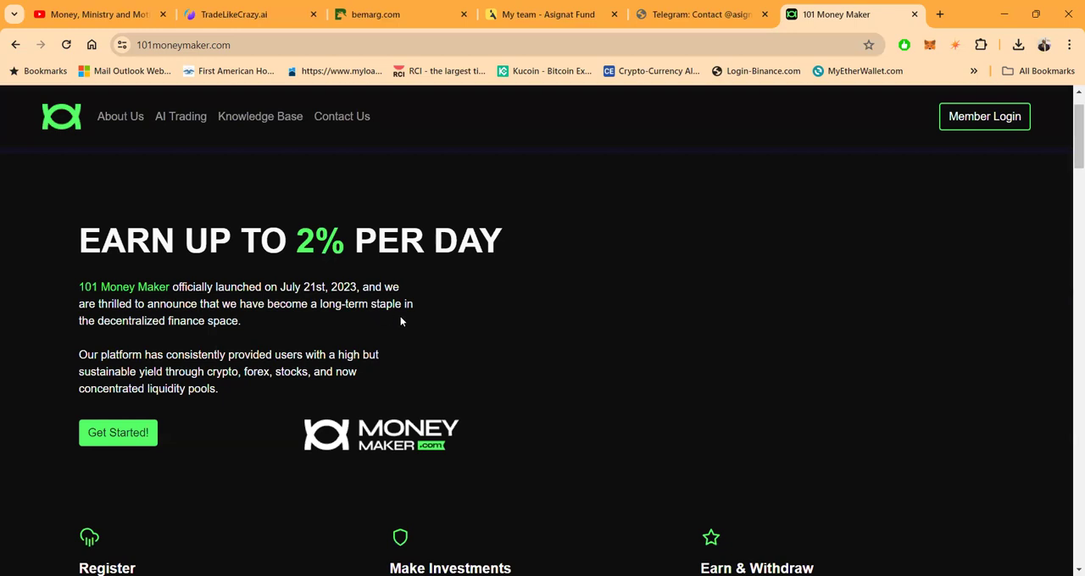
mouse_move(224, 336)
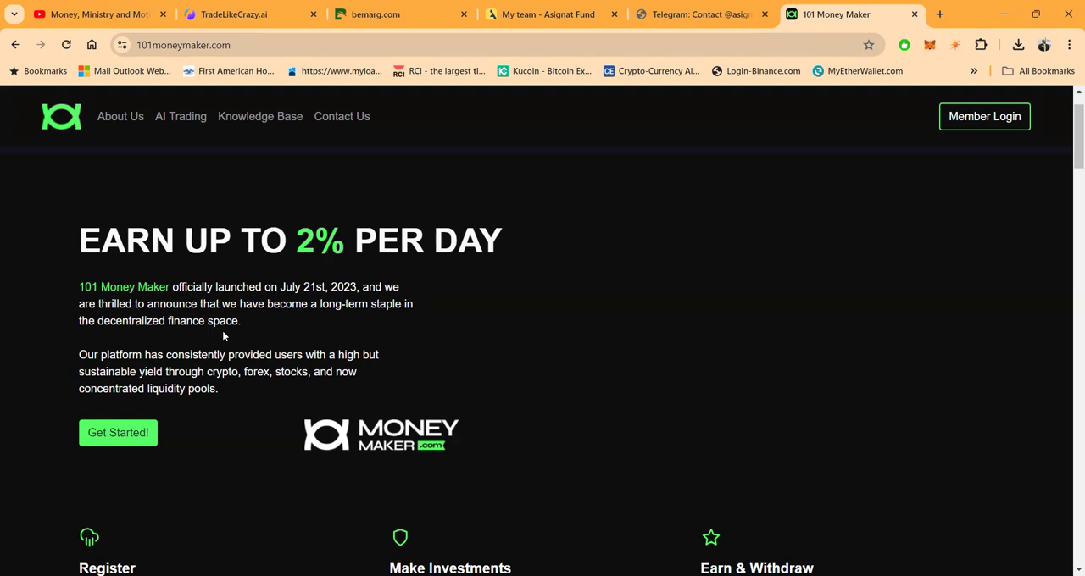
scroll(down, 3)
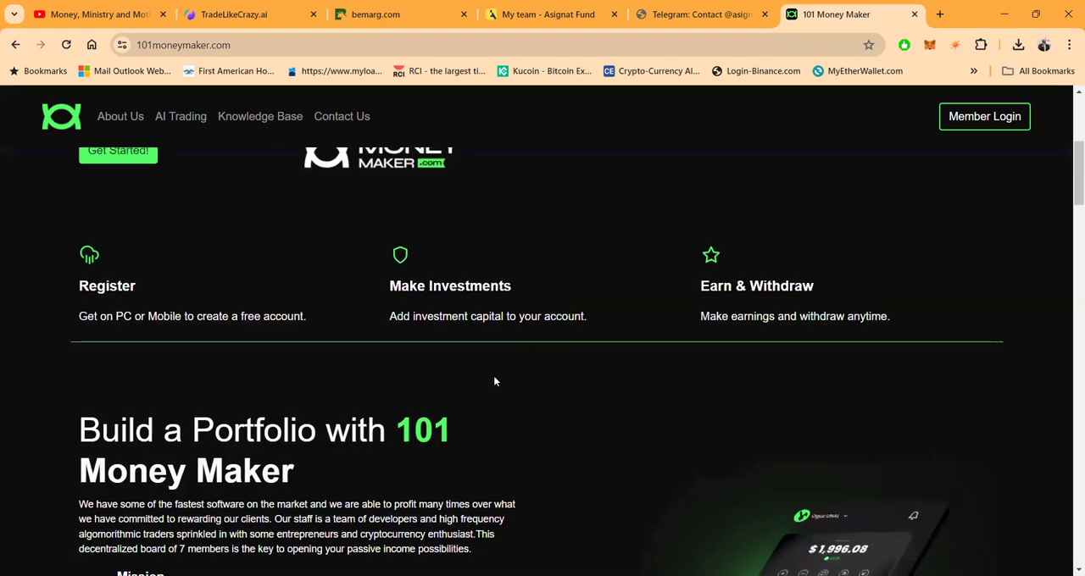
scroll(down, 3)
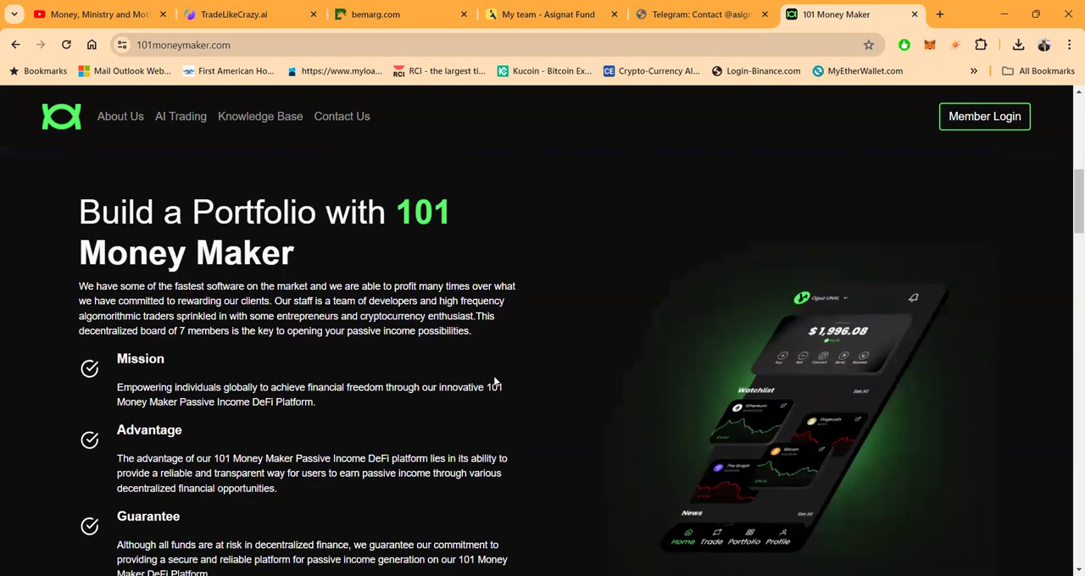
scroll(down, 3)
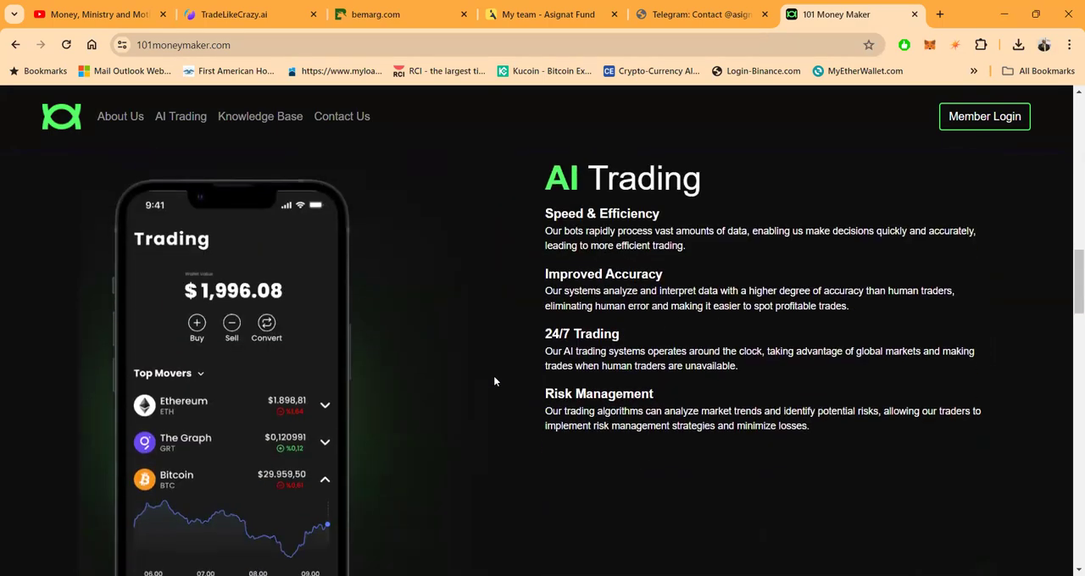
scroll(down, 3)
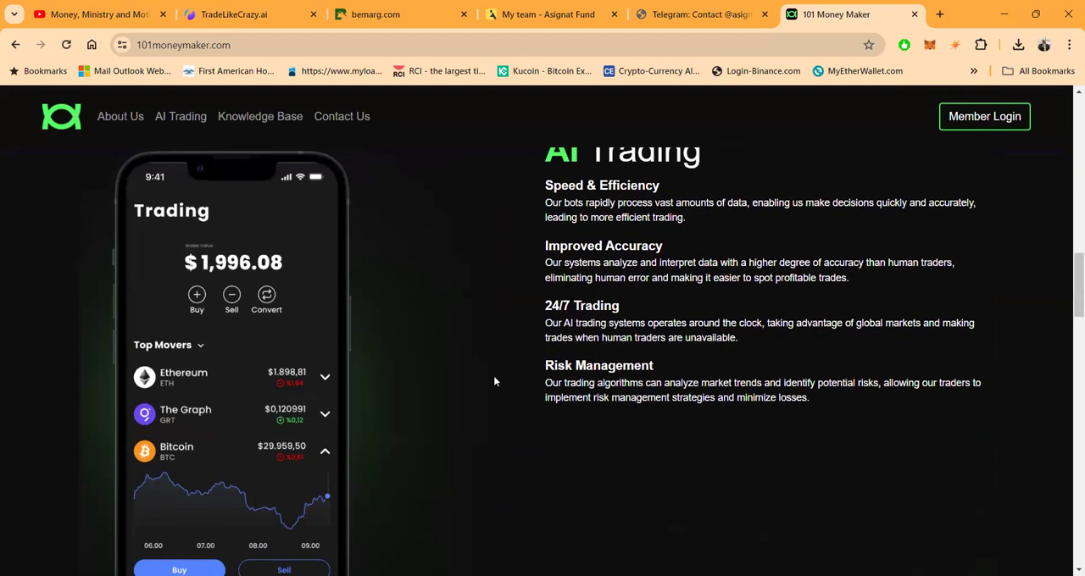
scroll(down, 3)
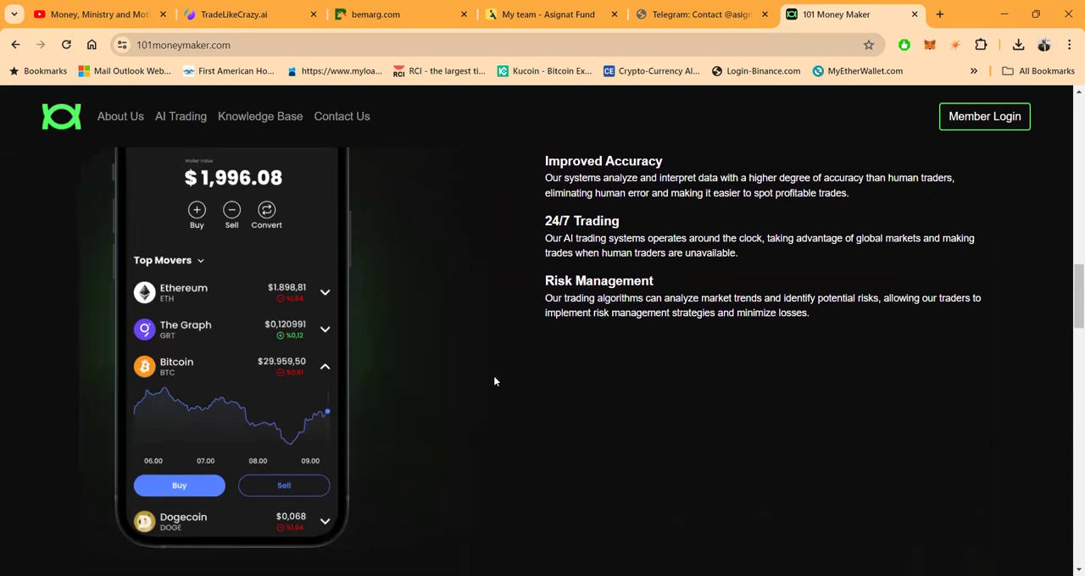
scroll(down, 3)
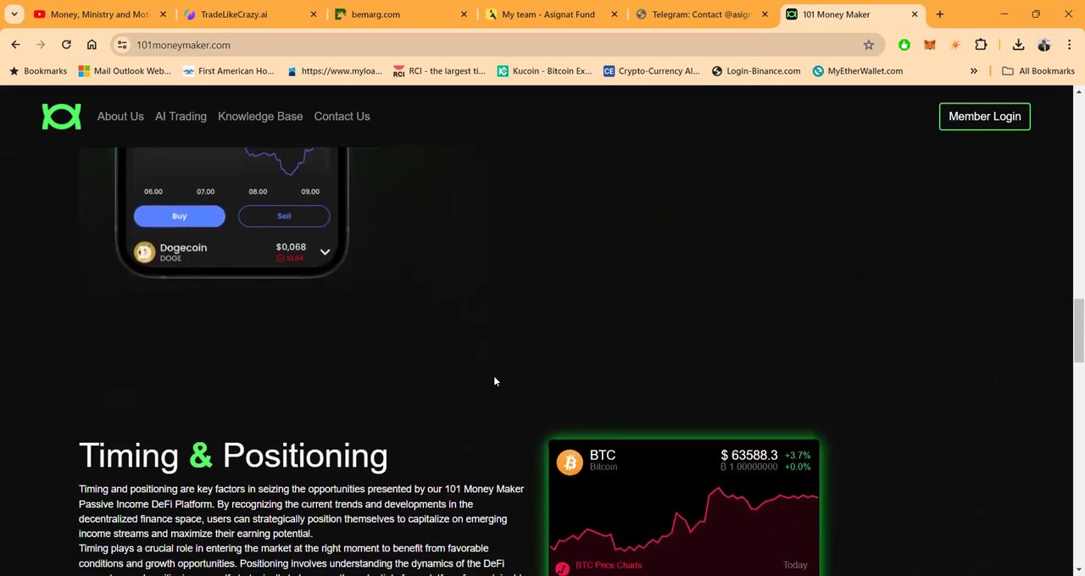
scroll(down, 3)
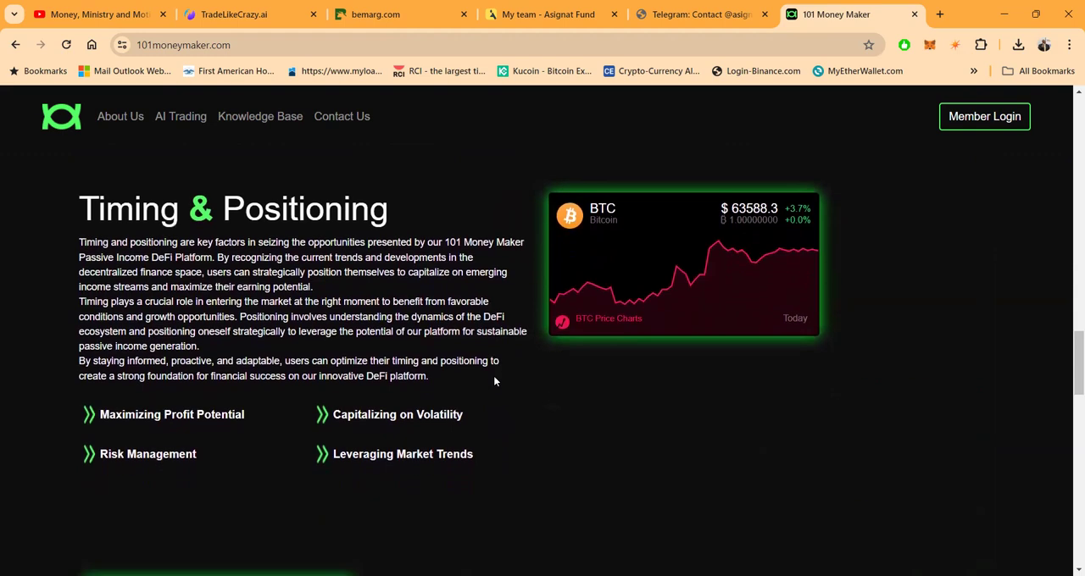
scroll(down, 3)
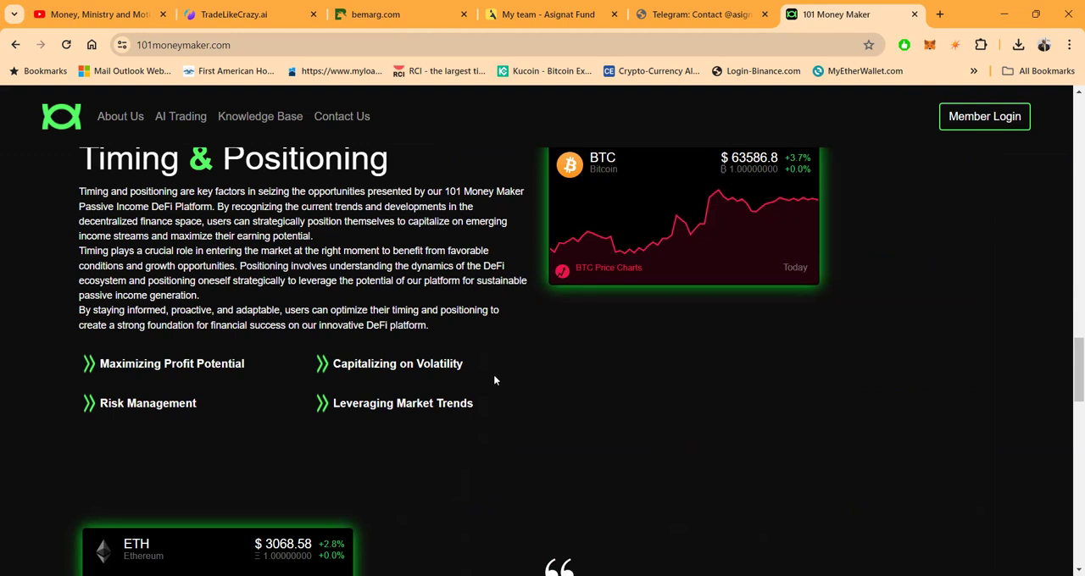
mouse_move(508, 353)
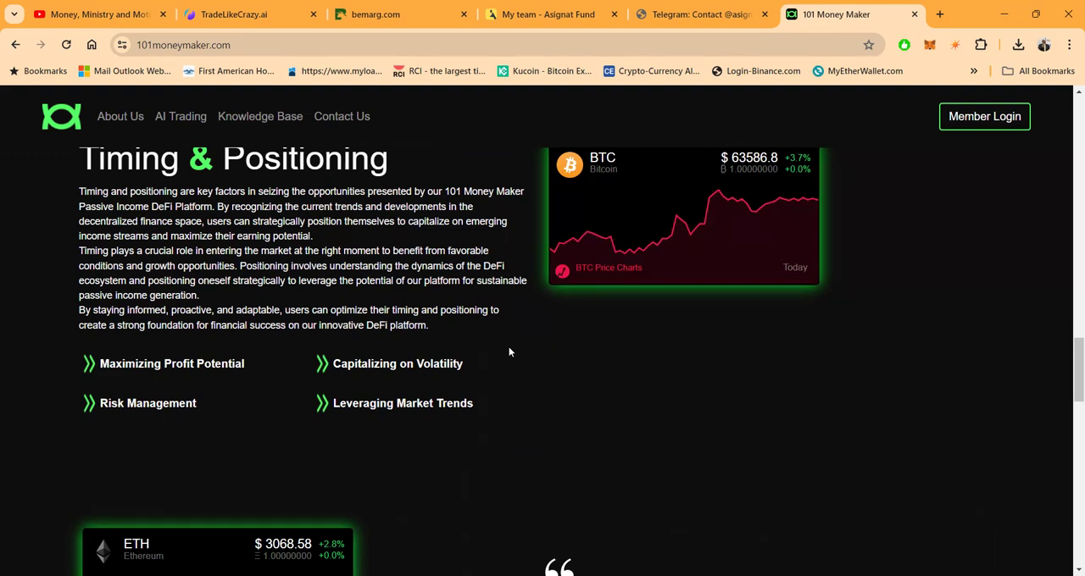
- Continue scrolling down to the Knowledge Base section with its three trading articles
scroll(down, 3)
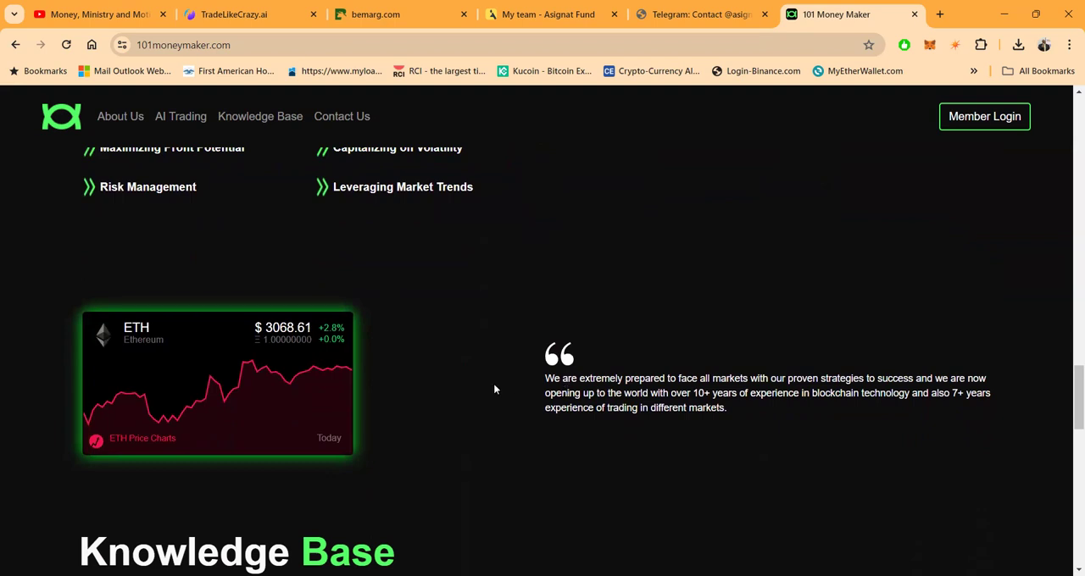
scroll(down, 3)
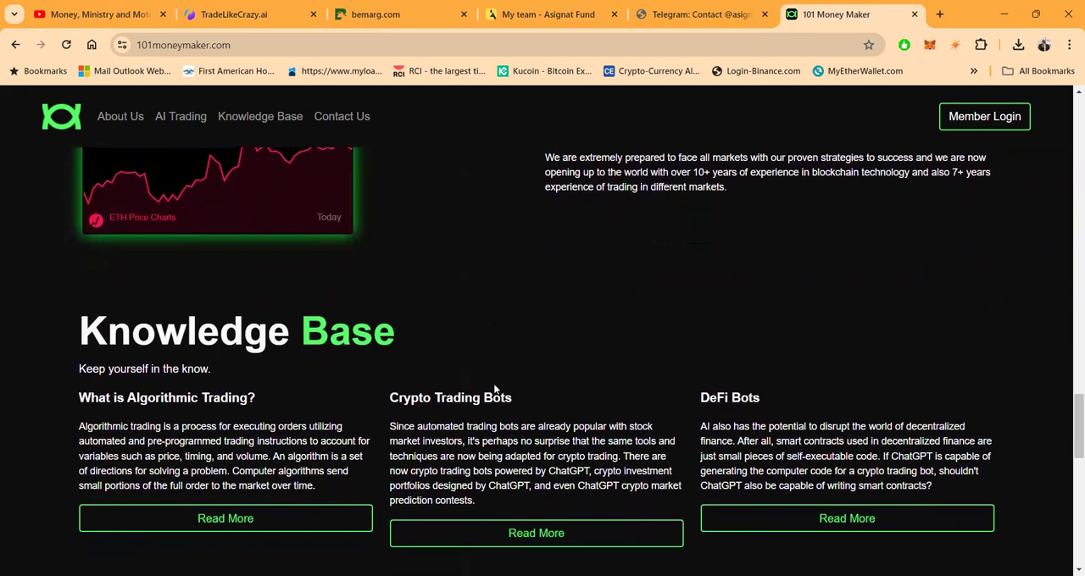
scroll(down, 3)
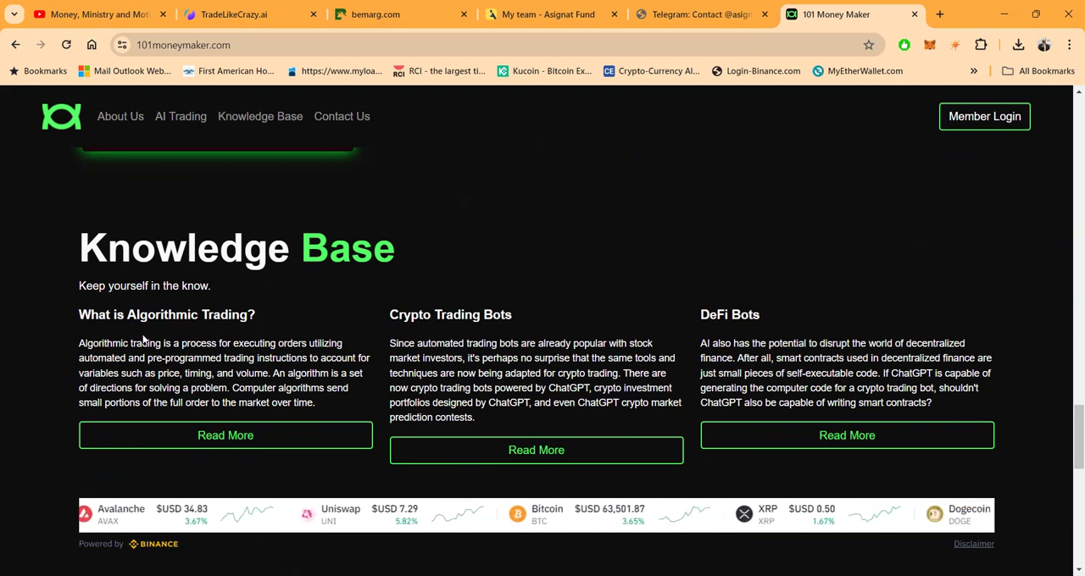
mouse_move(416, 332)
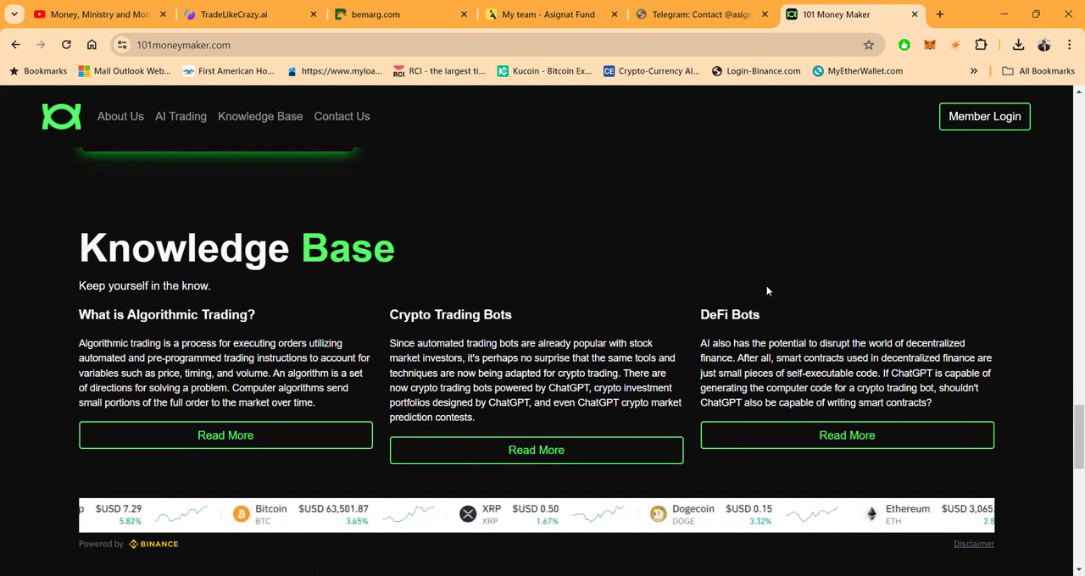
scroll(down, 3)
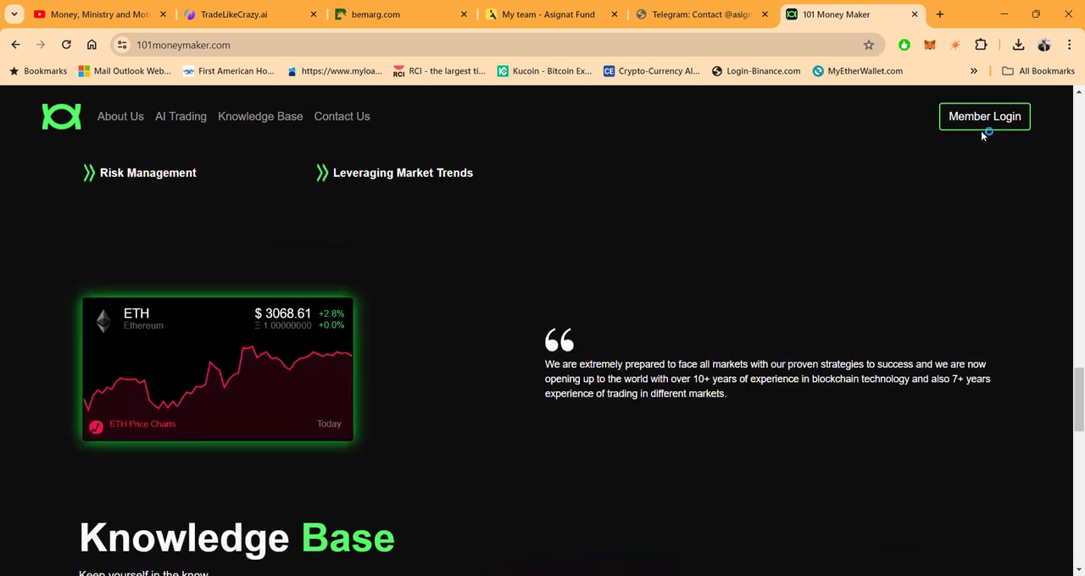
mouse_move(983, 115)
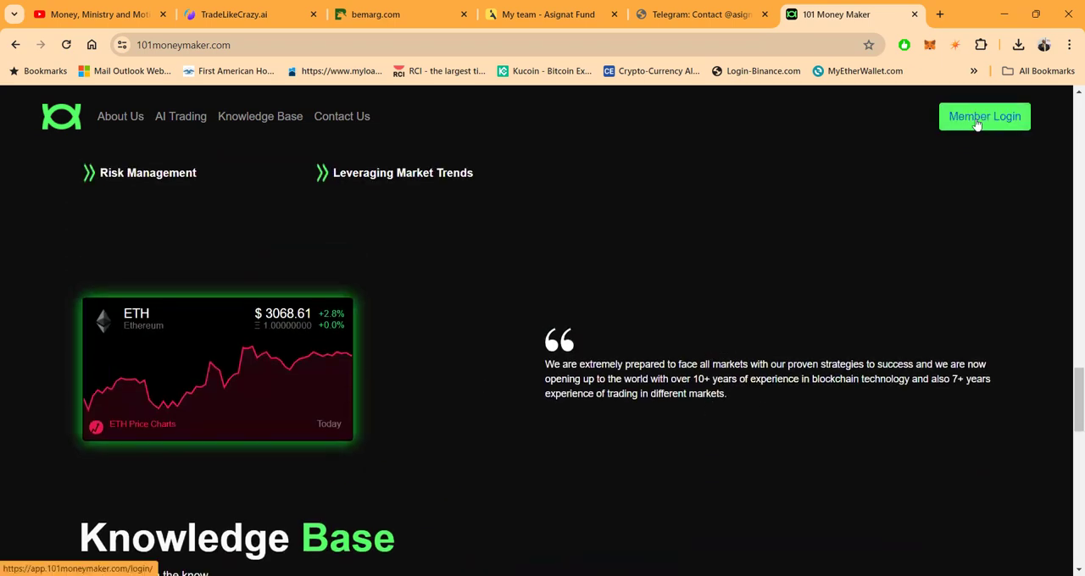
mouse_move(701, 524)
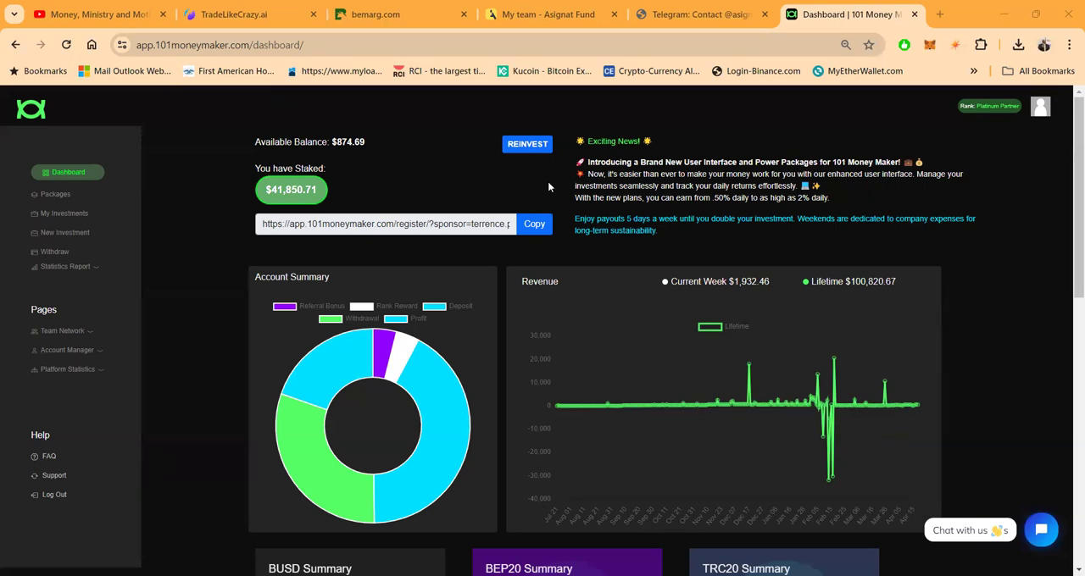
mouse_move(225, 268)
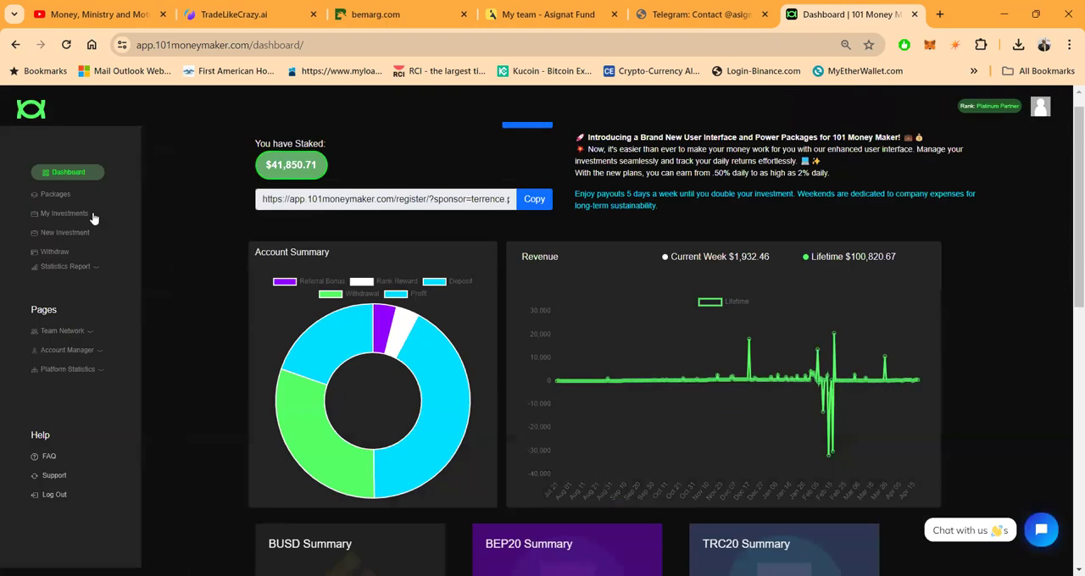
- Copy the member's referral registration link from the dashboard
click(534, 198)
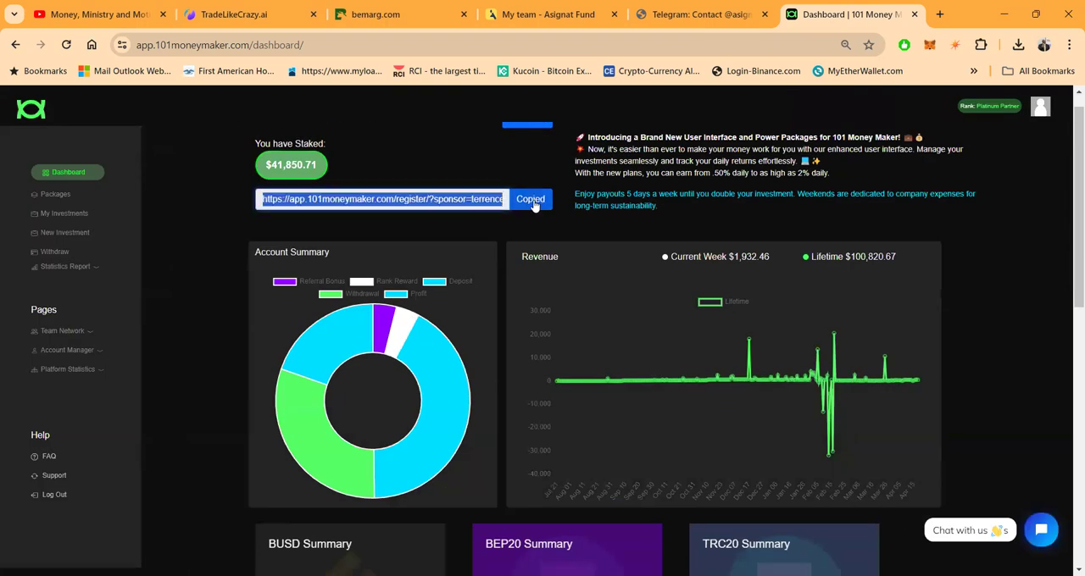
mouse_move(461, 485)
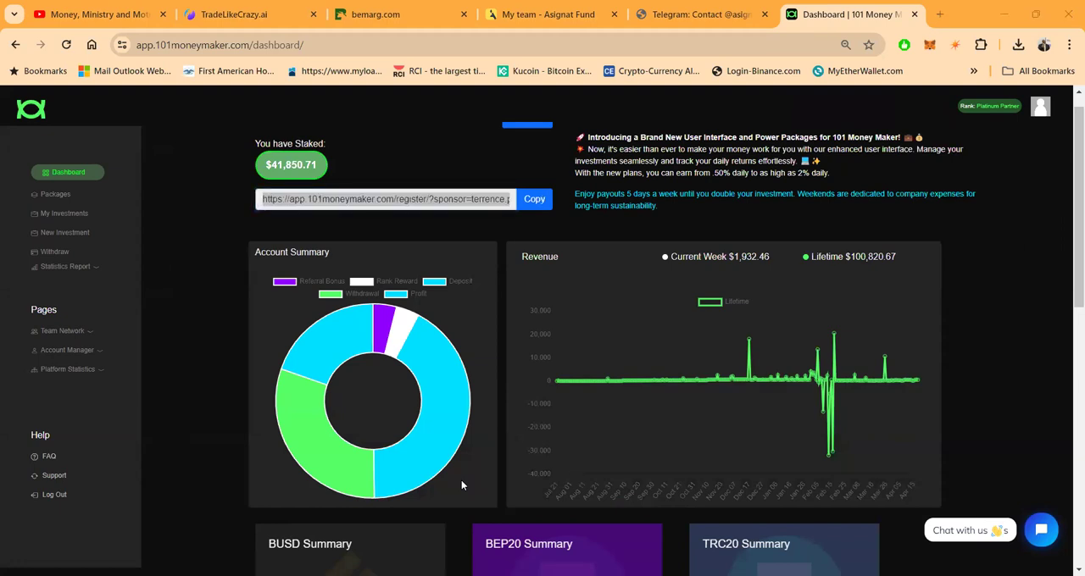
mouse_move(600, 350)
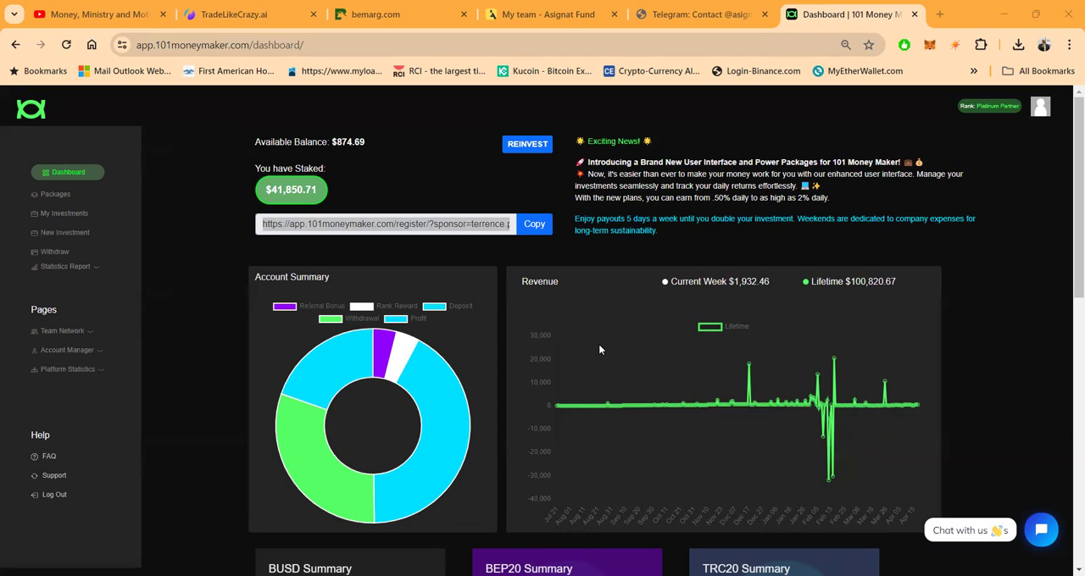
mouse_move(464, 261)
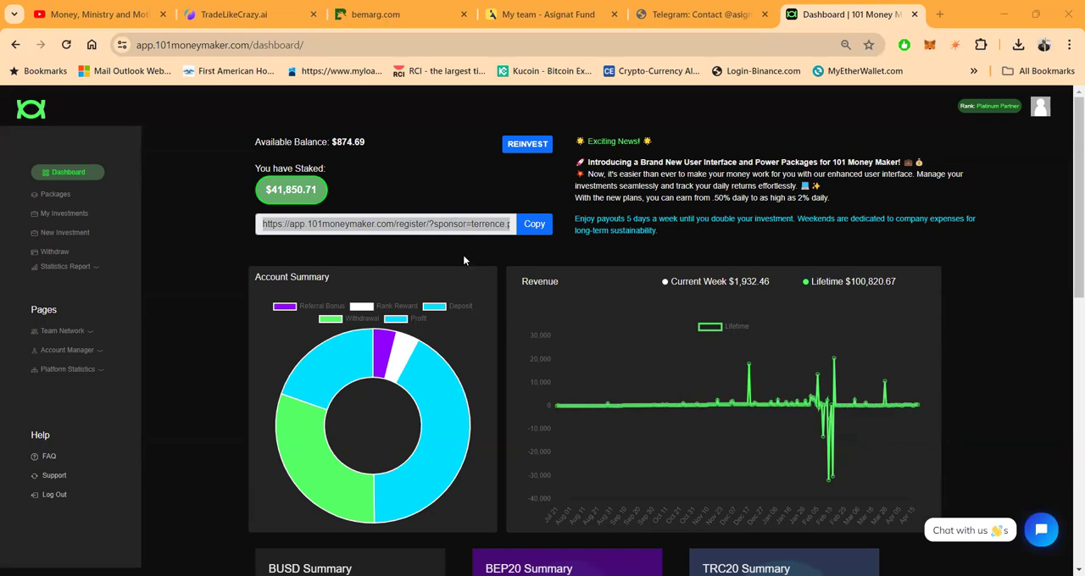
scroll(down, 3)
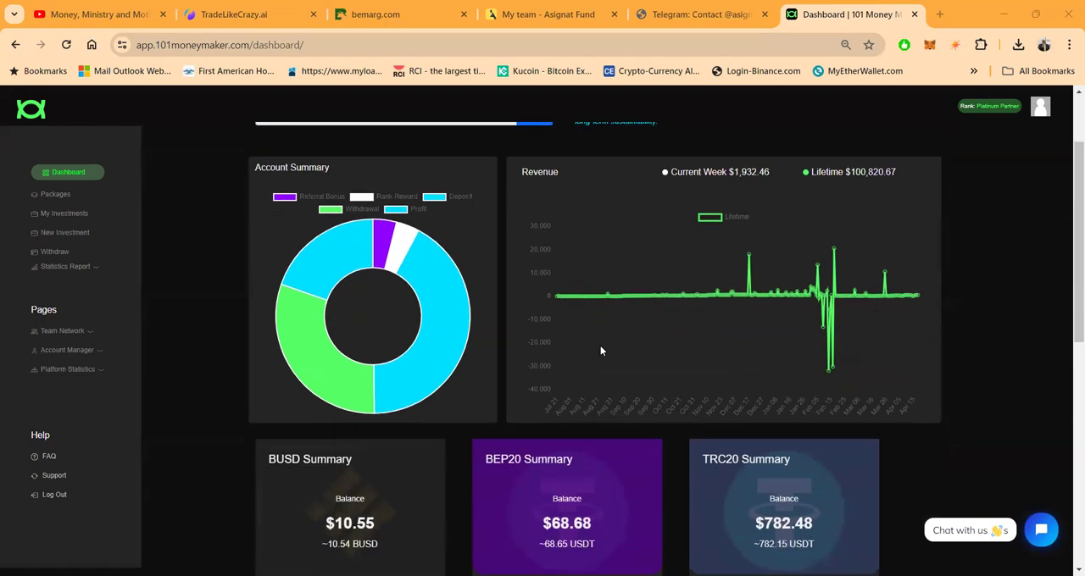
scroll(down, 3)
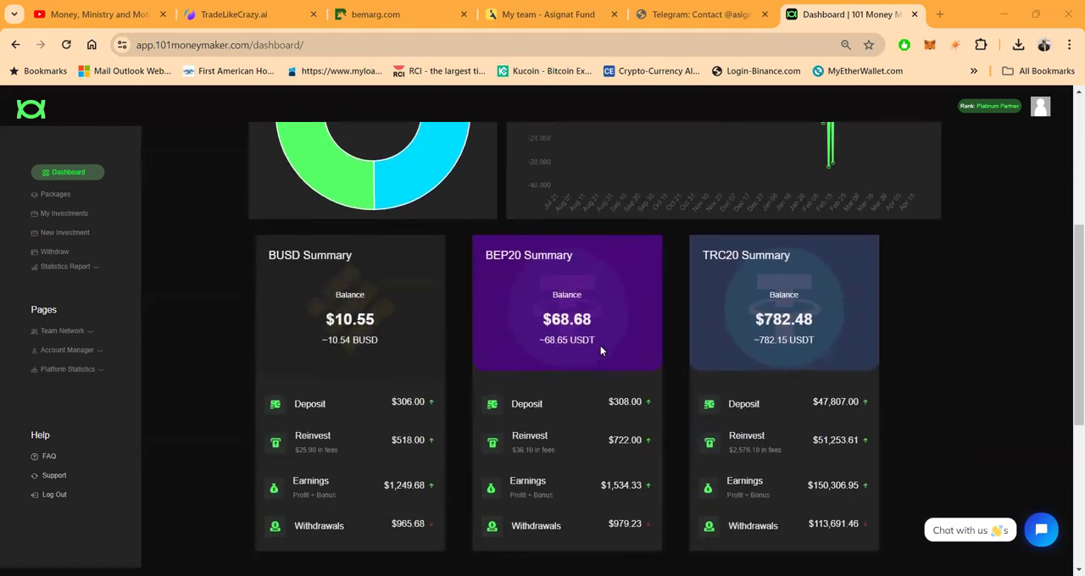
scroll(down, 3)
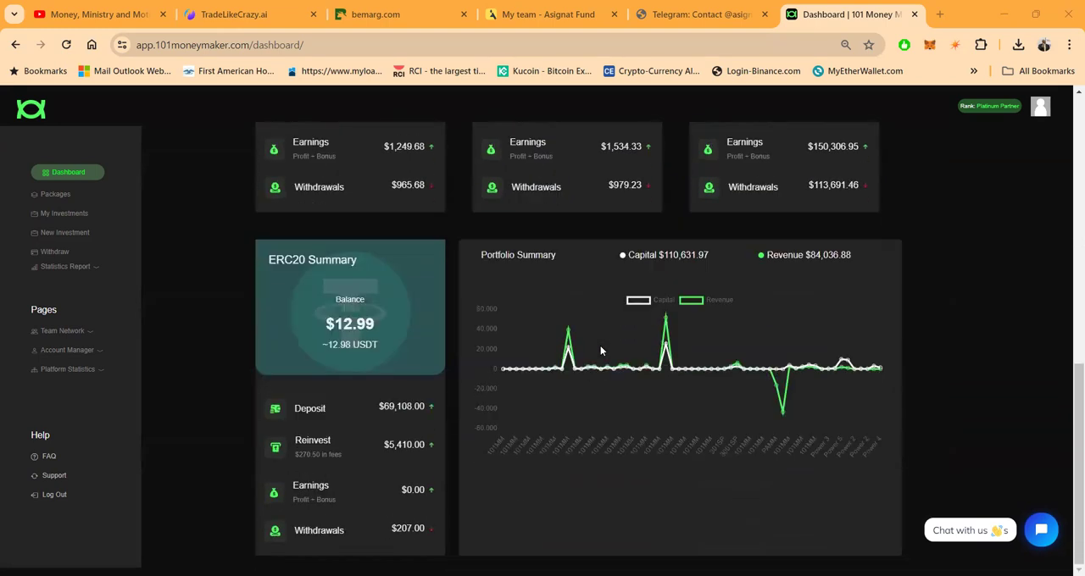
mouse_move(617, 271)
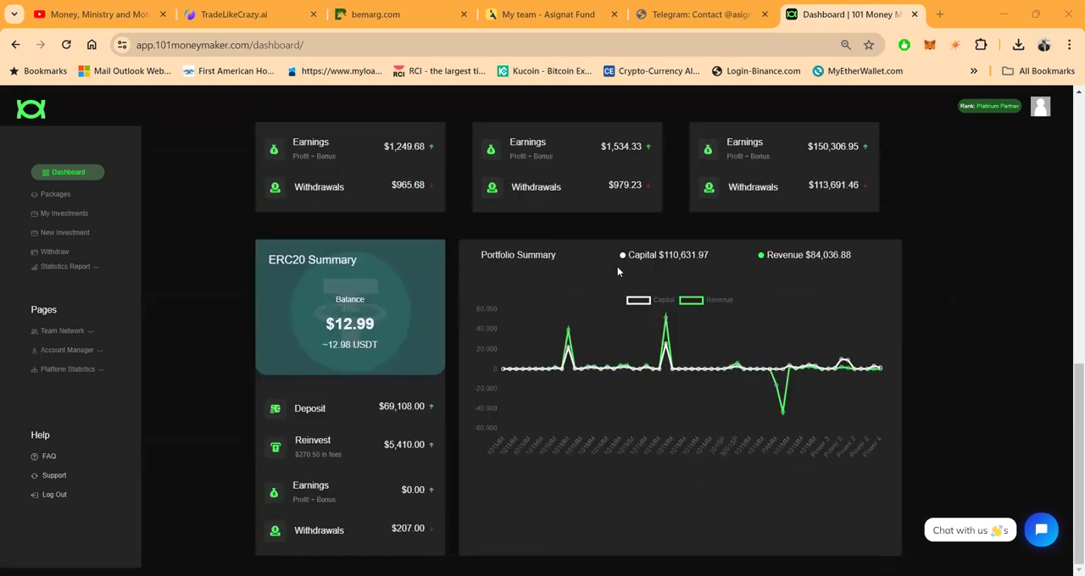
mouse_move(756, 265)
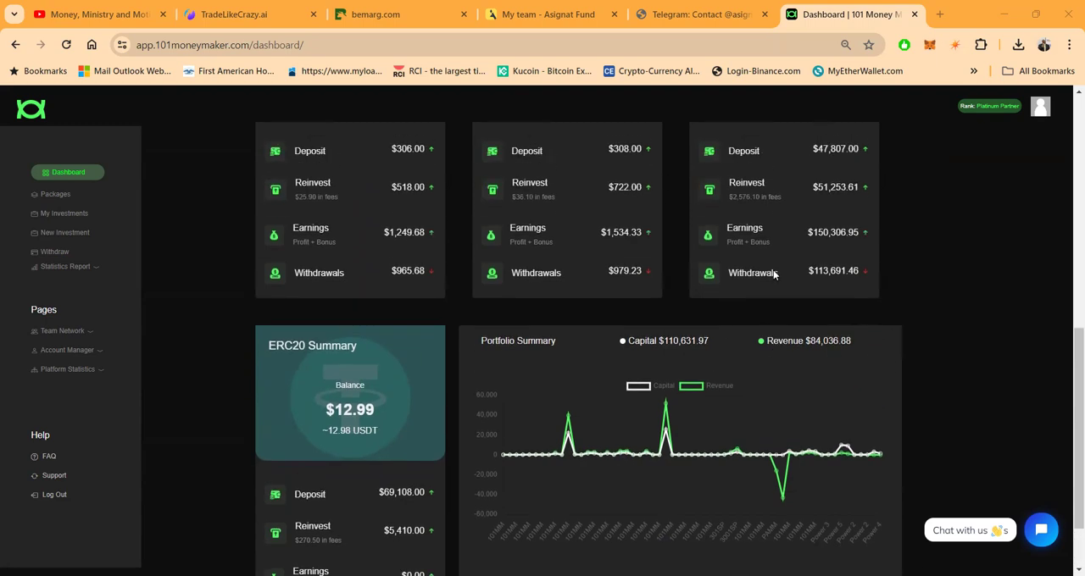
scroll(down, 3)
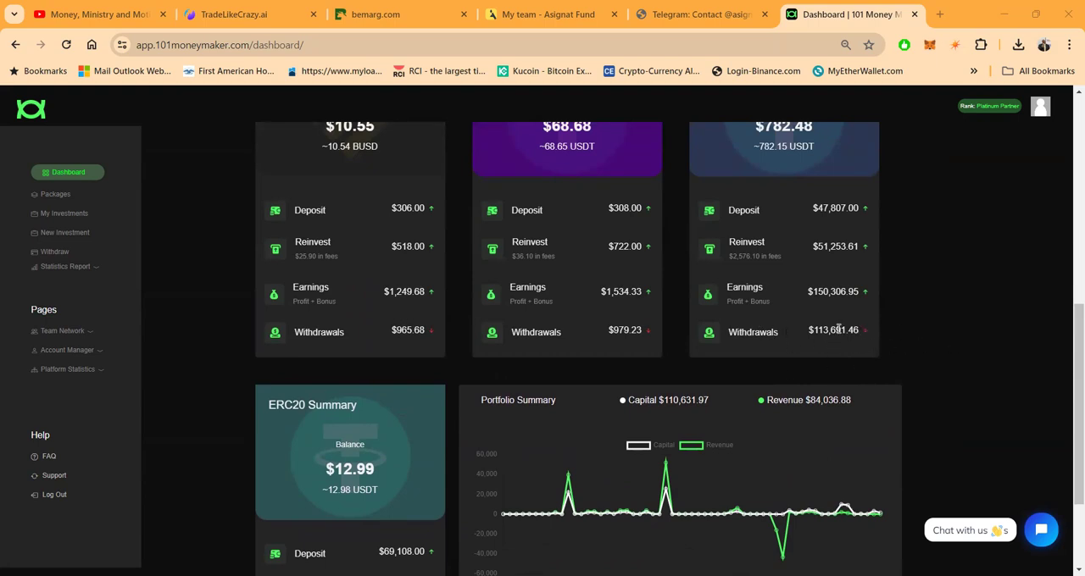
mouse_move(790, 330)
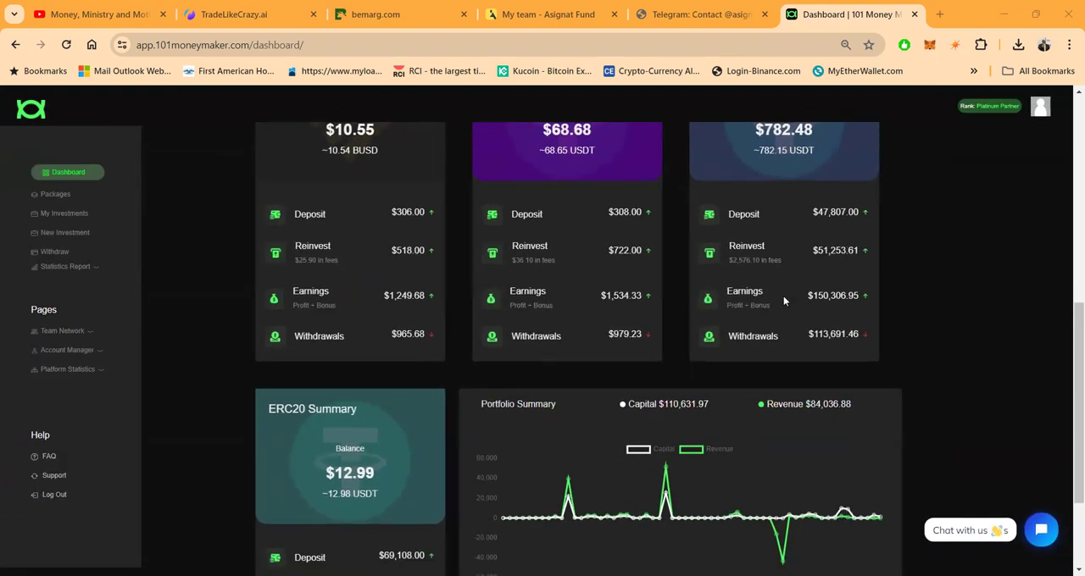
mouse_move(830, 200)
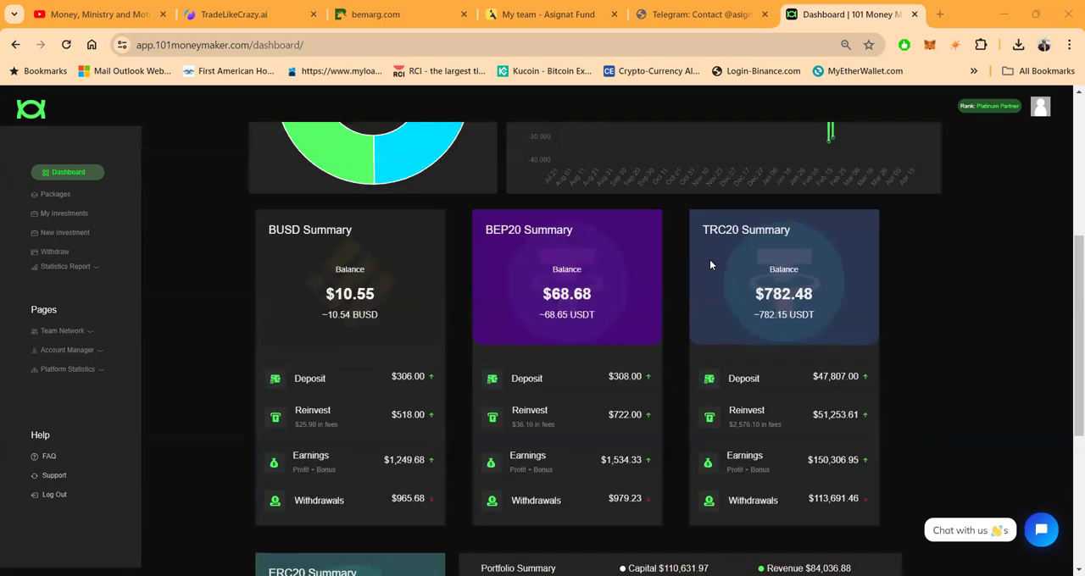
scroll(up, 3)
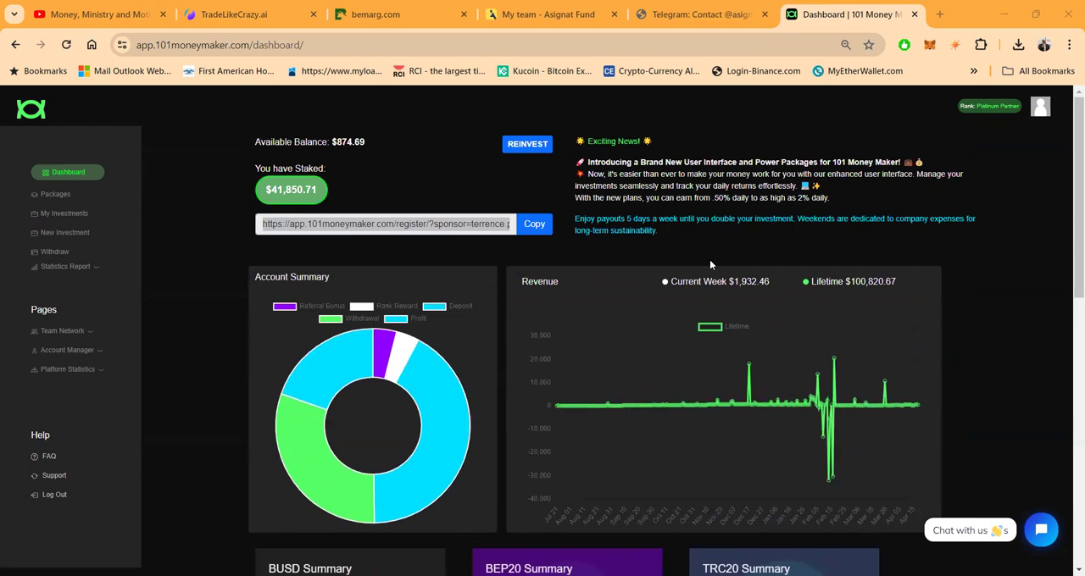
scroll(down, 3)
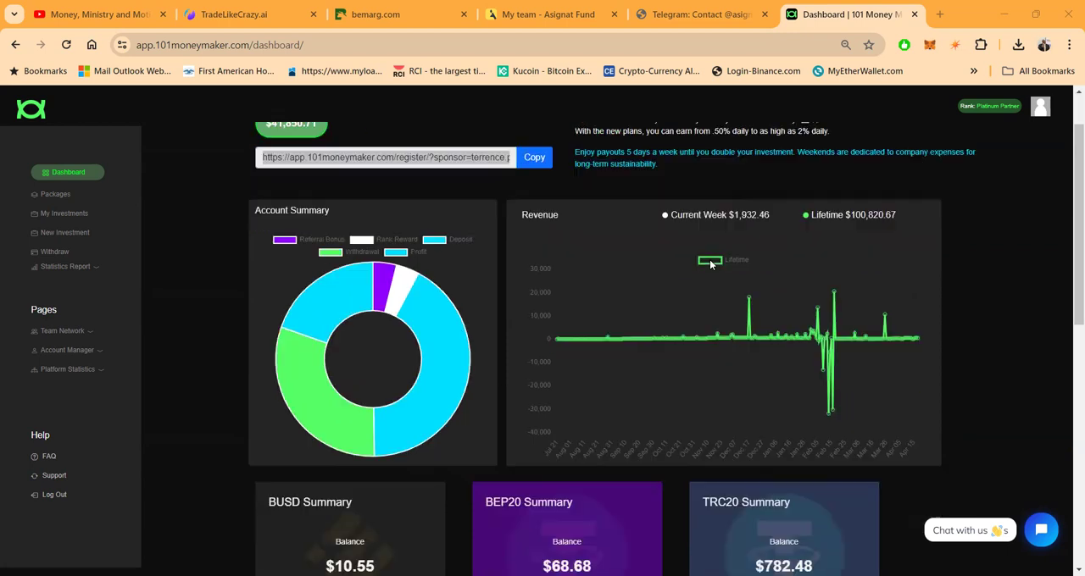
scroll(down, 3)
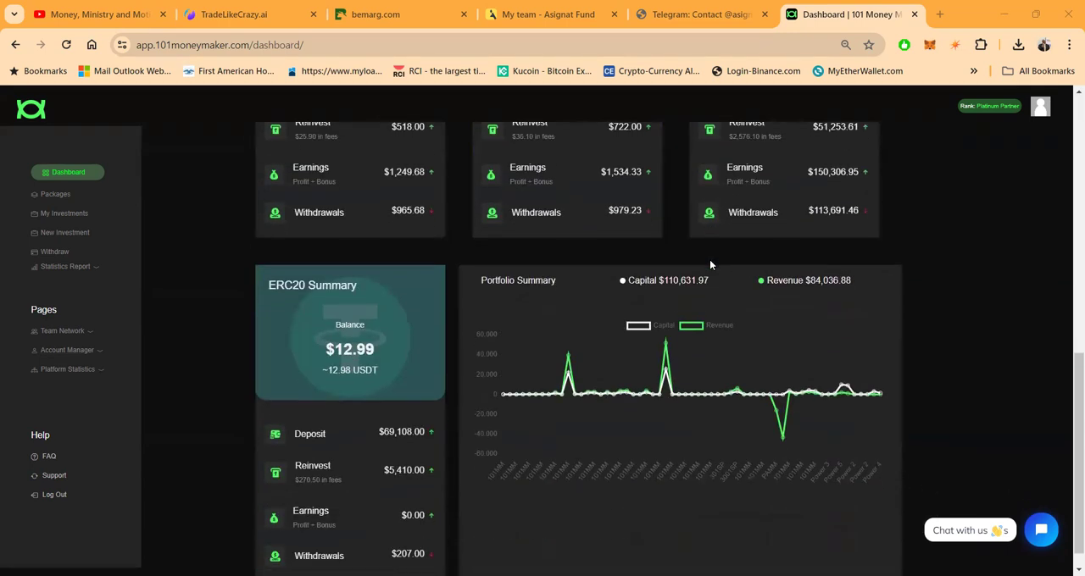
scroll(down, 3)
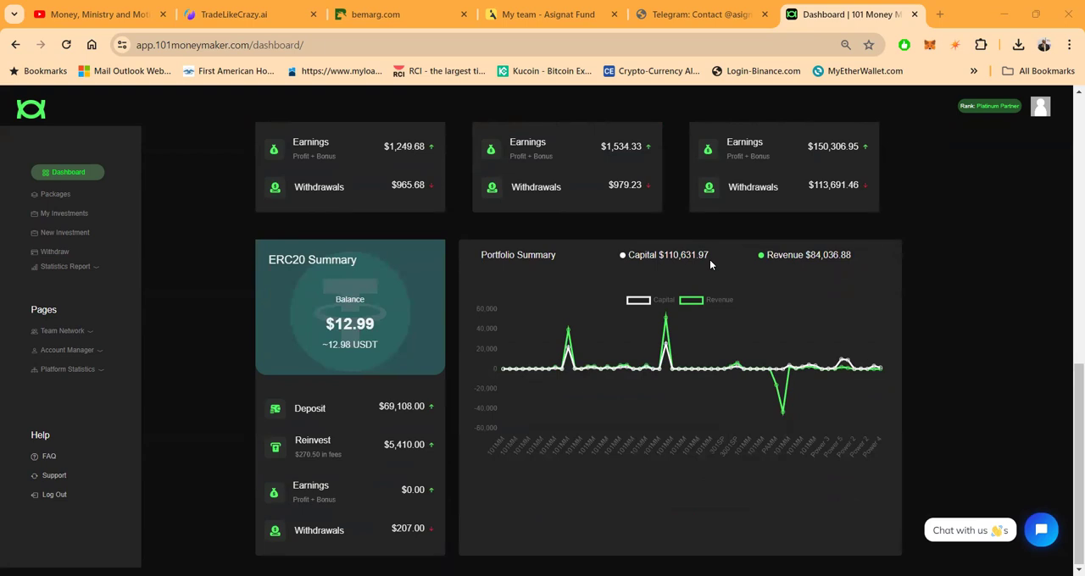
scroll(down, 3)
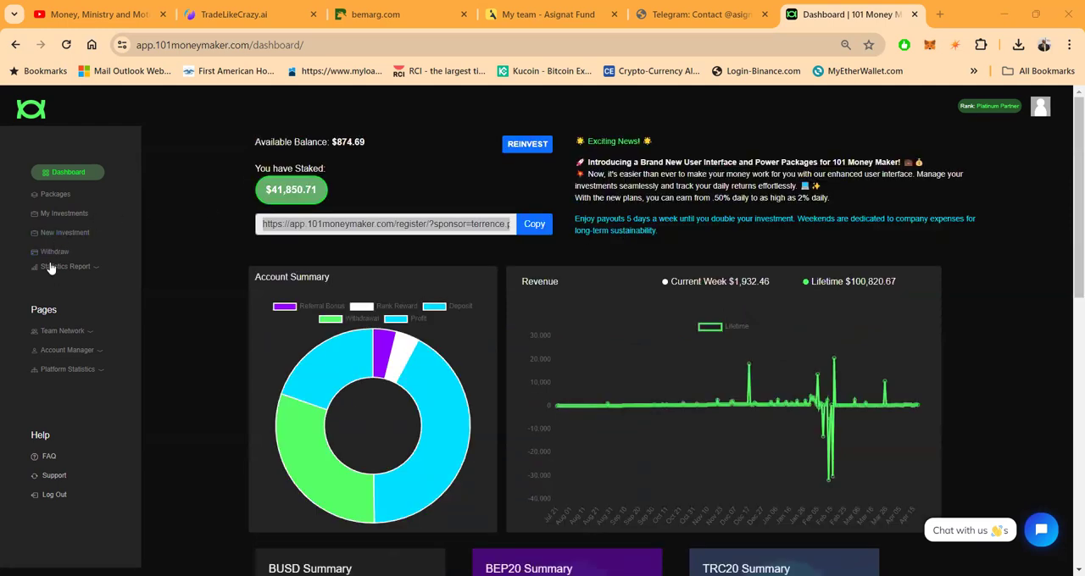
- Expand Statistics Report in the sidebar and go to the Withdrawal Statistics page
click(66, 266)
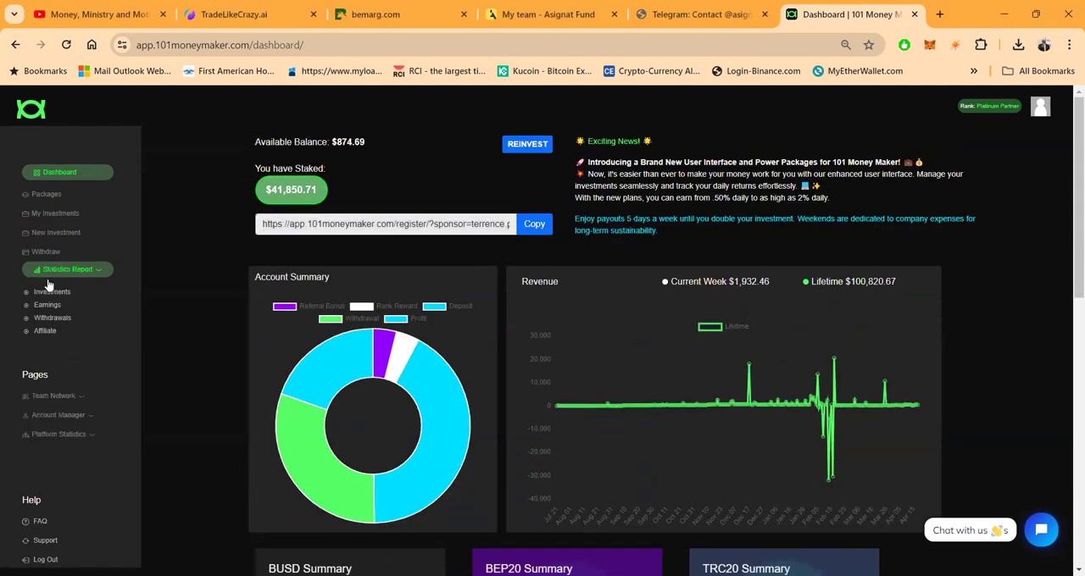
click(52, 321)
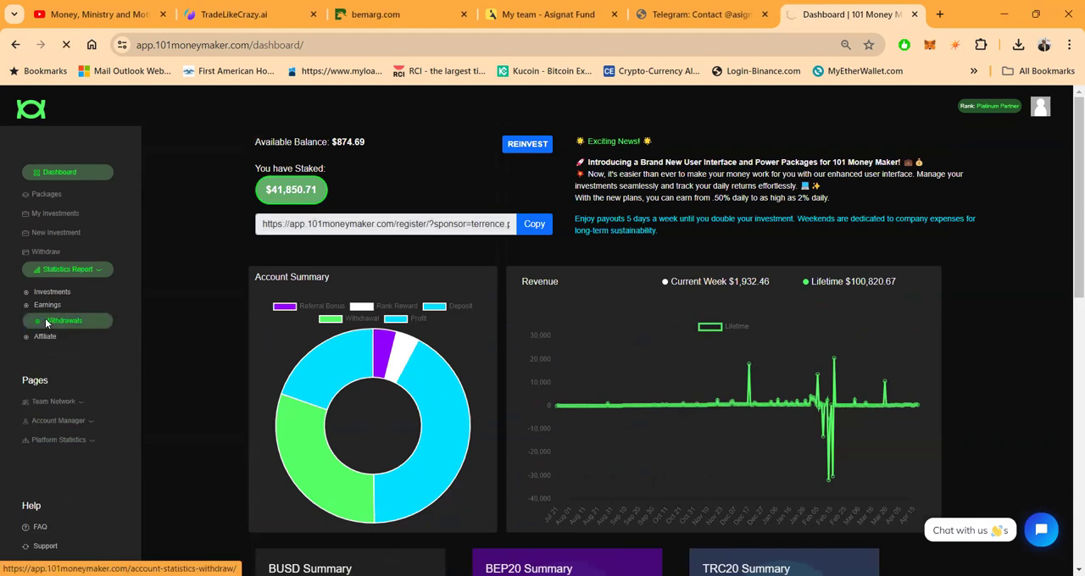
click(64, 320)
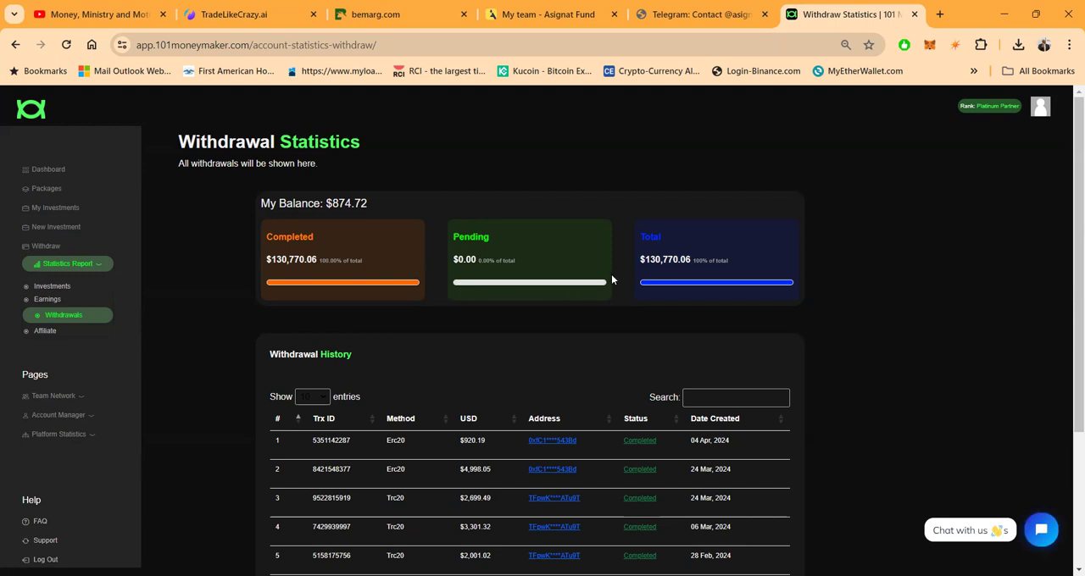
mouse_move(583, 351)
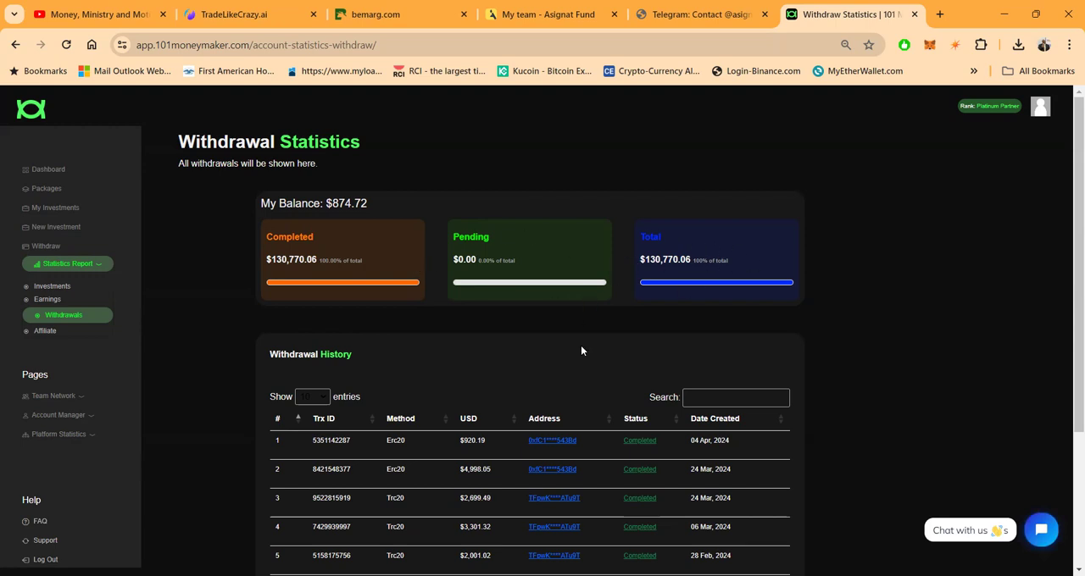
scroll(down, 3)
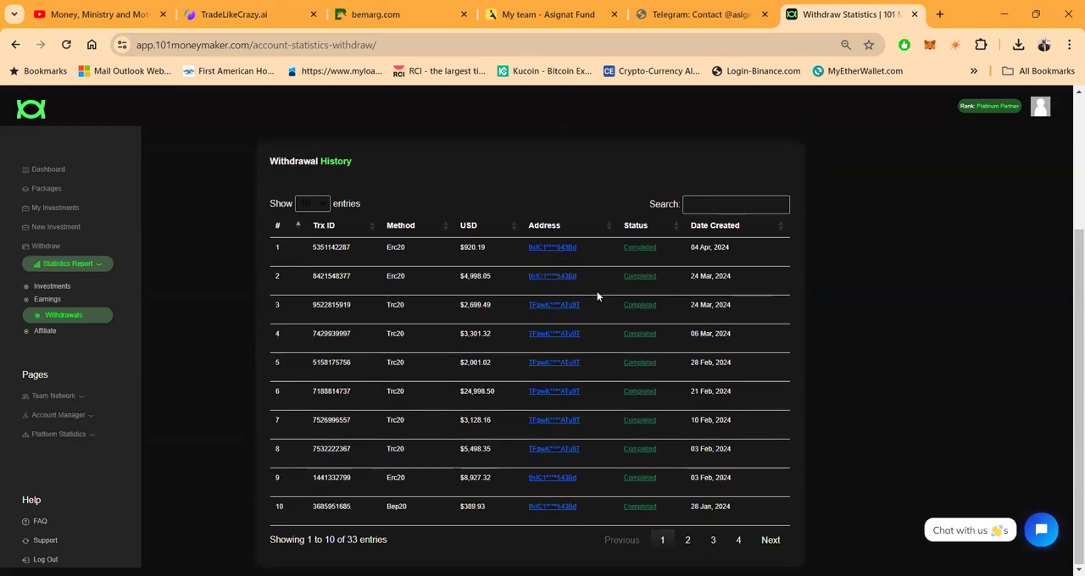
mouse_move(616, 390)
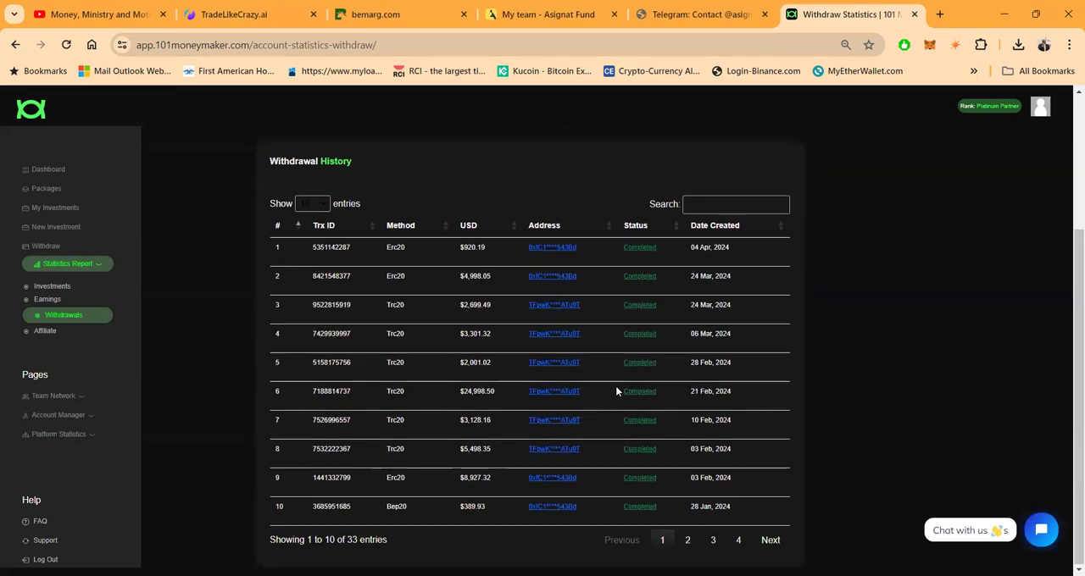
mouse_move(425, 278)
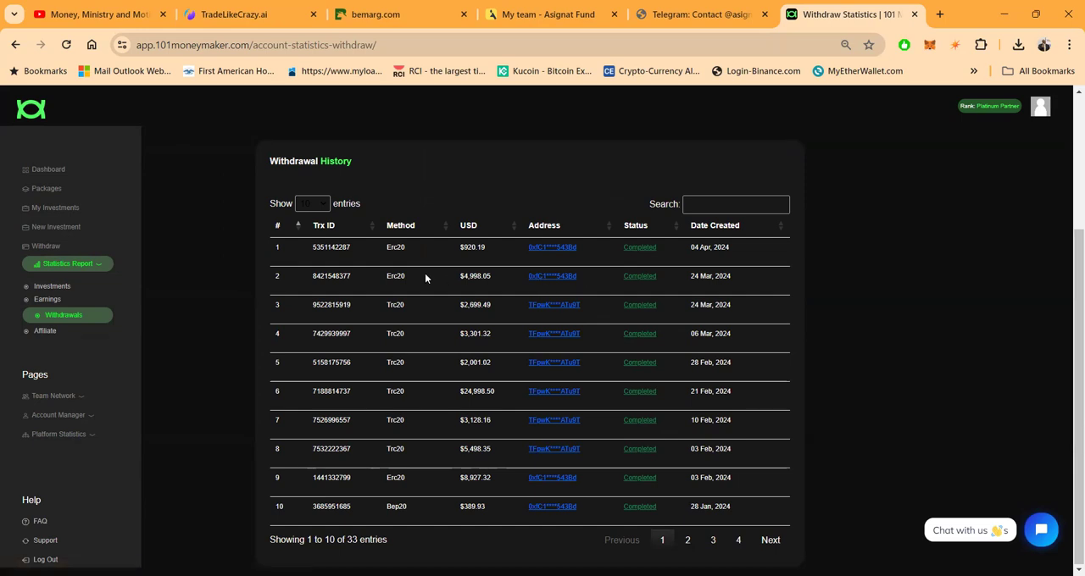
scroll(down, 3)
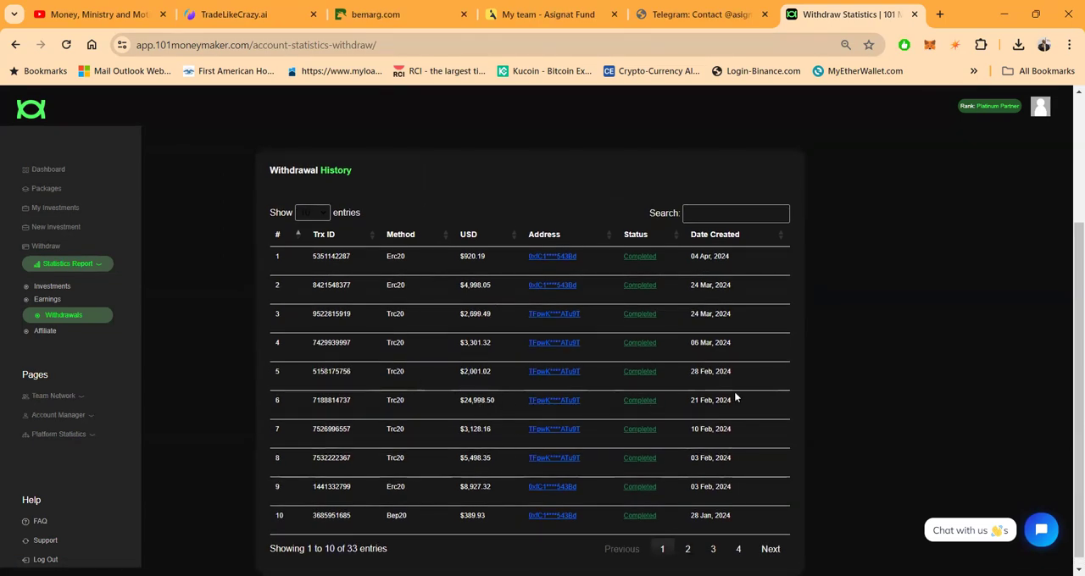
mouse_move(495, 397)
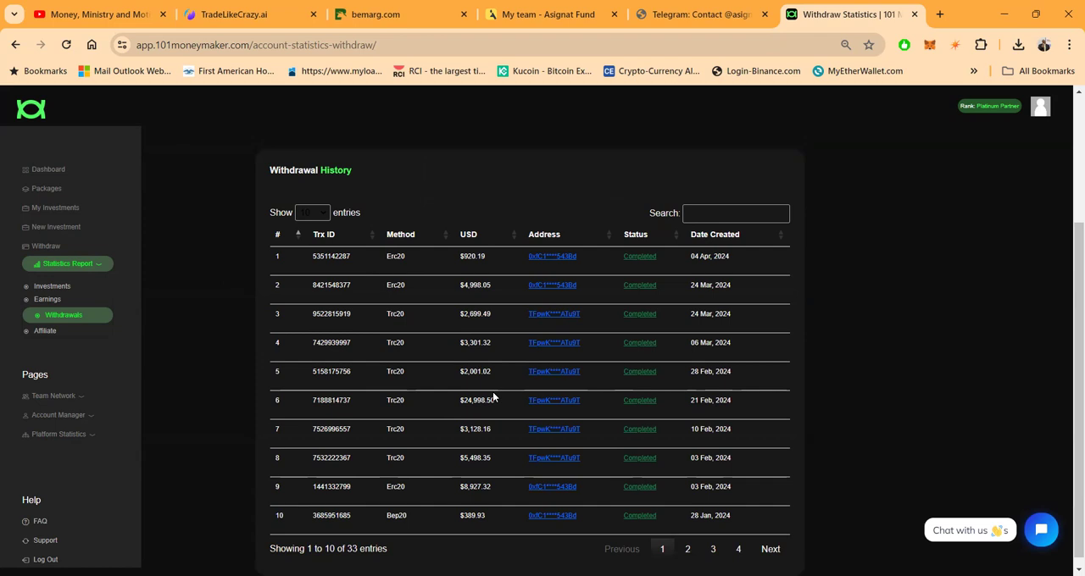
mouse_move(497, 397)
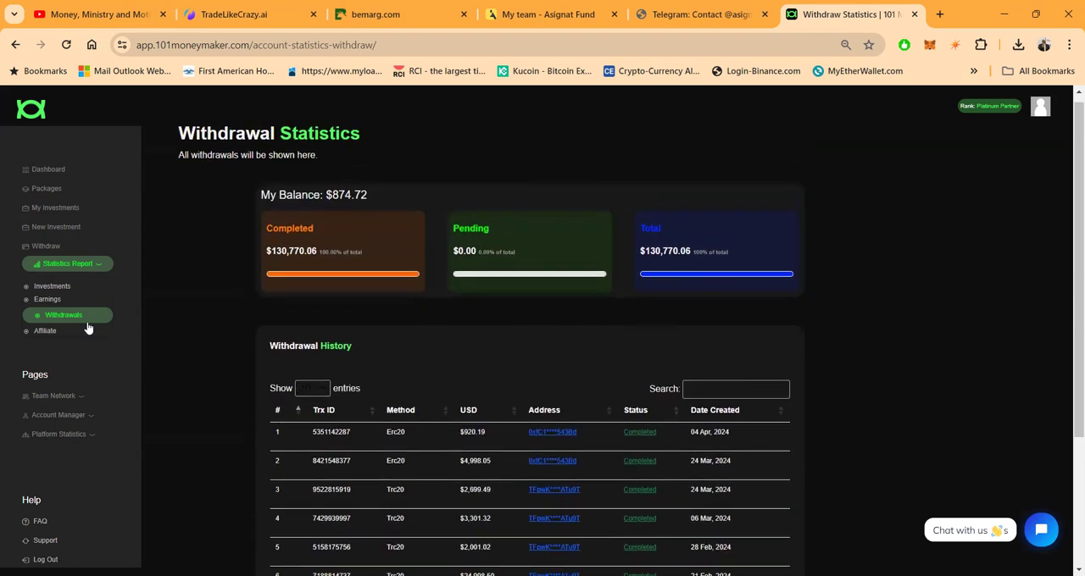
click(56, 330)
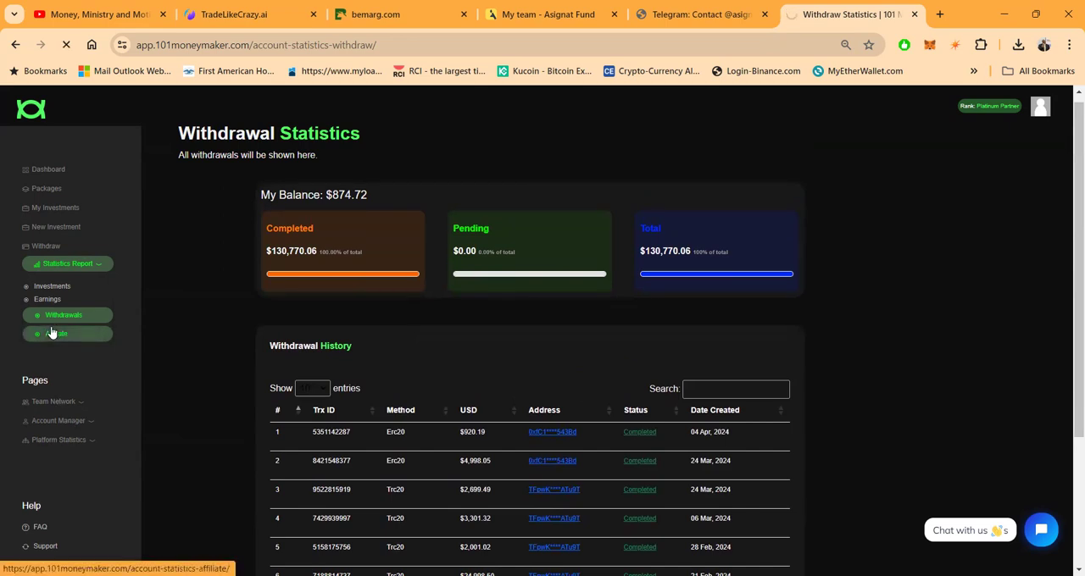
- Go to Affiliate Statistics and review the six level commissions and commission history
click(58, 332)
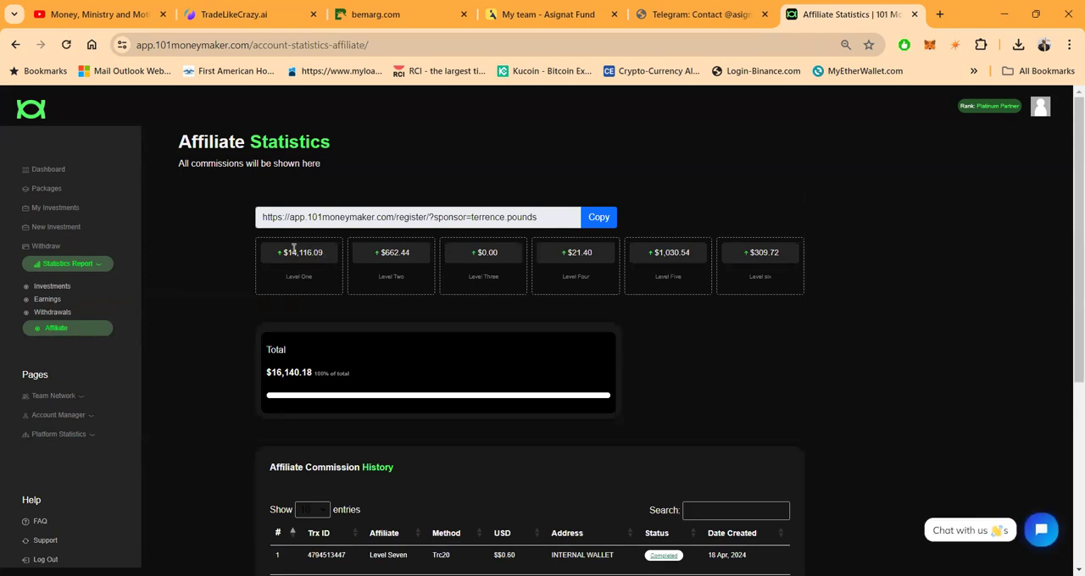
mouse_move(394, 264)
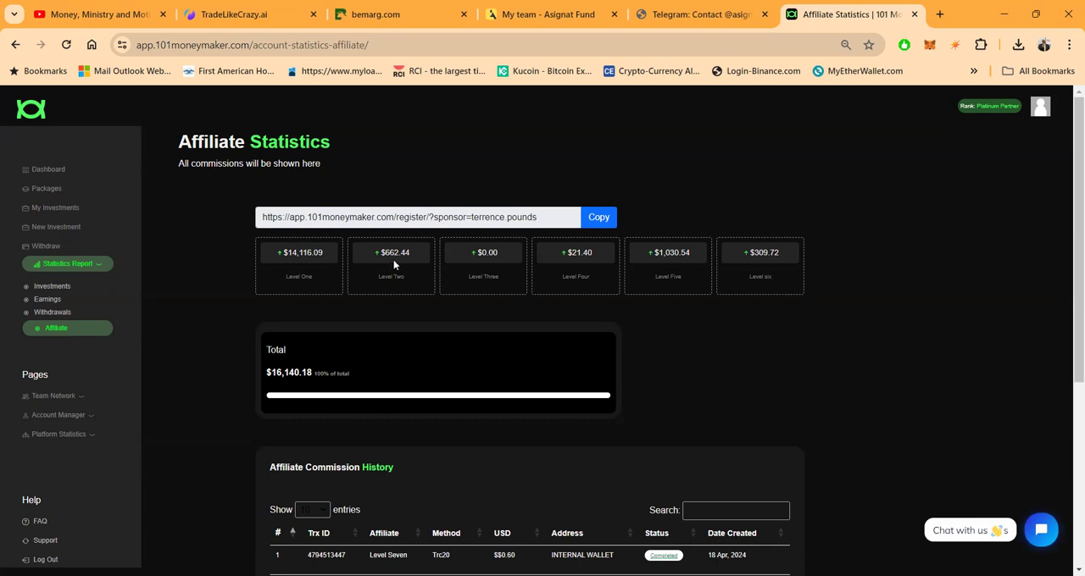
mouse_move(423, 264)
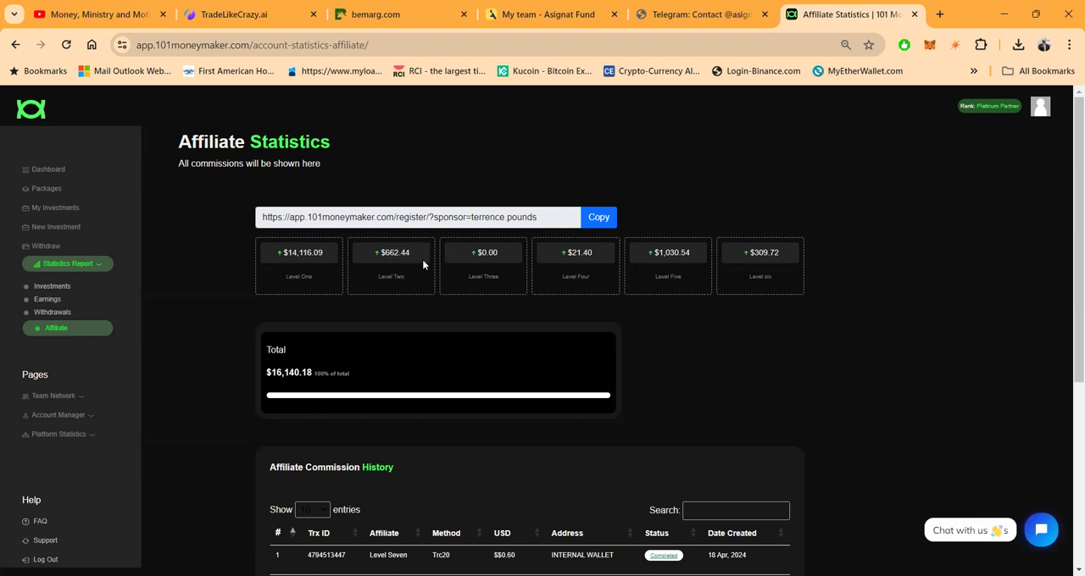
mouse_move(472, 261)
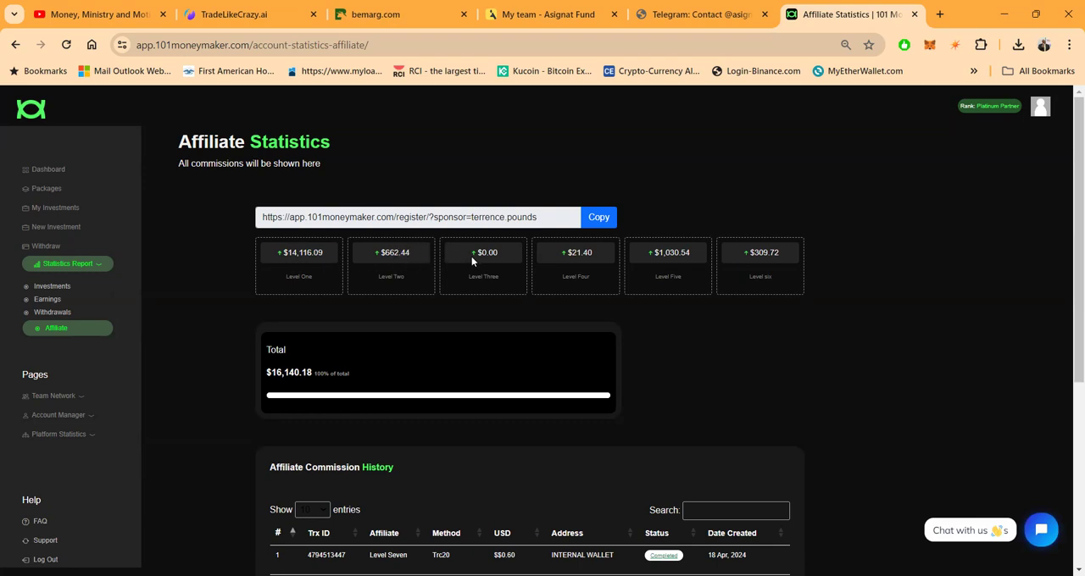
mouse_move(558, 270)
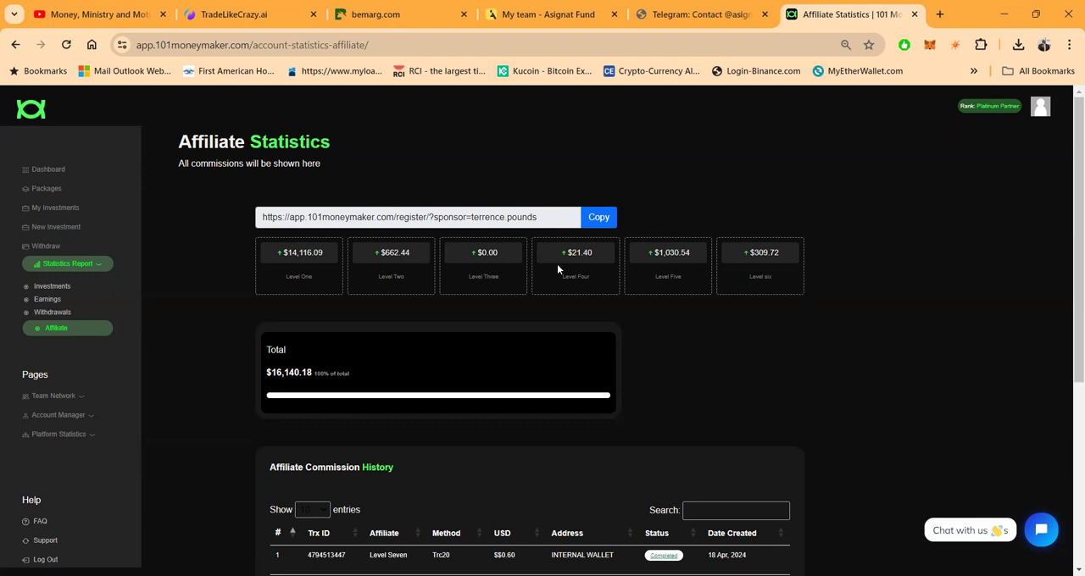
mouse_move(774, 270)
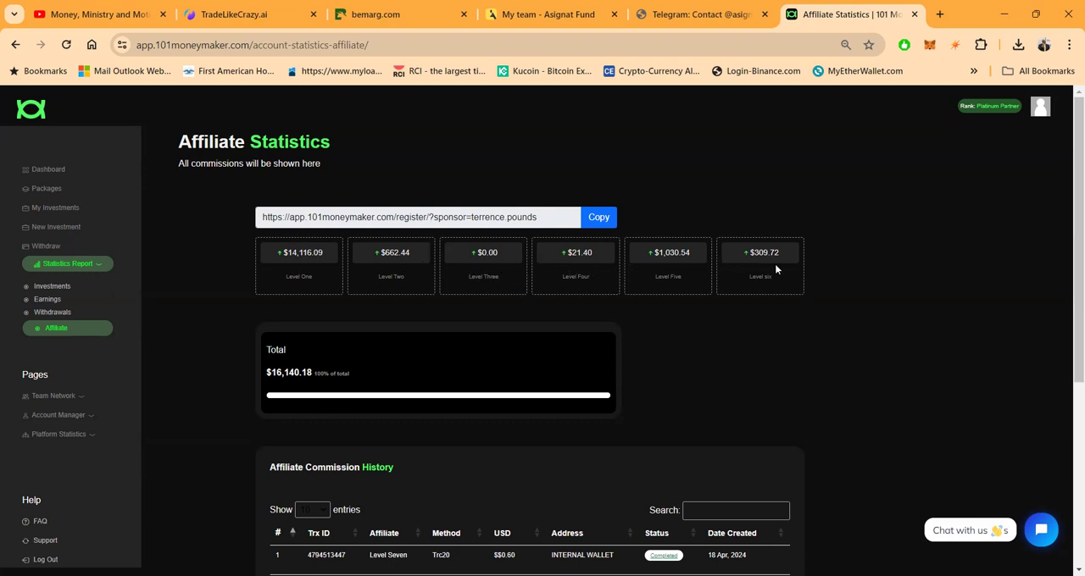
scroll(down, 3)
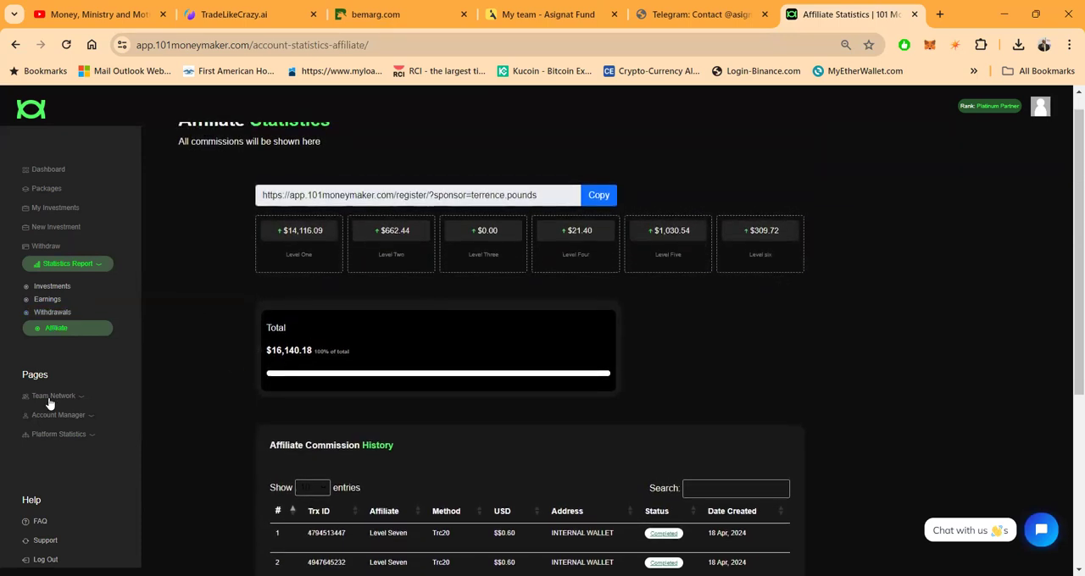
- Expand Team Network and view the Live Summary with 991 members and $549,738.93 team deposit
click(55, 397)
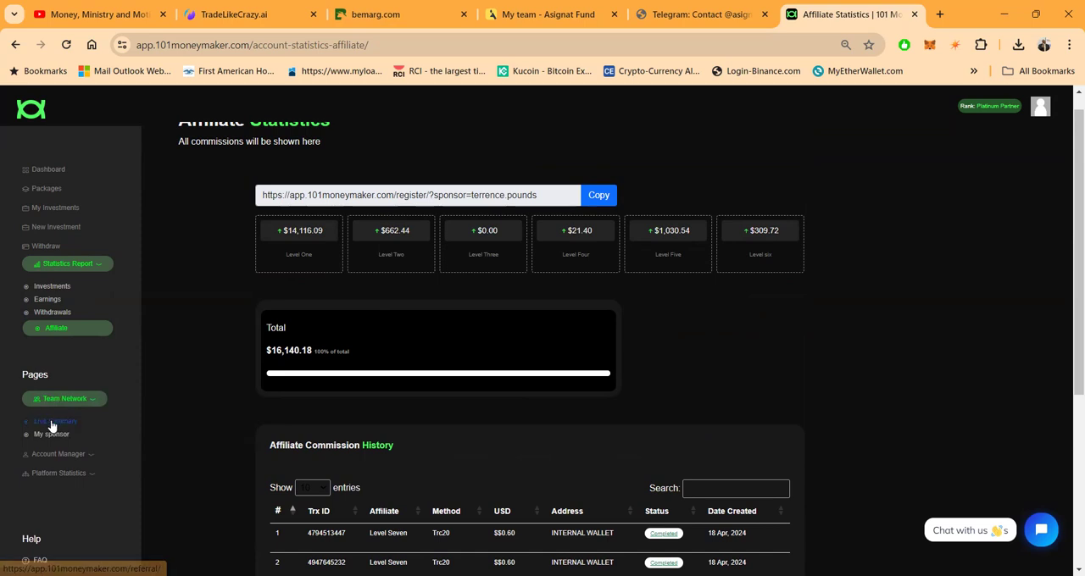
click(56, 424)
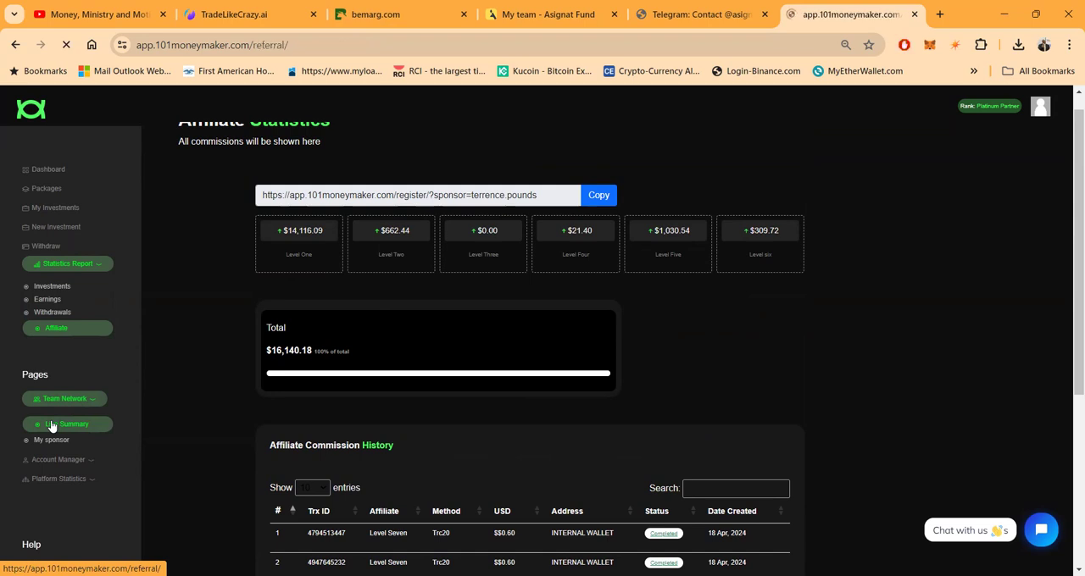
click(67, 423)
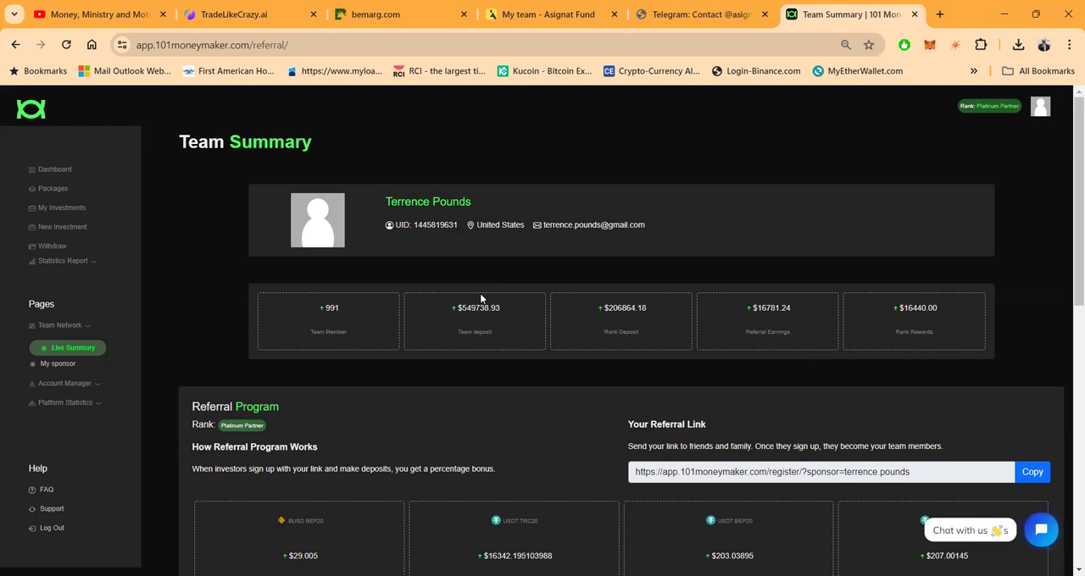
mouse_move(641, 350)
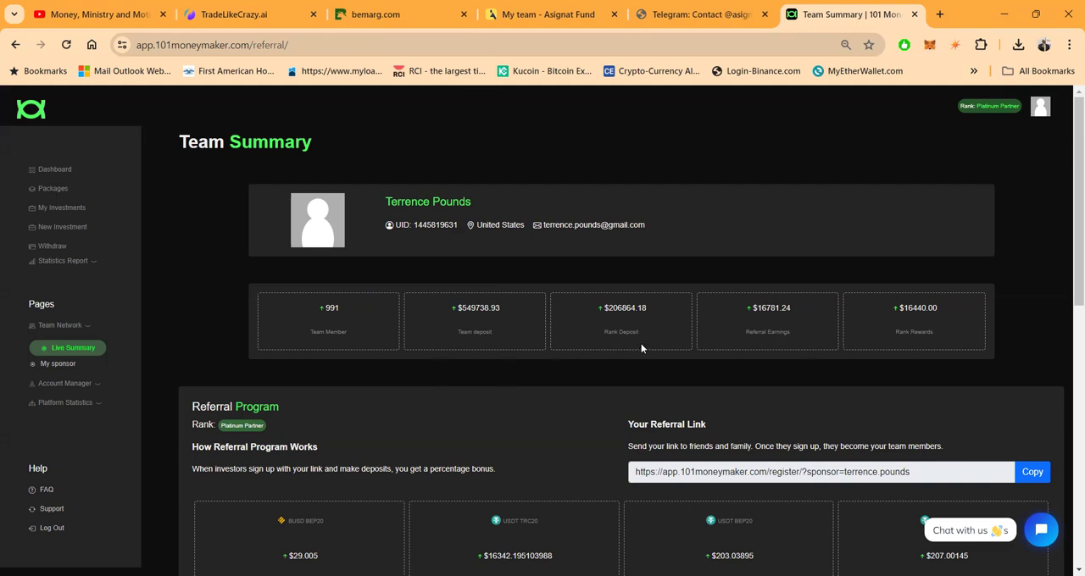
mouse_move(624, 325)
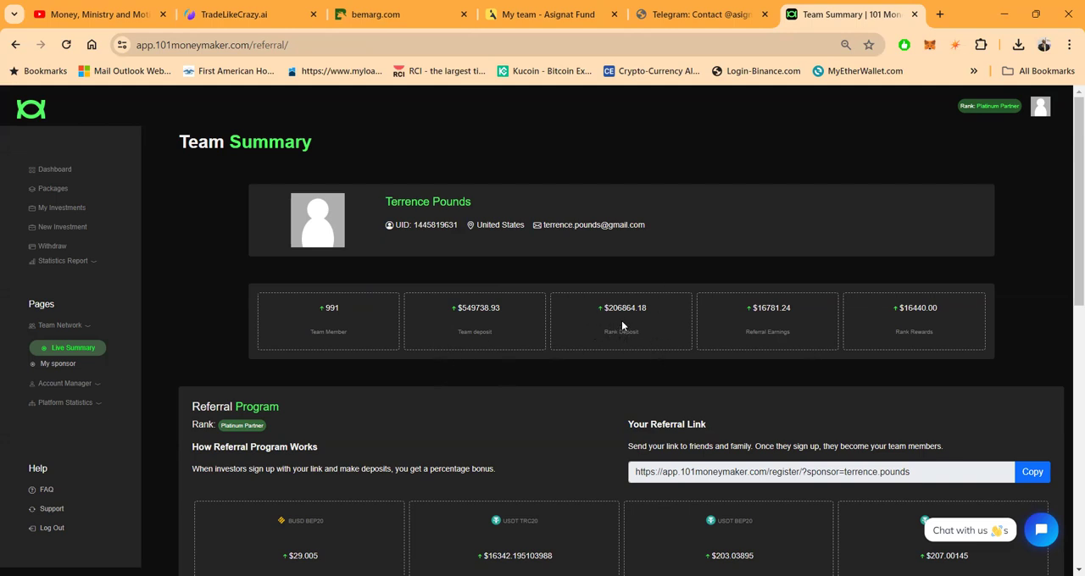
mouse_move(668, 318)
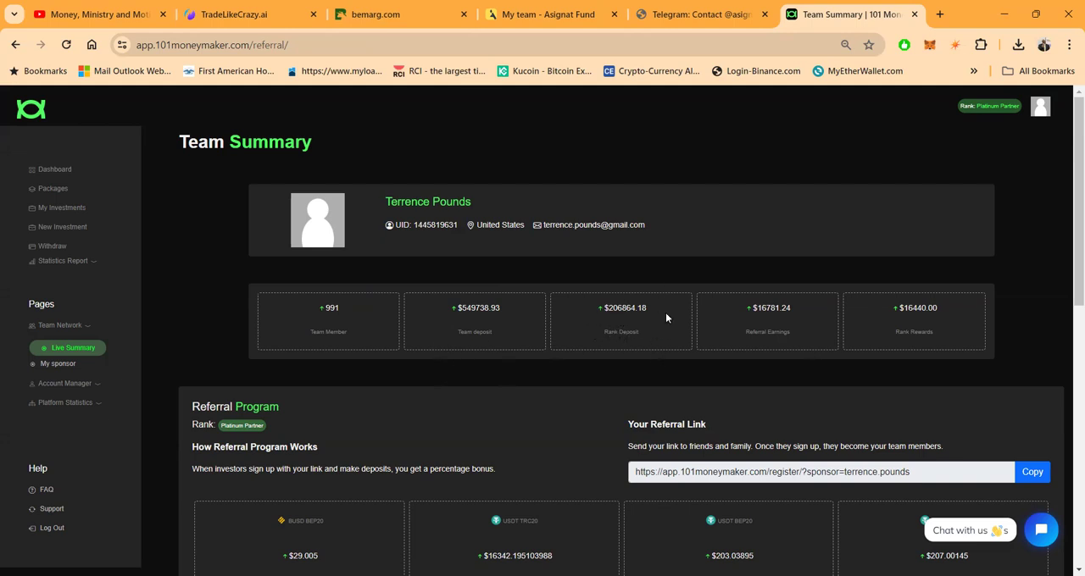
mouse_move(838, 305)
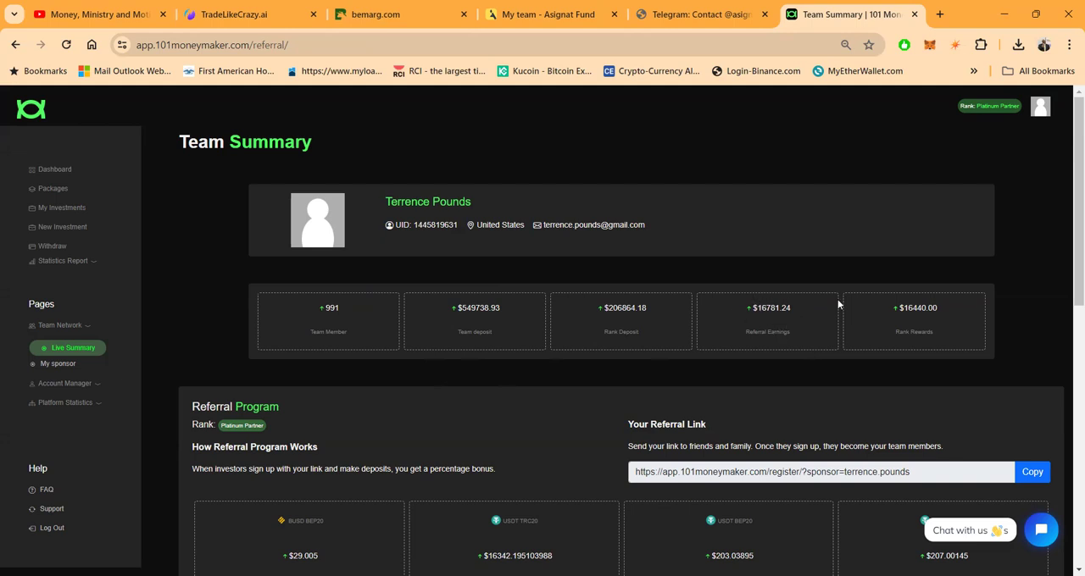
mouse_move(585, 376)
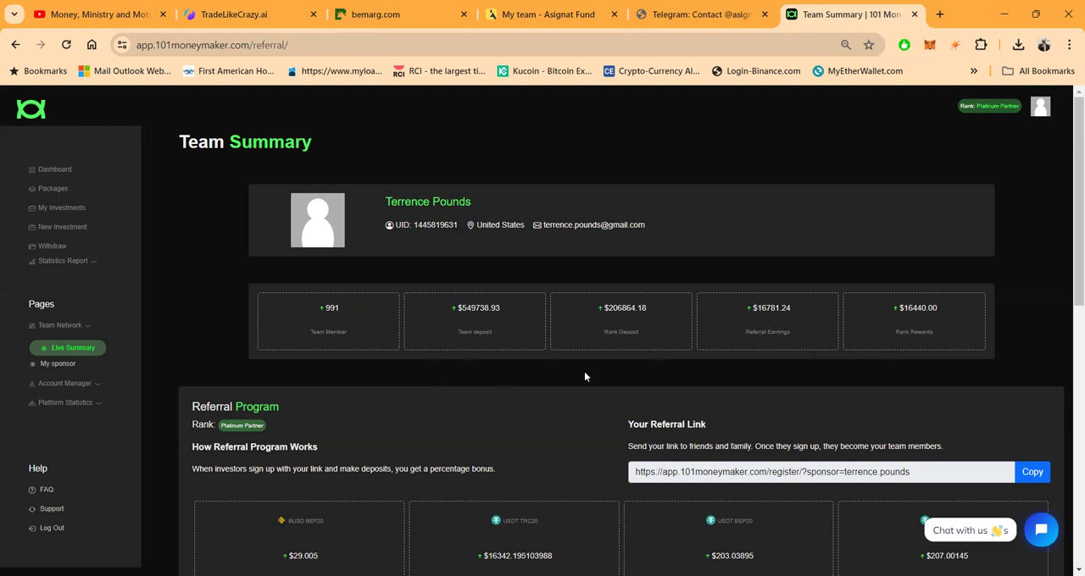
scroll(down, 3)
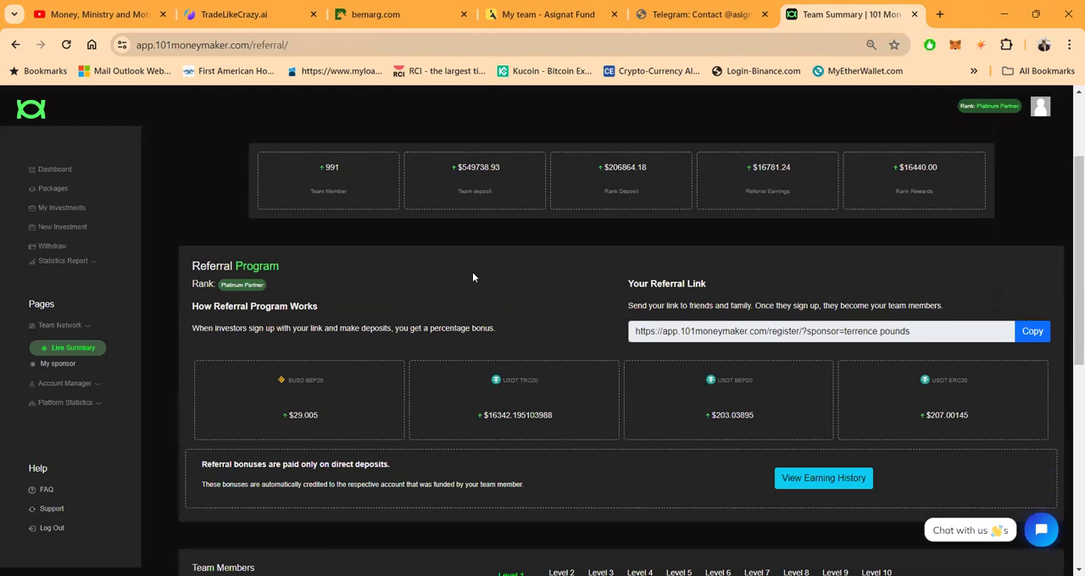
click(58, 363)
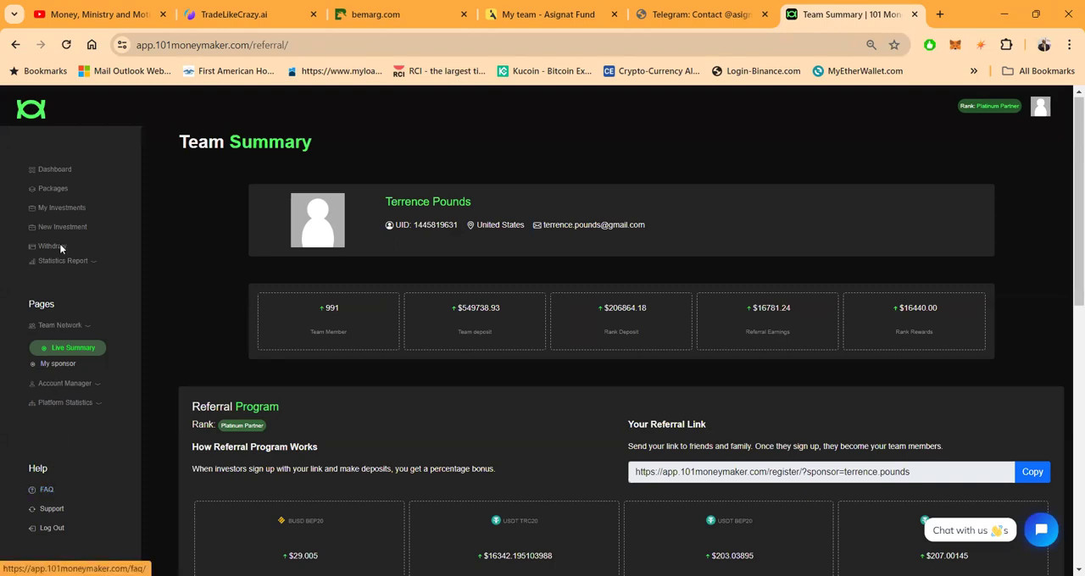
- Go to the Power Packages page listing plans Power 1 (0.50% daily) to Power 8 (2% daily)
click(52, 188)
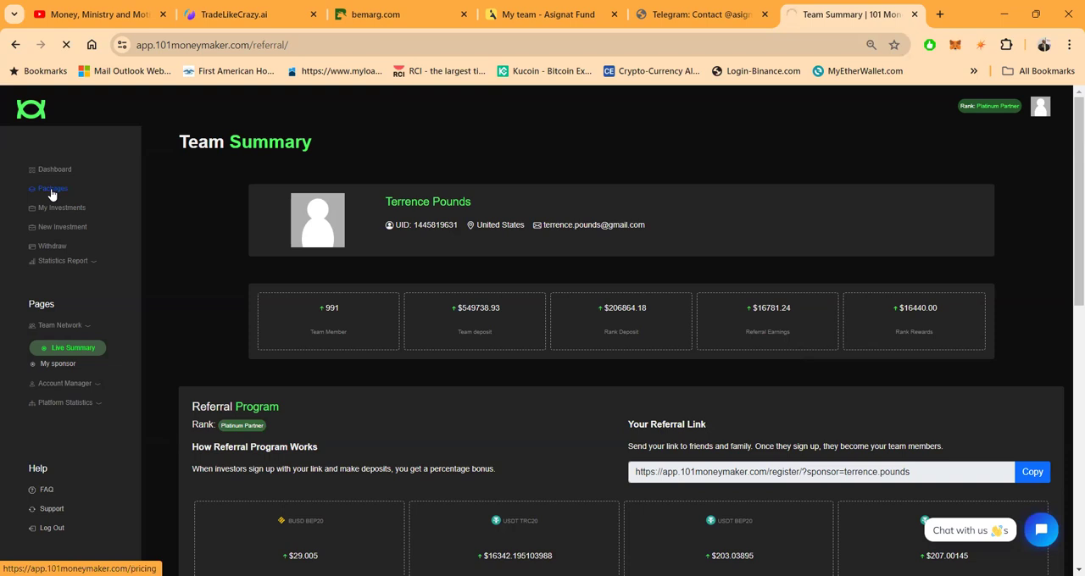
click(53, 188)
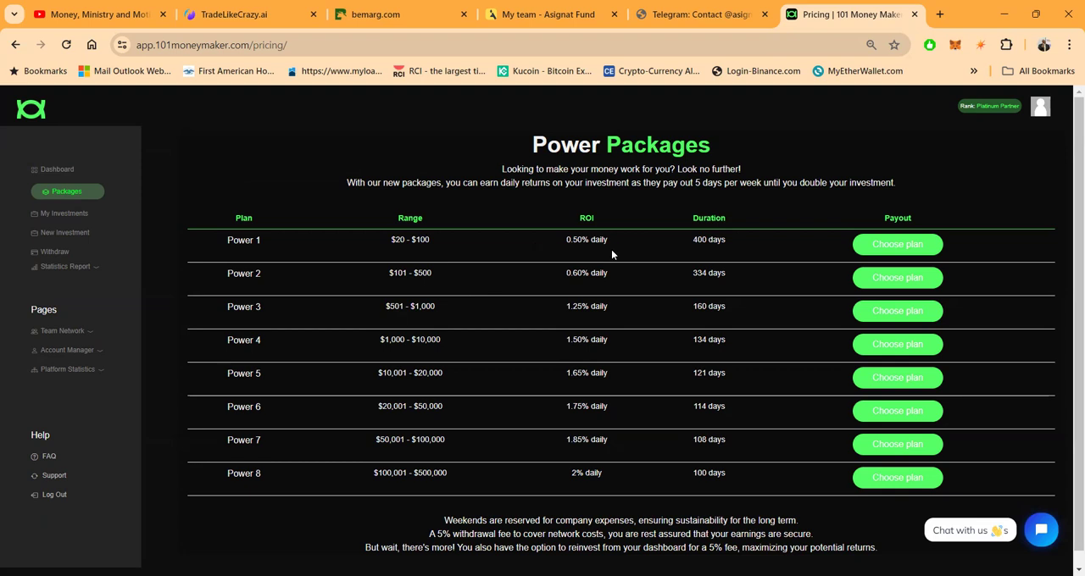
mouse_move(609, 254)
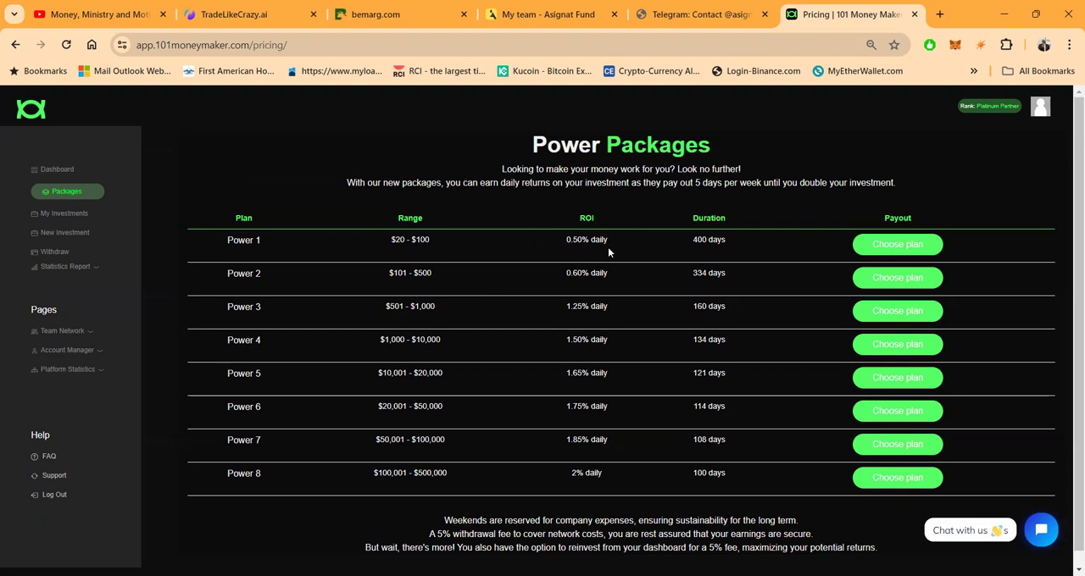
mouse_move(505, 200)
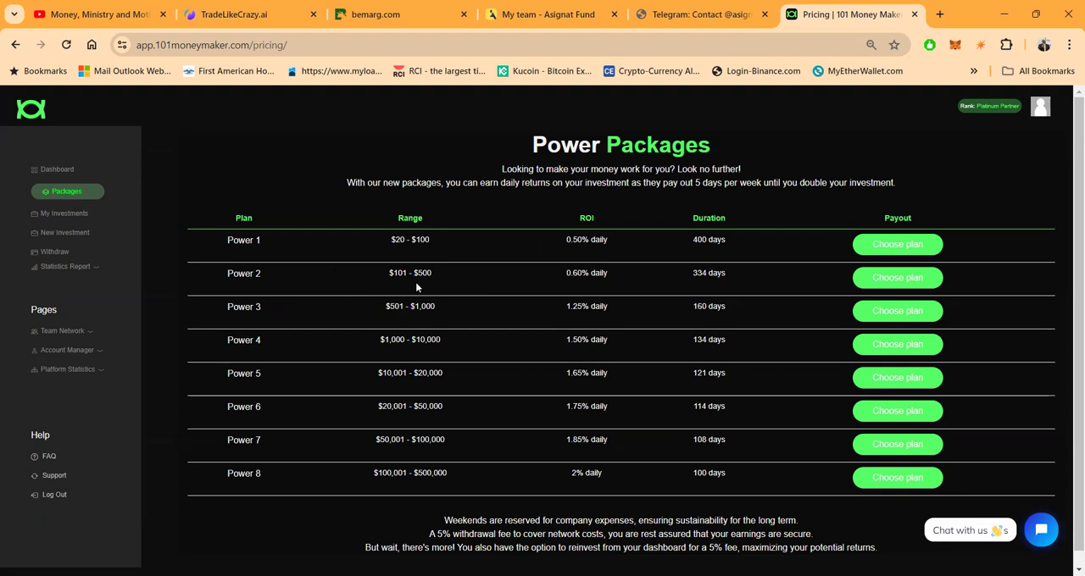
mouse_move(440, 325)
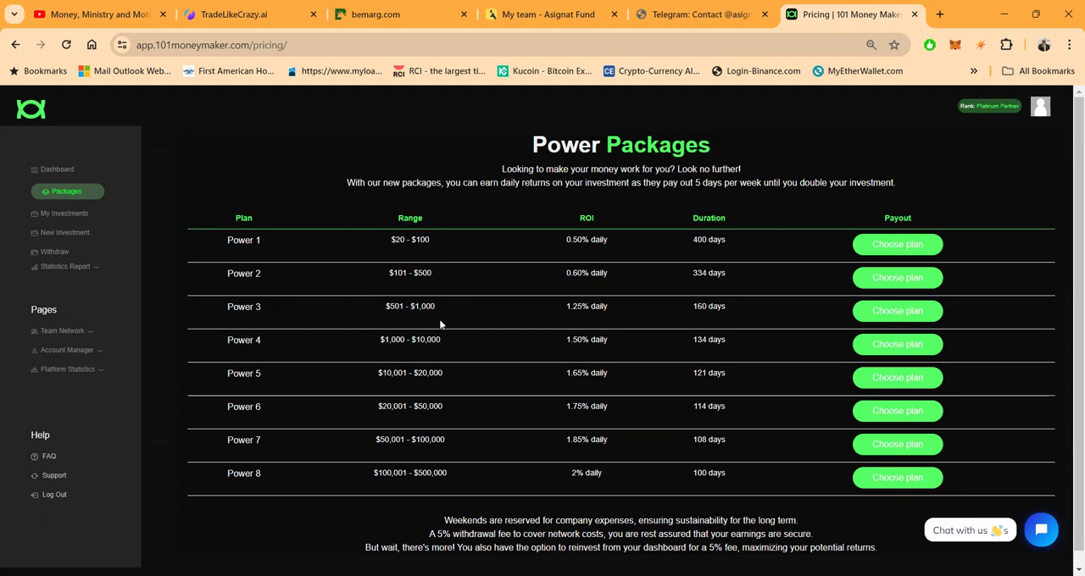
mouse_move(627, 304)
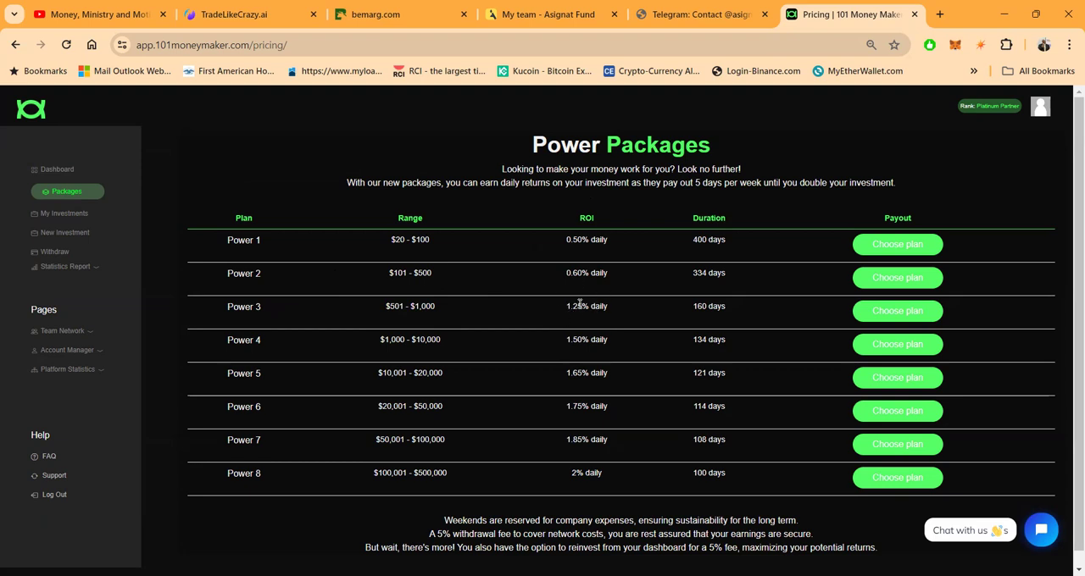
mouse_move(485, 303)
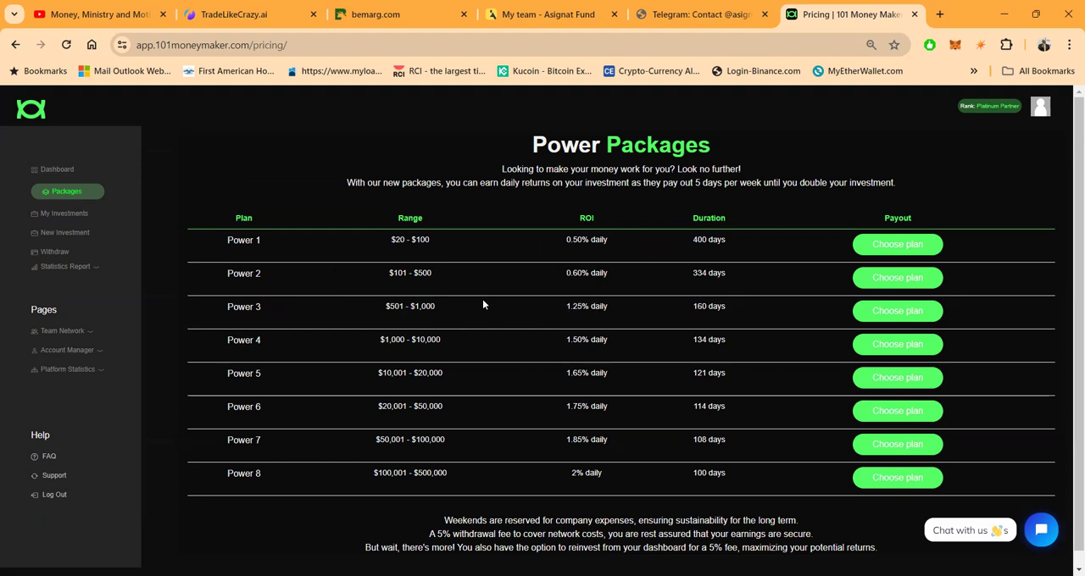
mouse_move(393, 349)
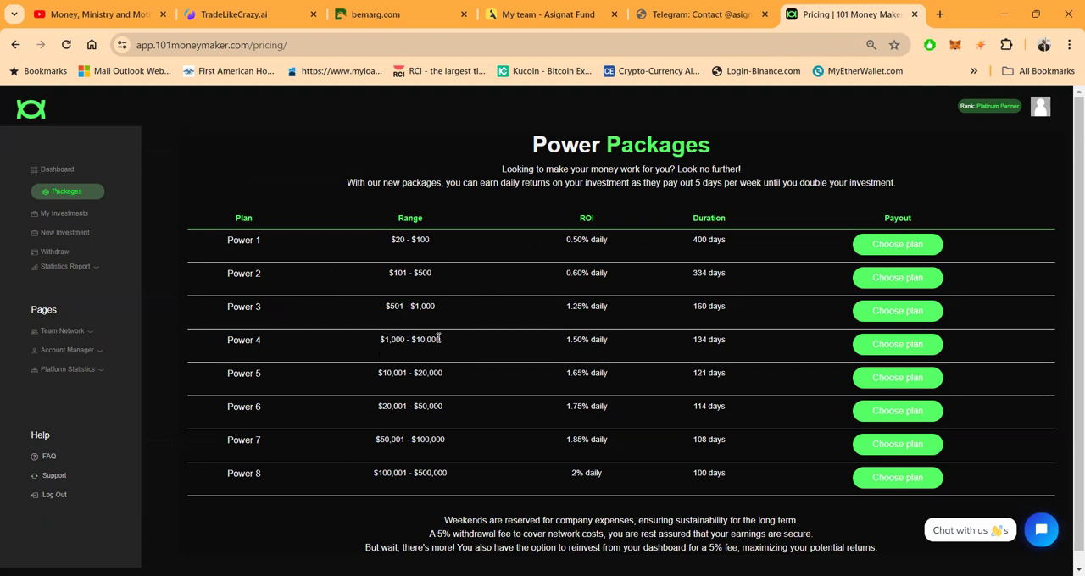
mouse_move(584, 361)
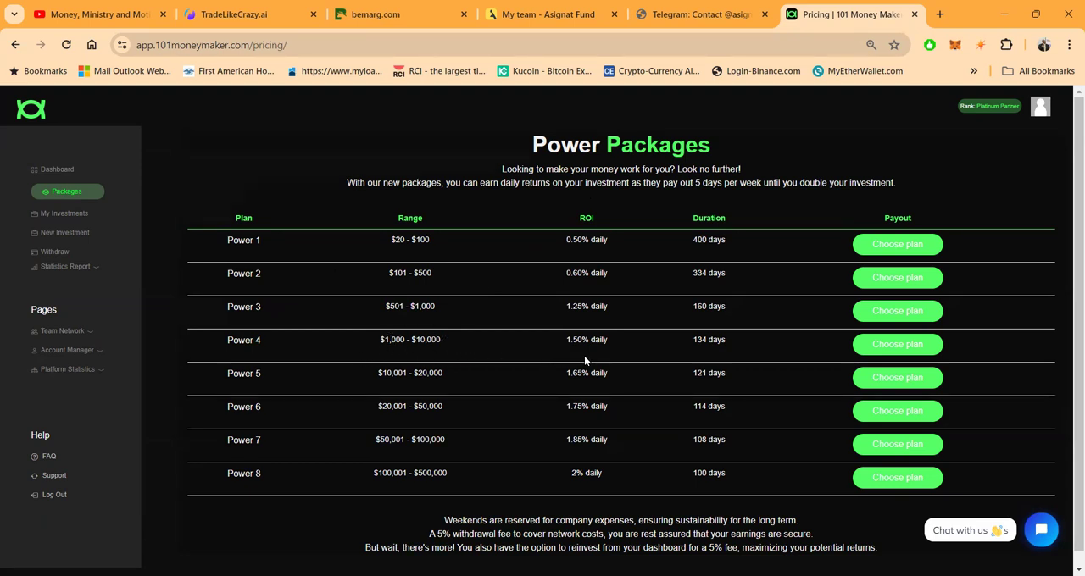
mouse_move(437, 377)
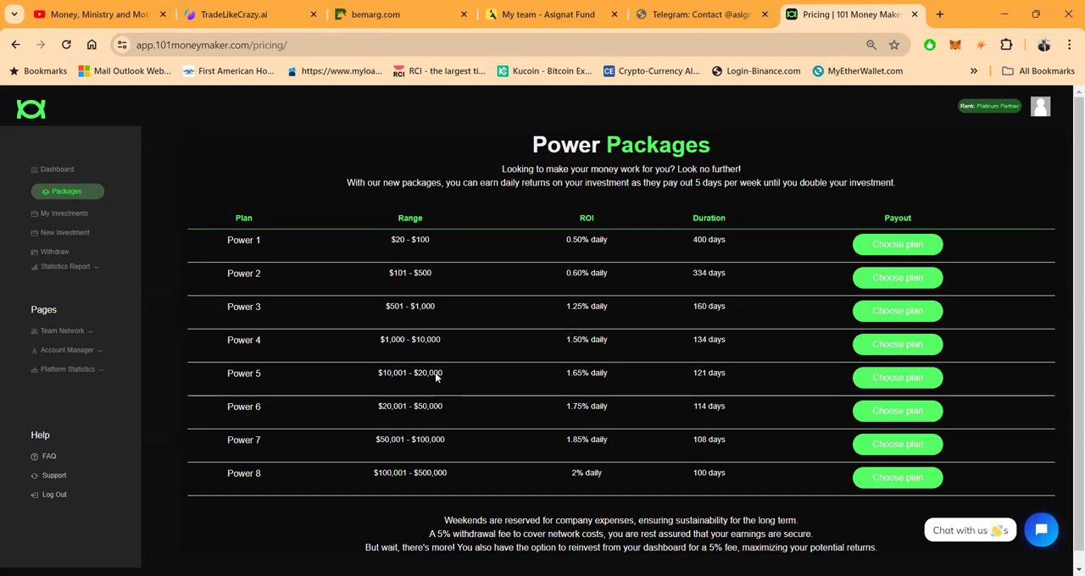
mouse_move(605, 390)
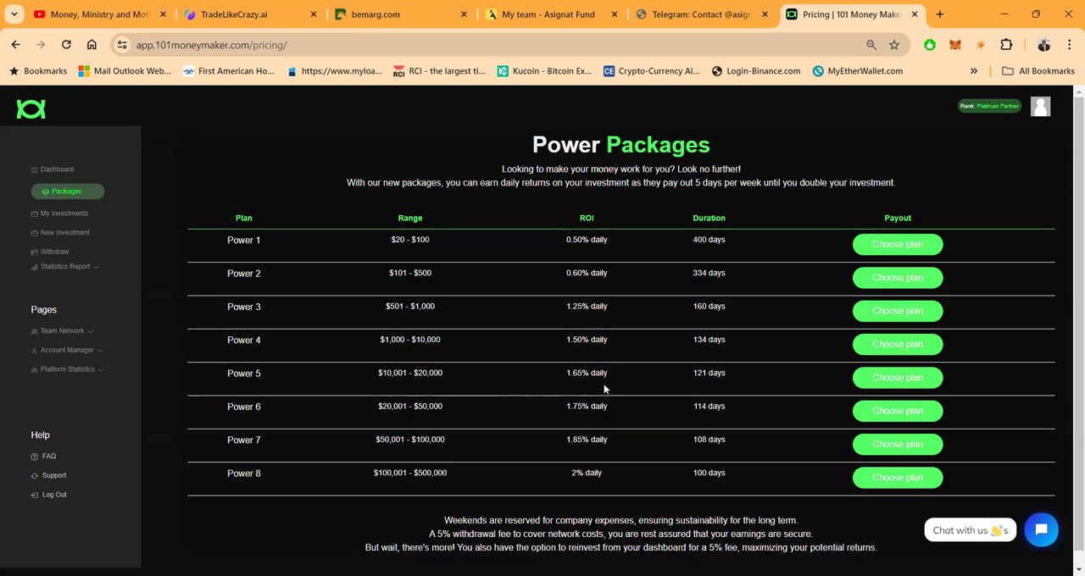
mouse_move(604, 417)
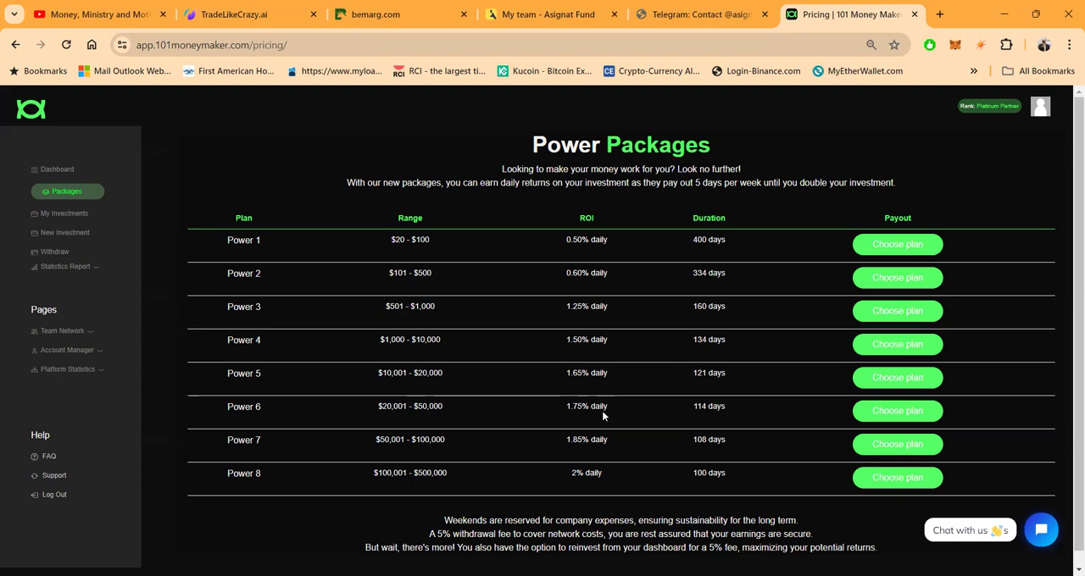
mouse_move(573, 468)
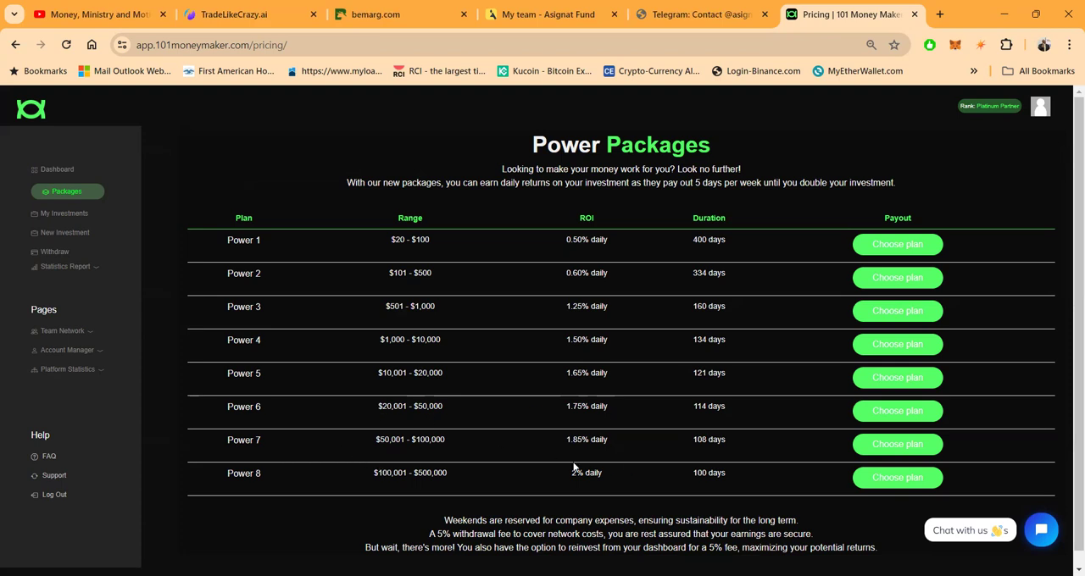
scroll(down, 3)
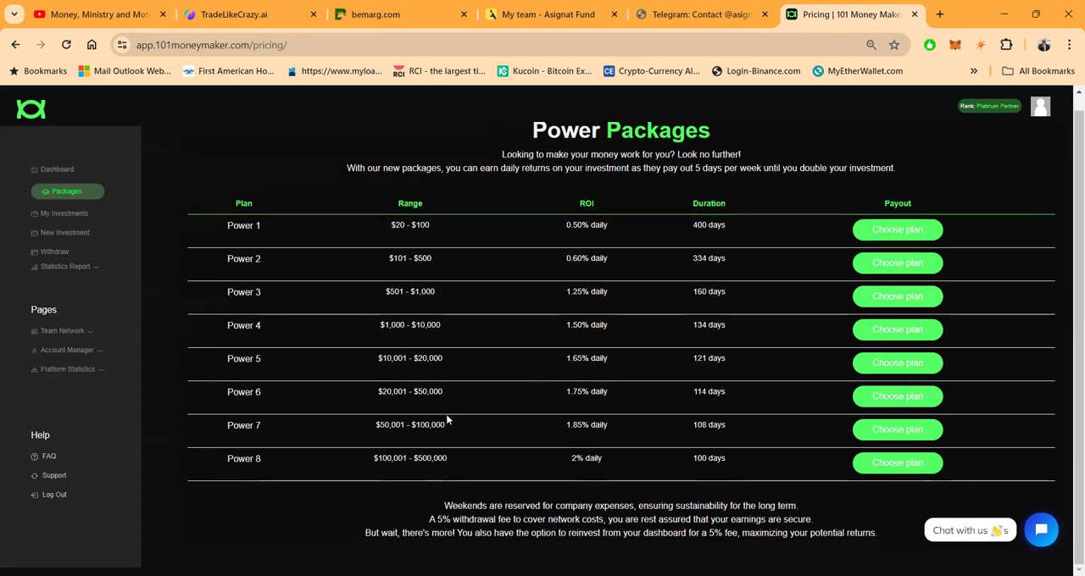
mouse_move(405, 472)
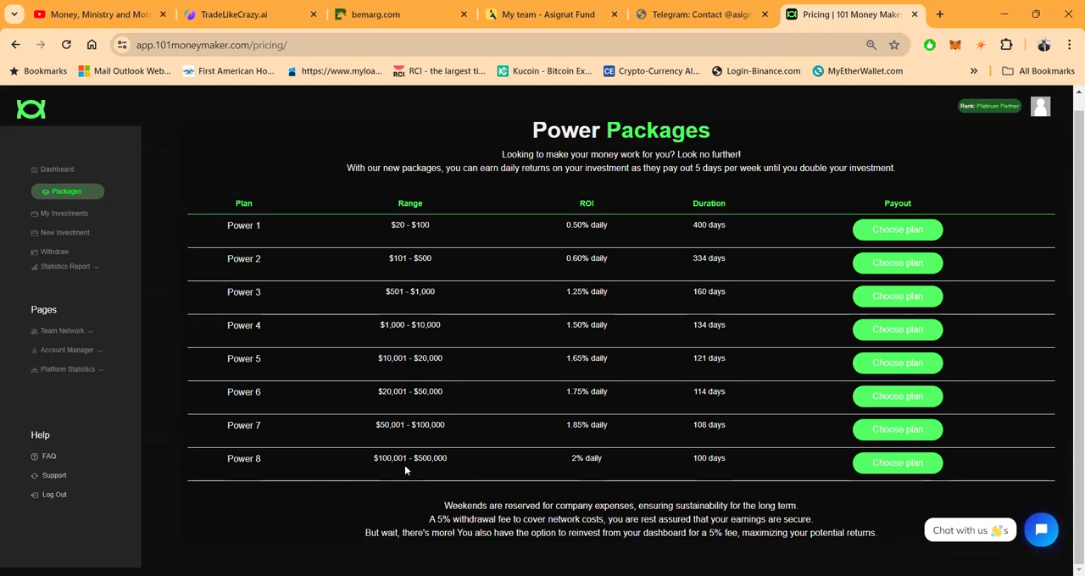
mouse_move(593, 455)
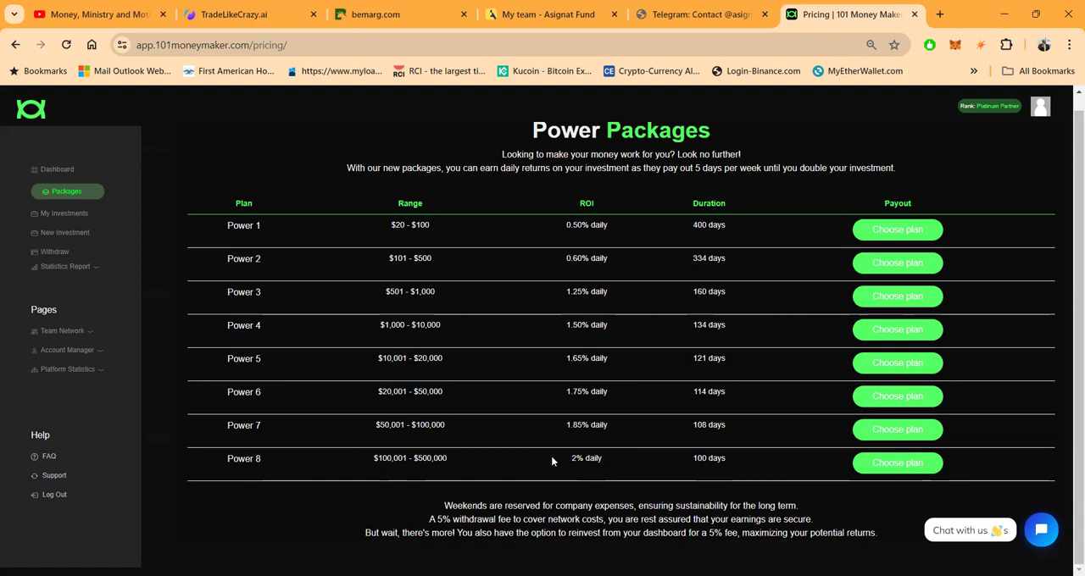
mouse_move(566, 465)
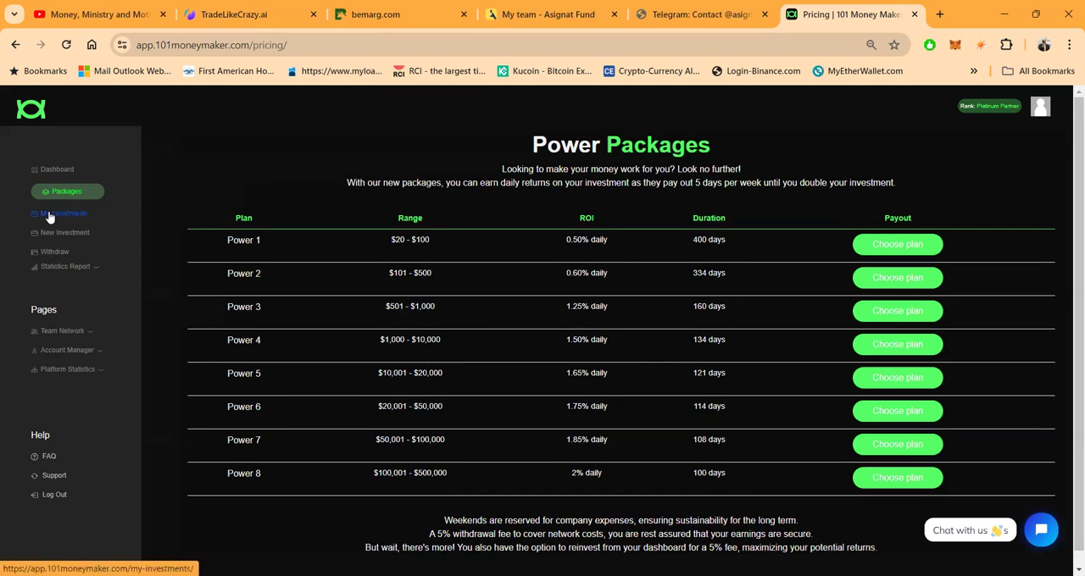
click(64, 213)
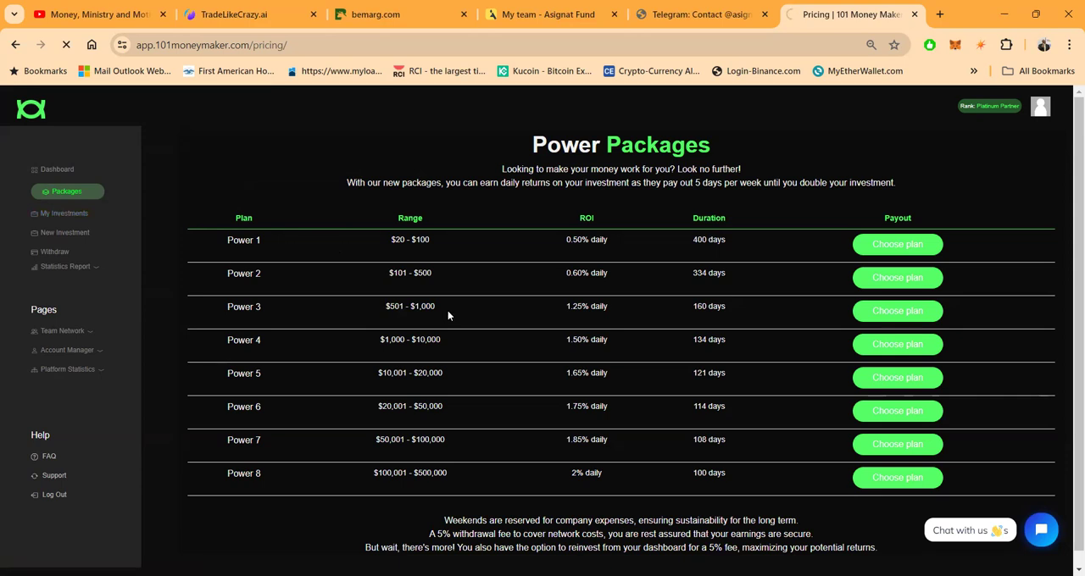
- Go to My Investments and scroll through the first active Power 2 and Power 4 investment cards
click(65, 214)
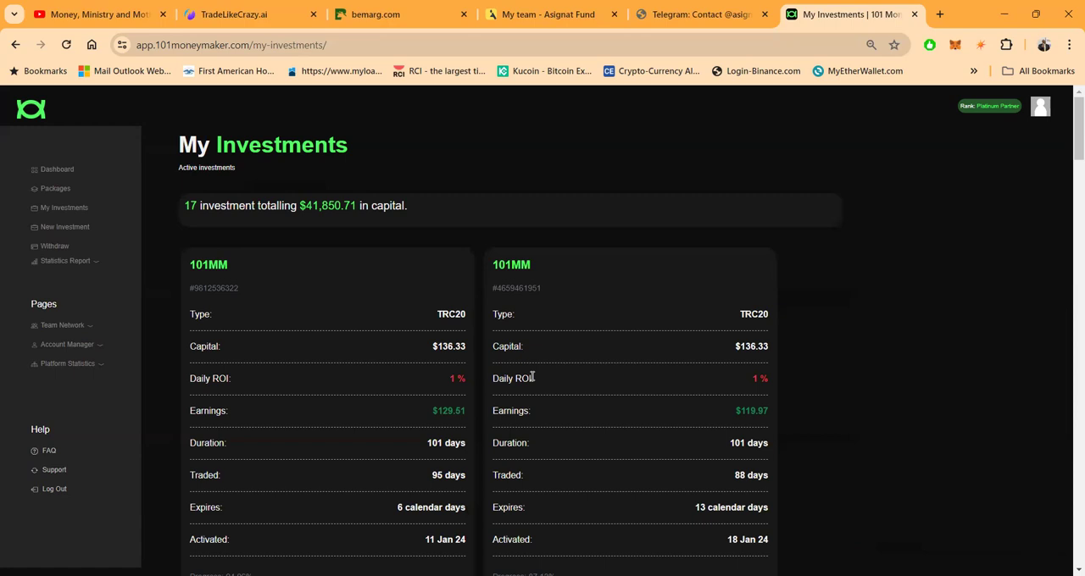
scroll(down, 3)
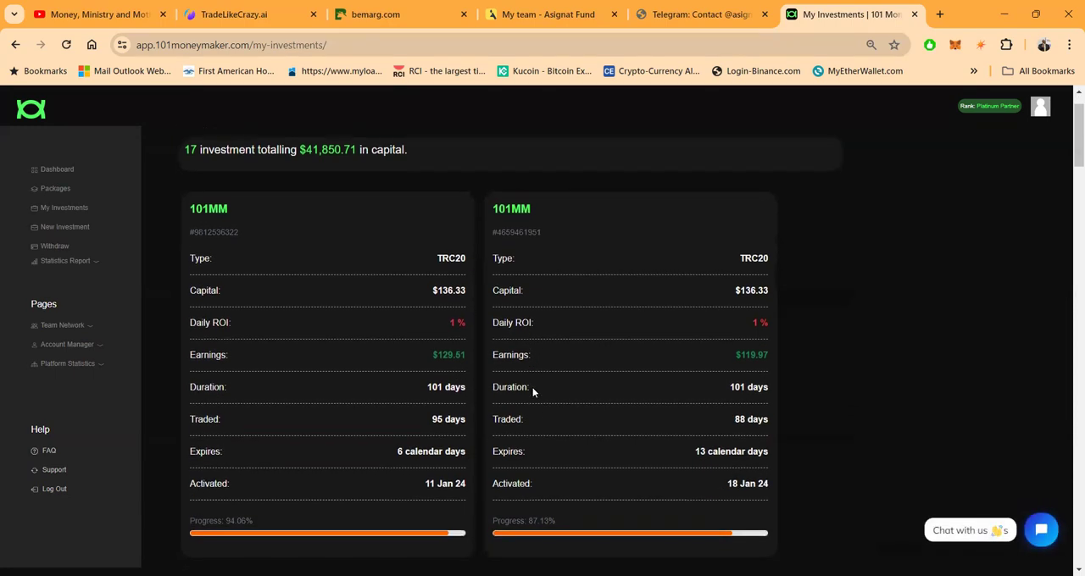
scroll(down, 3)
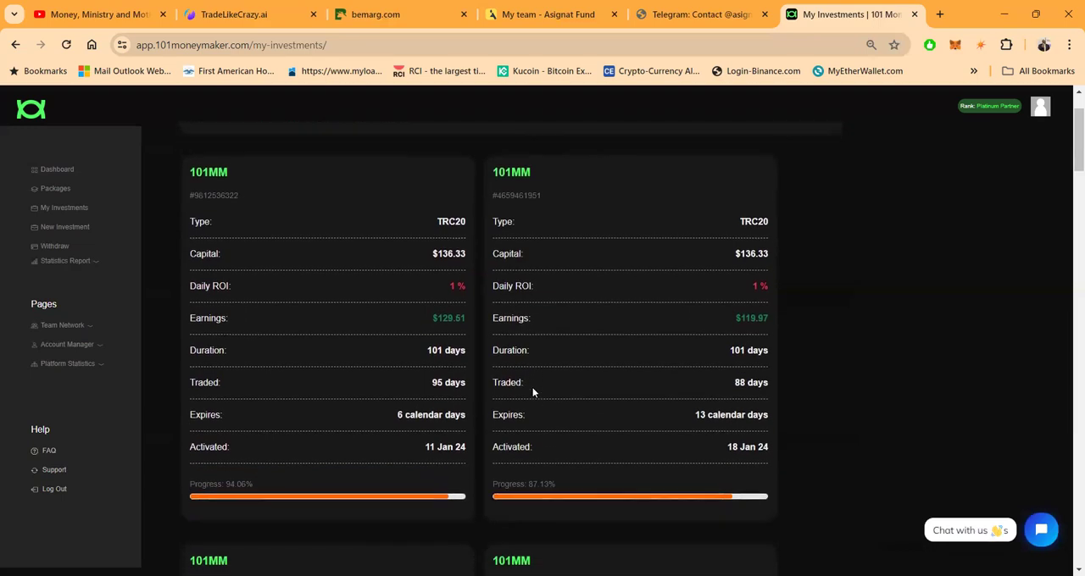
scroll(down, 3)
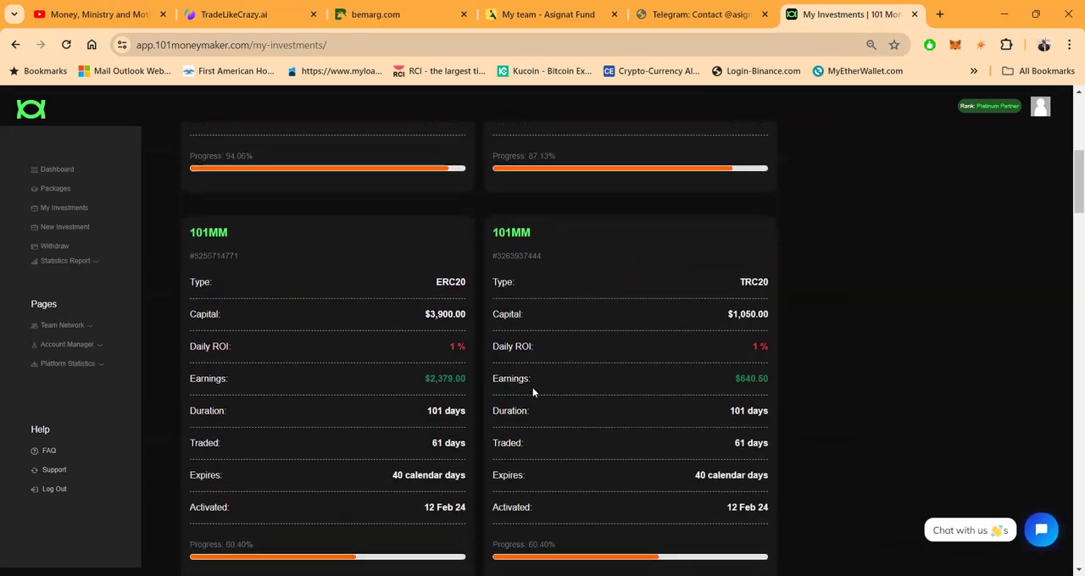
scroll(down, 3)
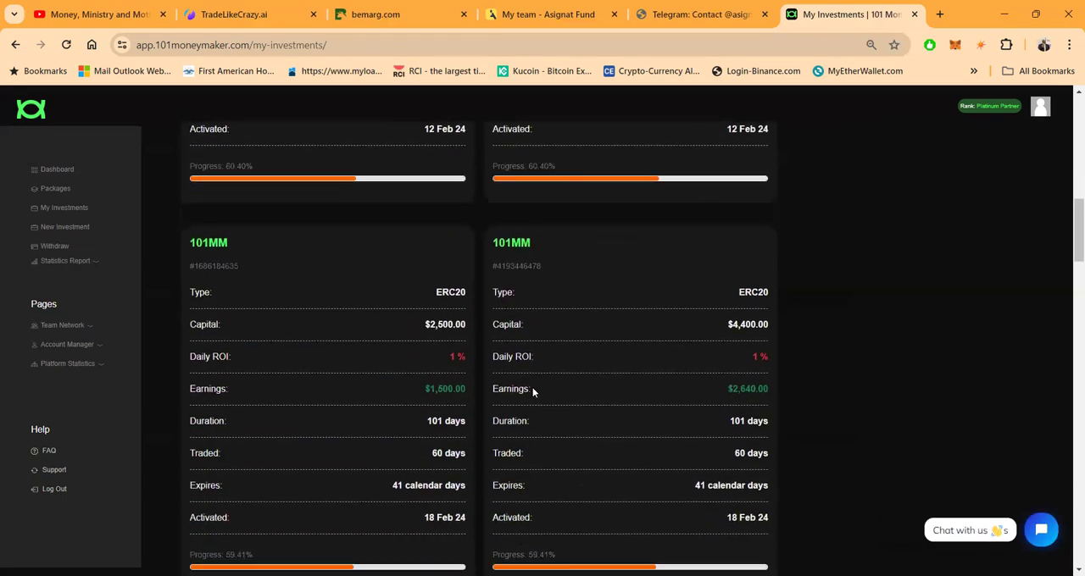
scroll(down, 3)
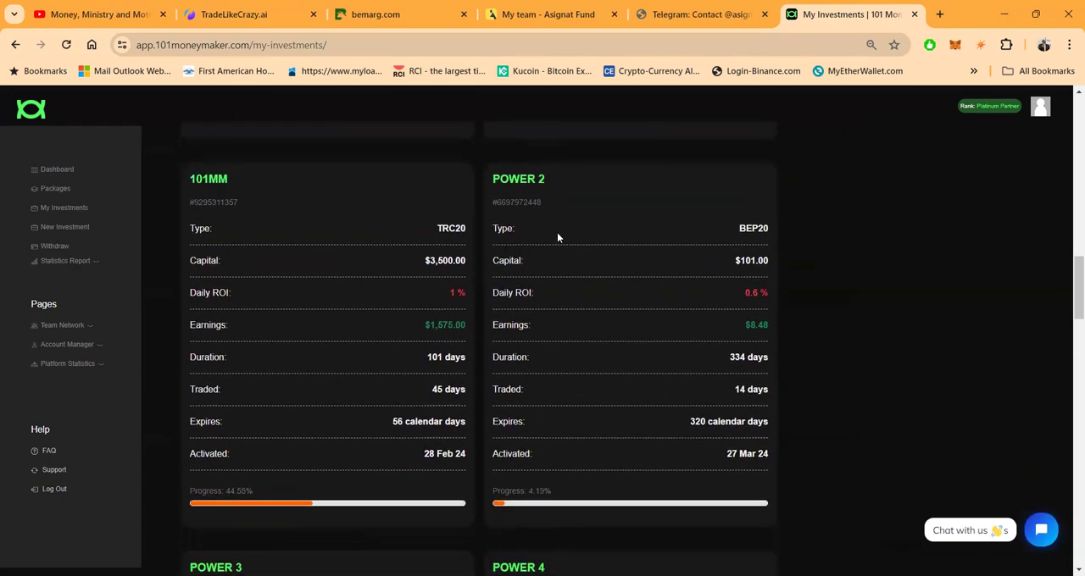
mouse_move(624, 291)
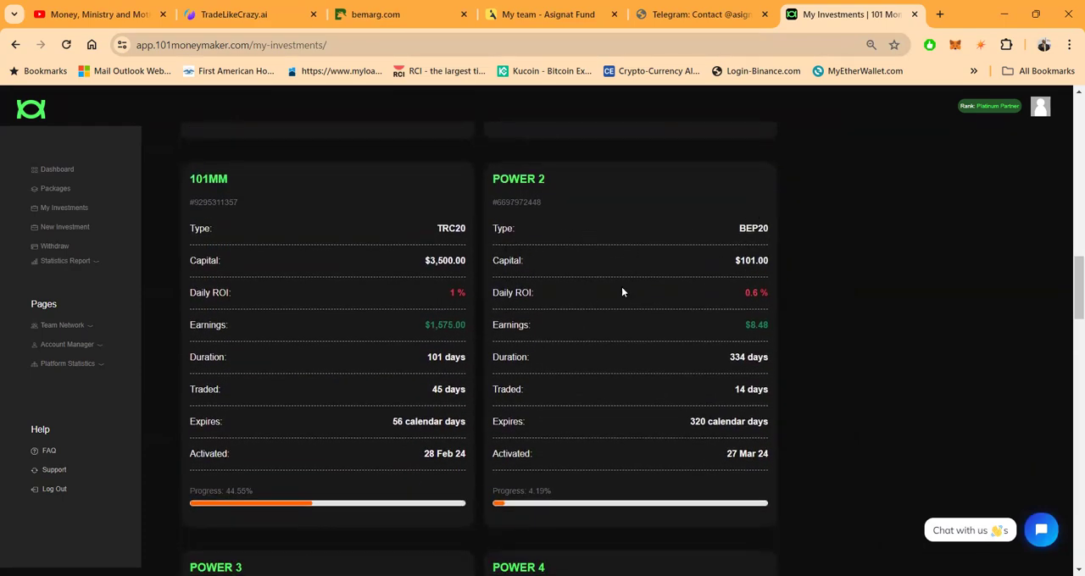
scroll(down, 3)
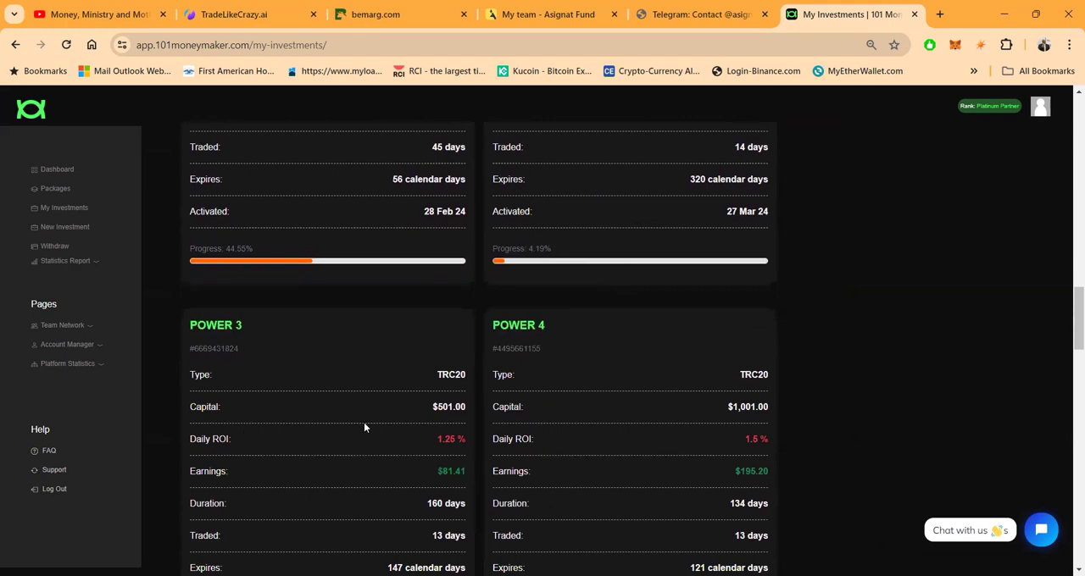
scroll(down, 3)
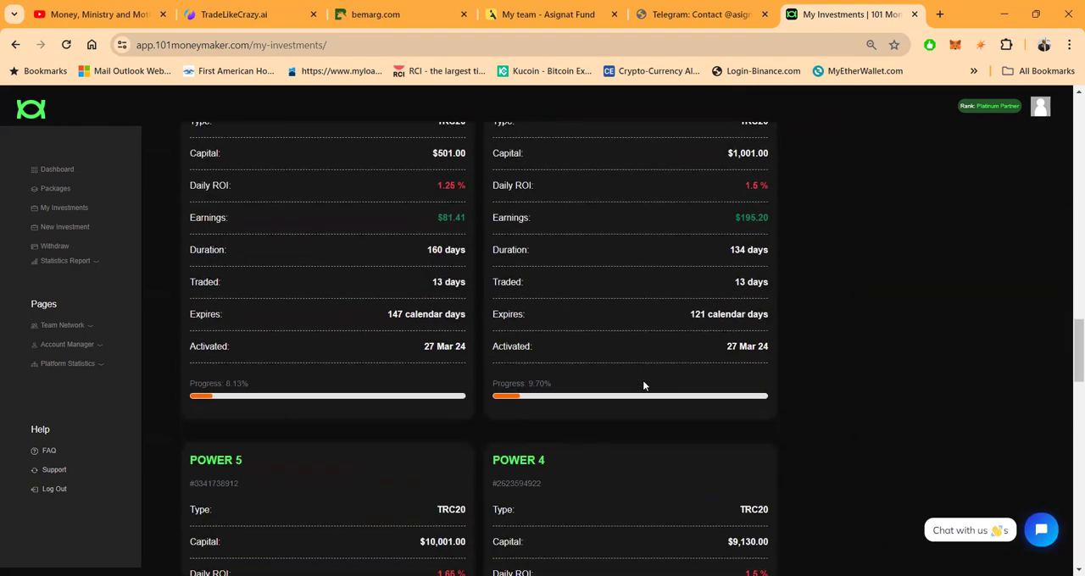
- Scroll through the remaining investment cards of the 17 totalling $41,850.71
scroll(down, 3)
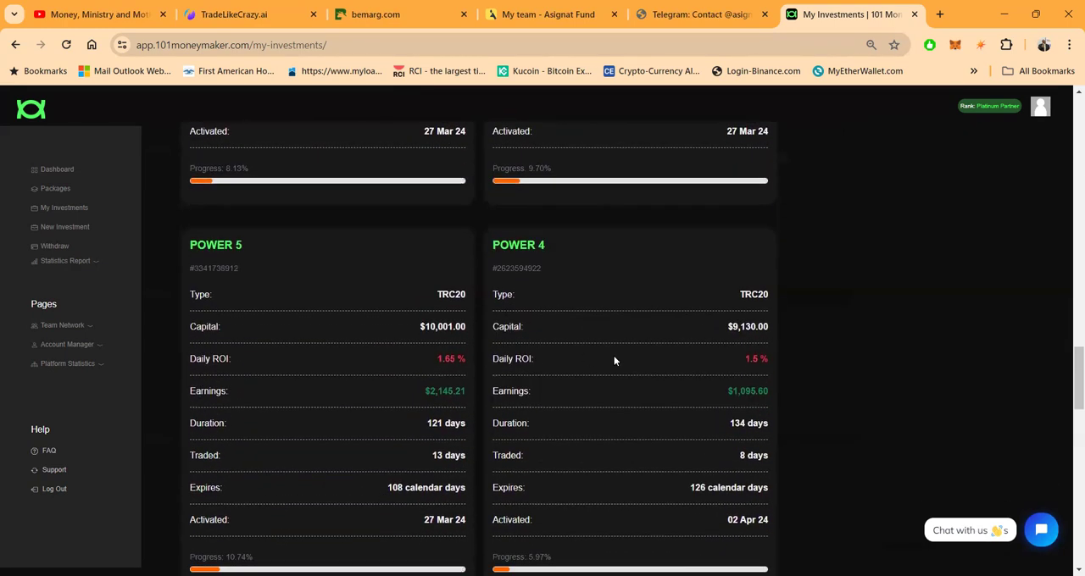
scroll(down, 3)
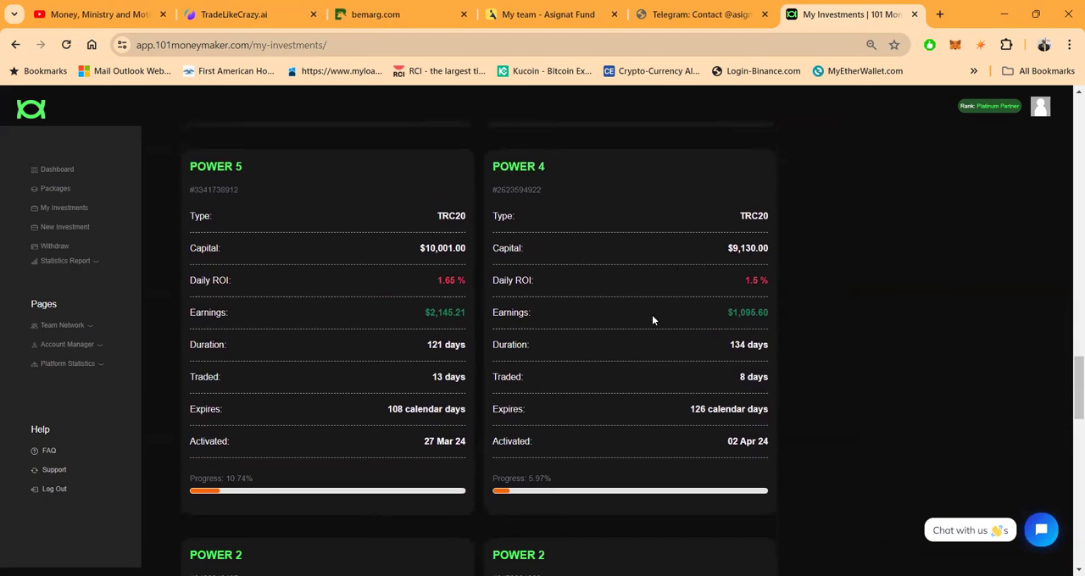
scroll(down, 3)
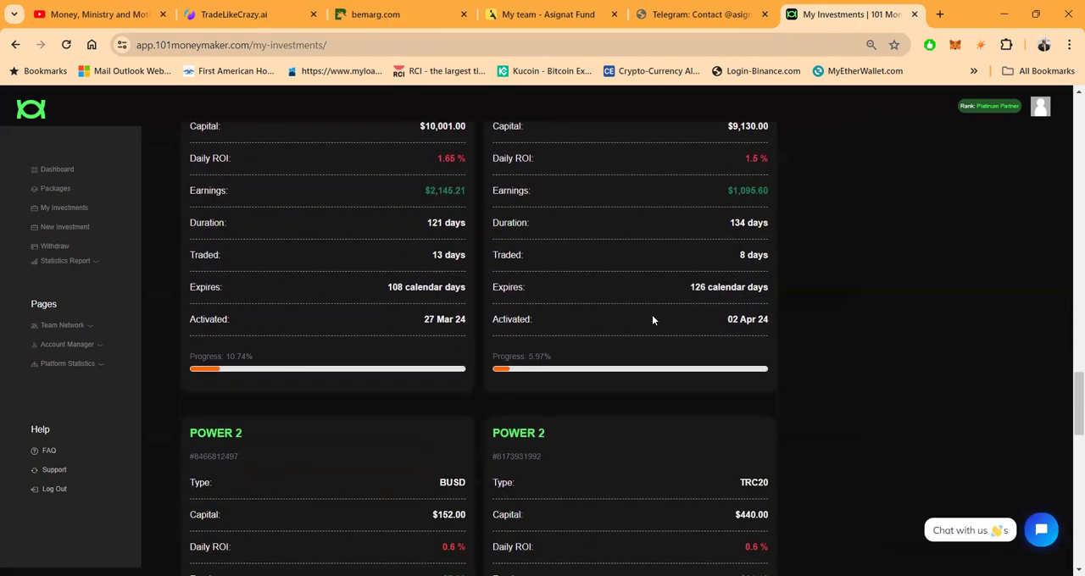
scroll(down, 3)
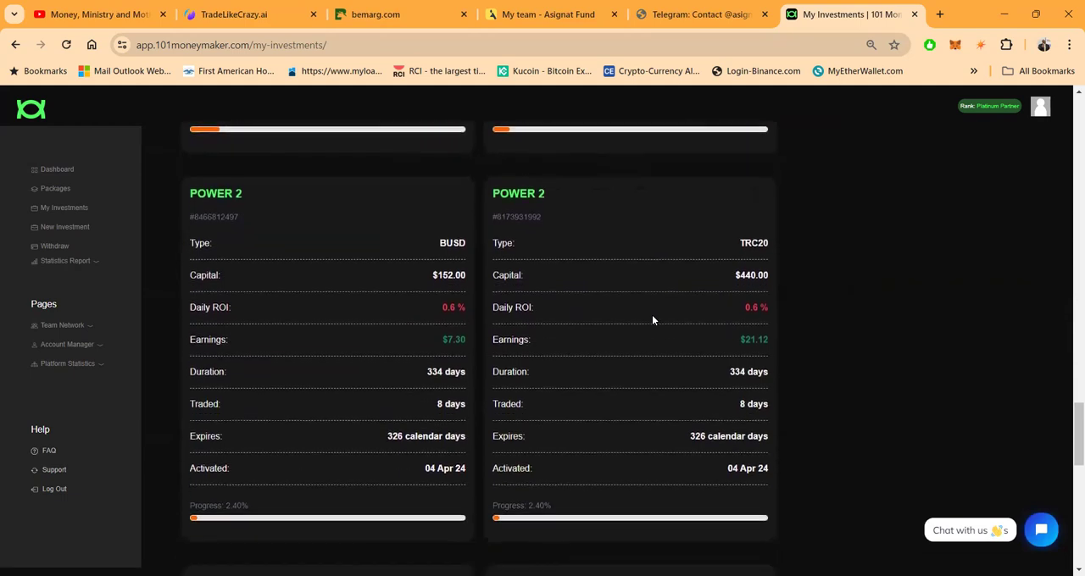
scroll(down, 3)
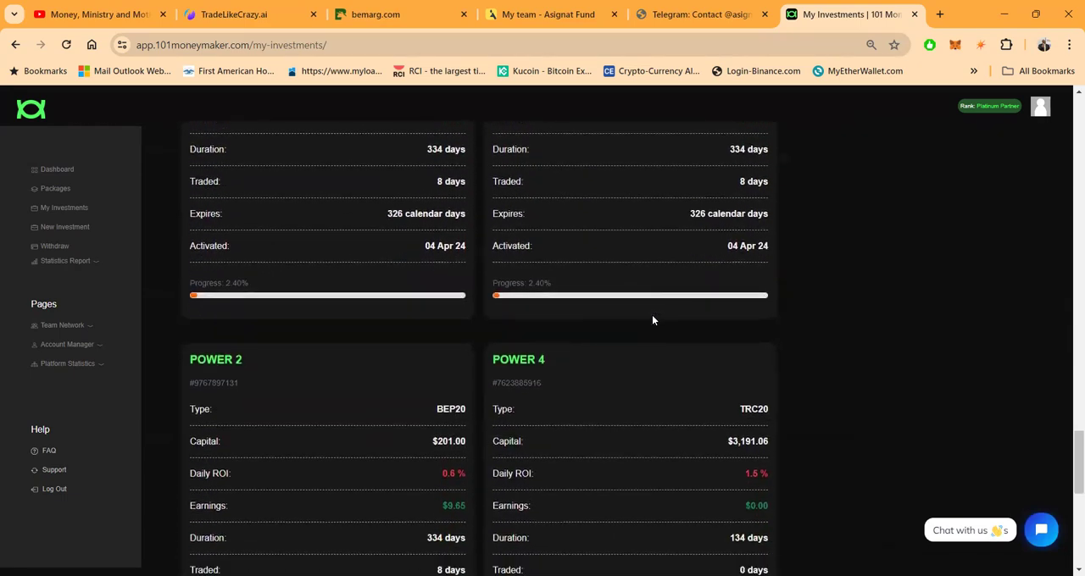
scroll(down, 3)
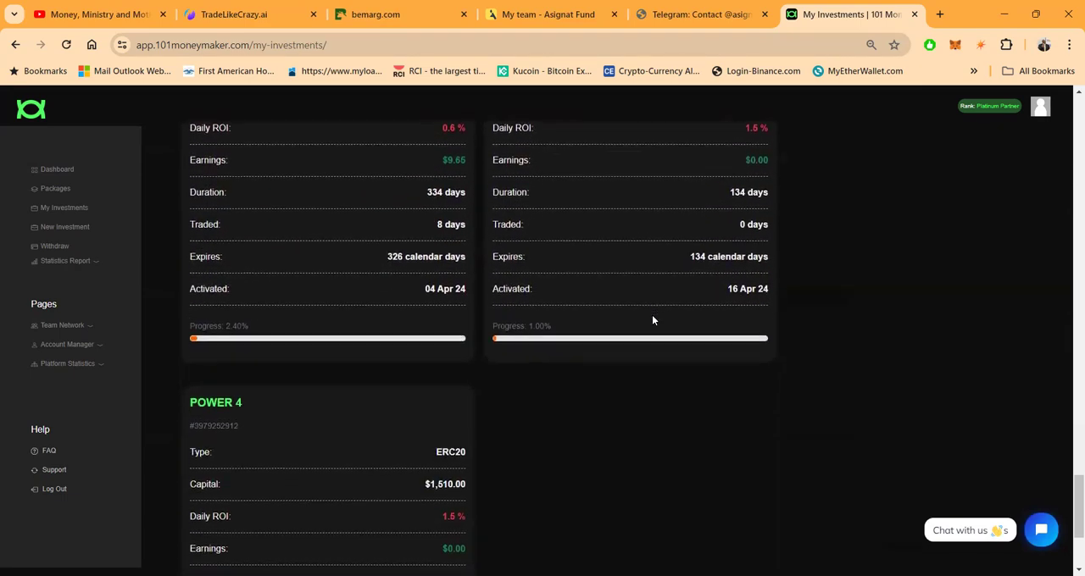
scroll(down, 3)
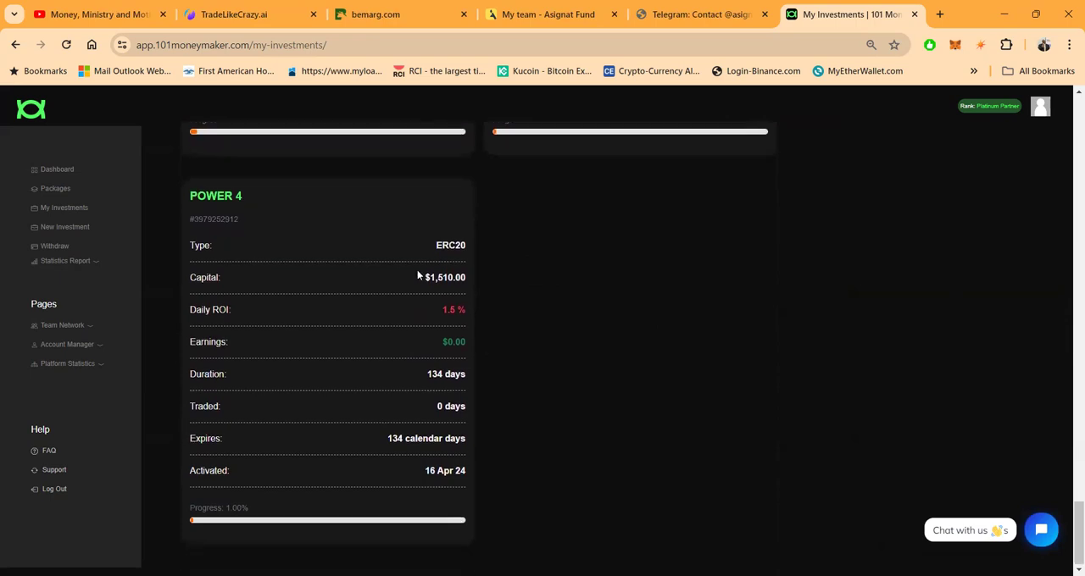
mouse_move(322, 285)
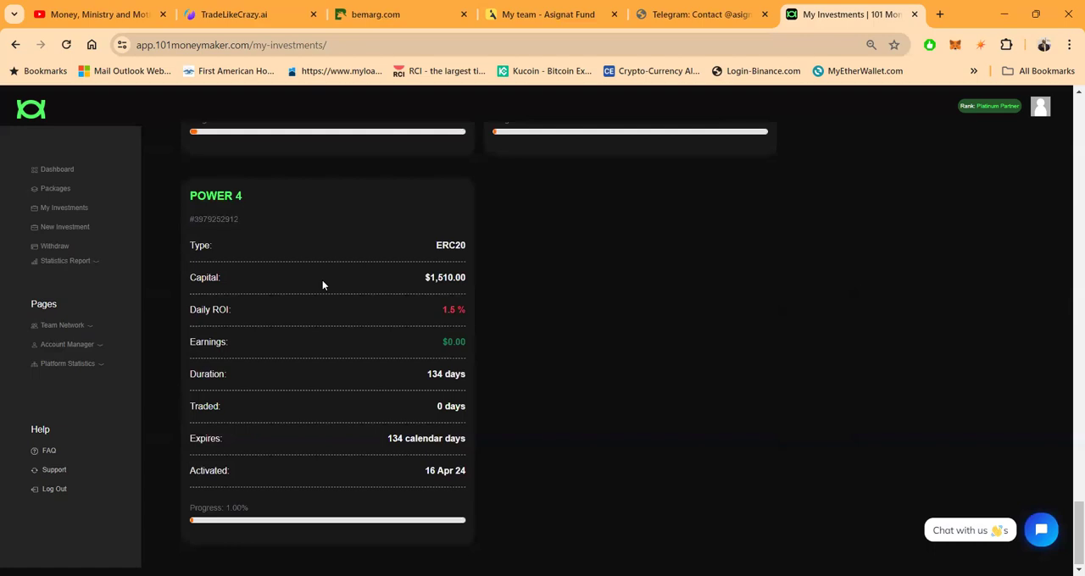
scroll(down, 3)
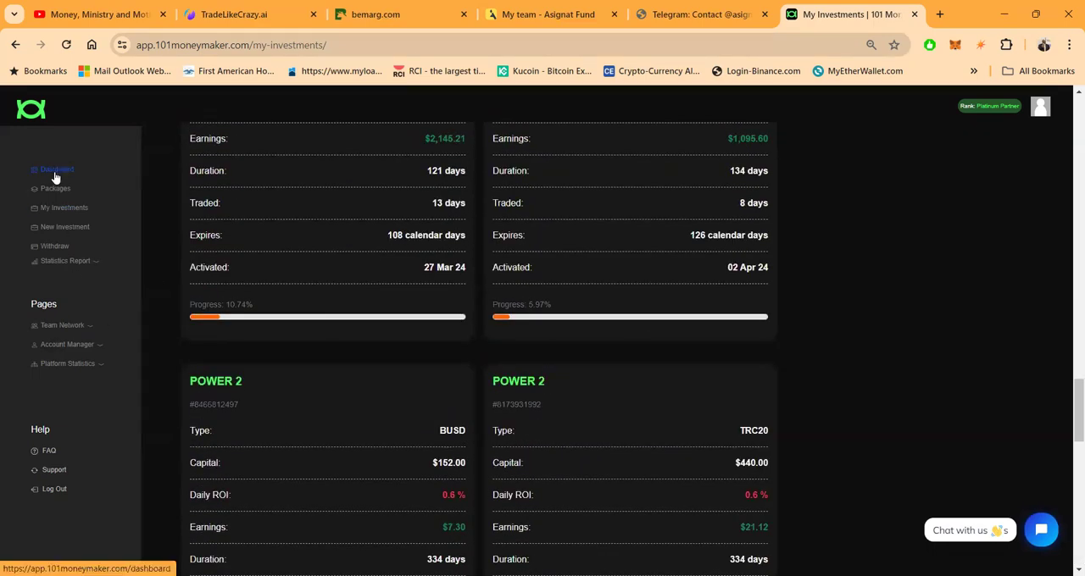
click(49, 453)
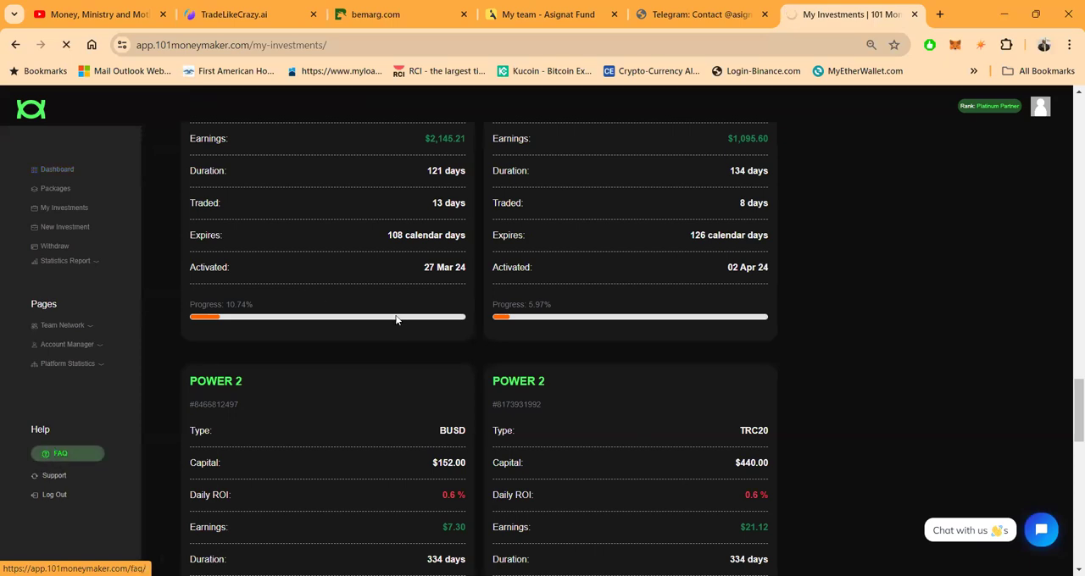
- Go to the FAQ page and expand answers on minimum withdrawal and stake length
click(61, 454)
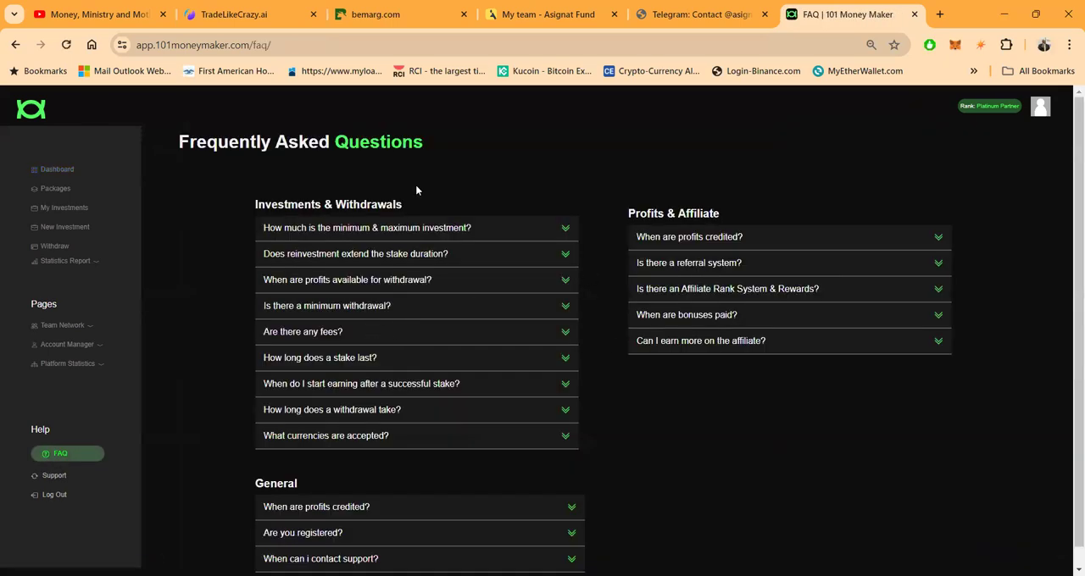
mouse_move(270, 144)
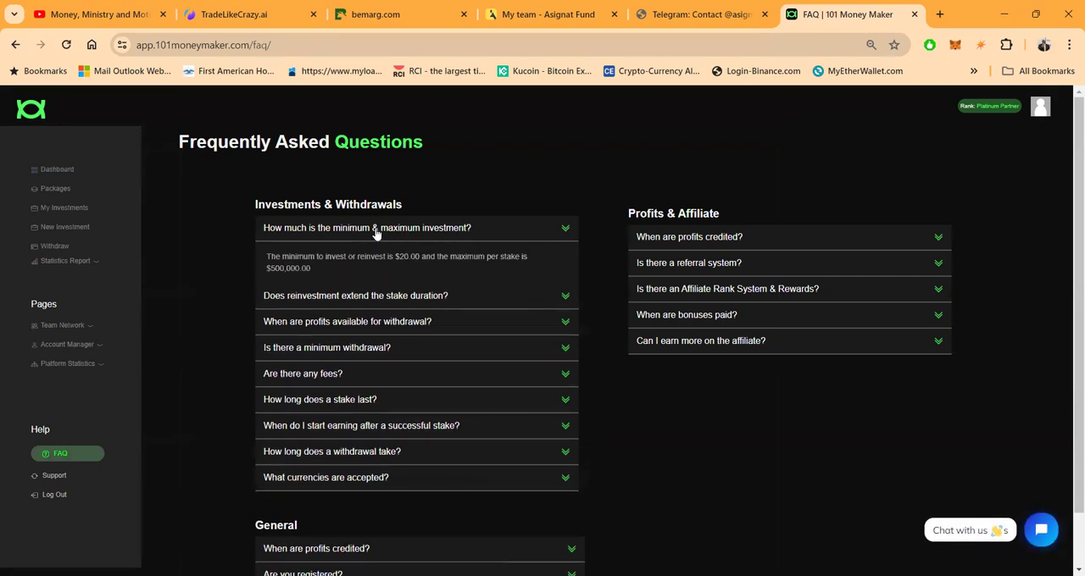
mouse_move(305, 285)
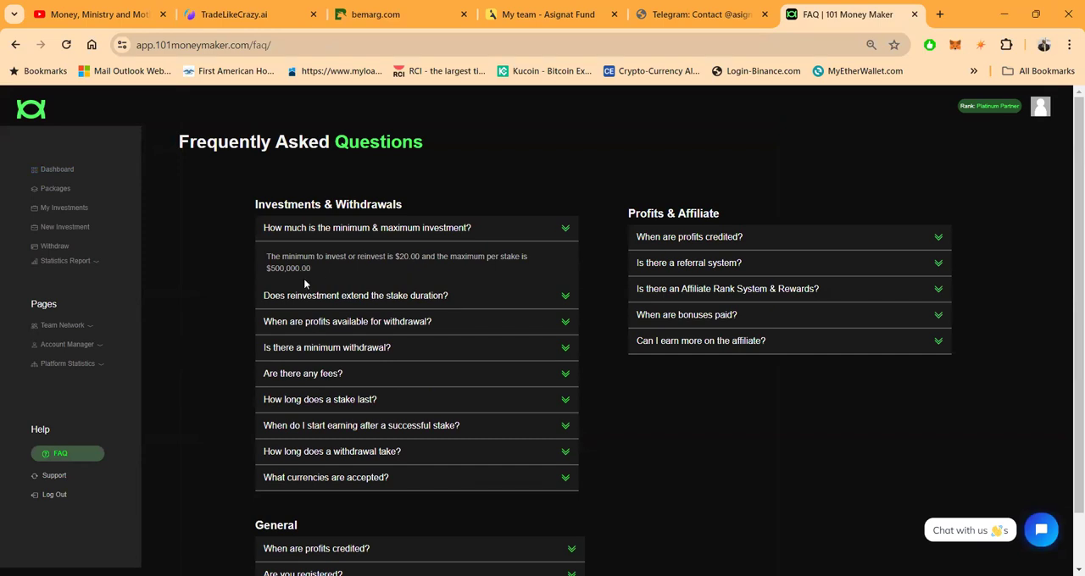
mouse_move(413, 325)
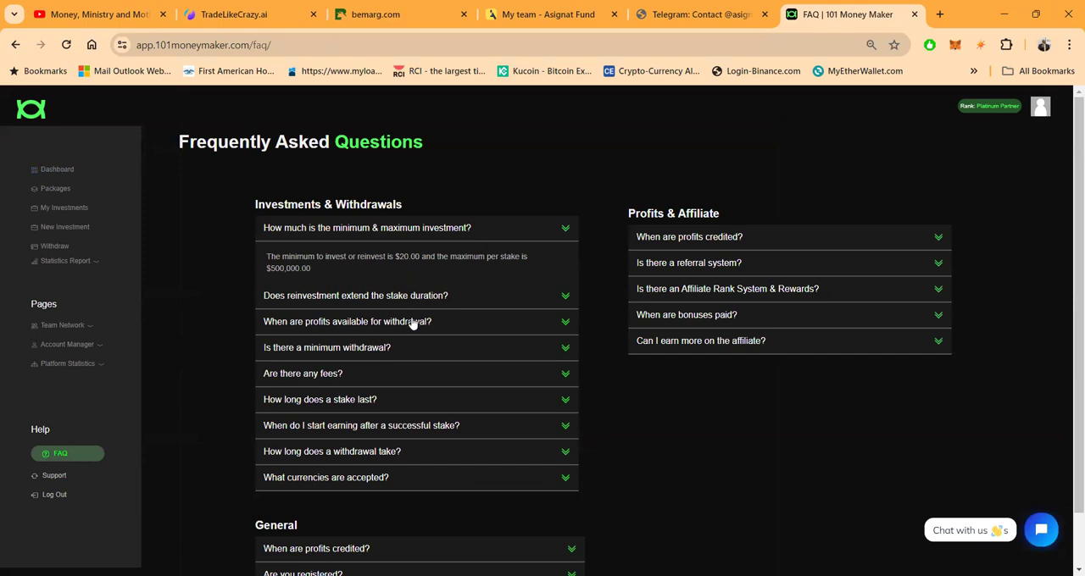
click(328, 347)
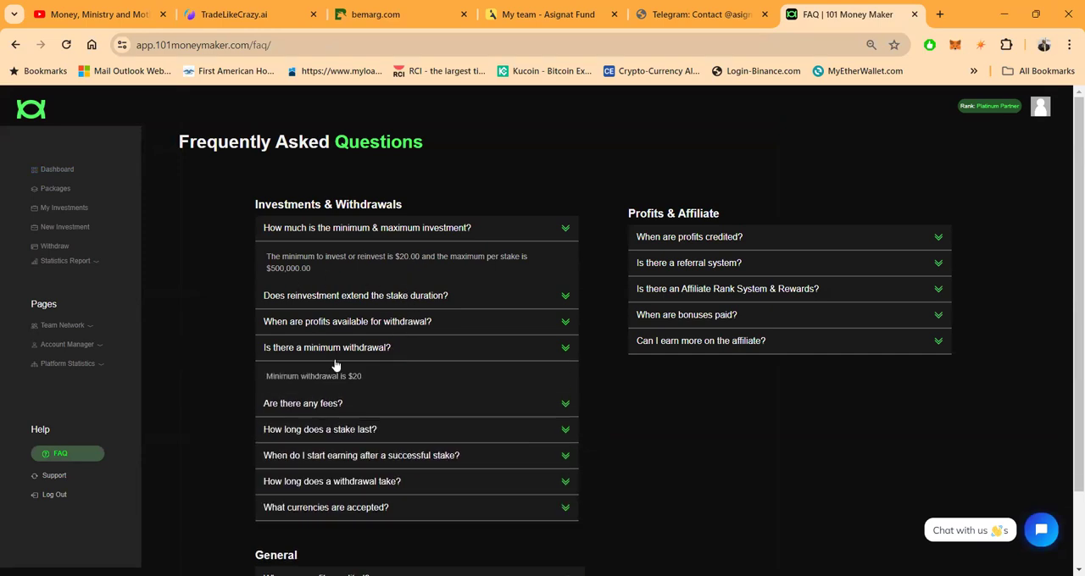
scroll(down, 3)
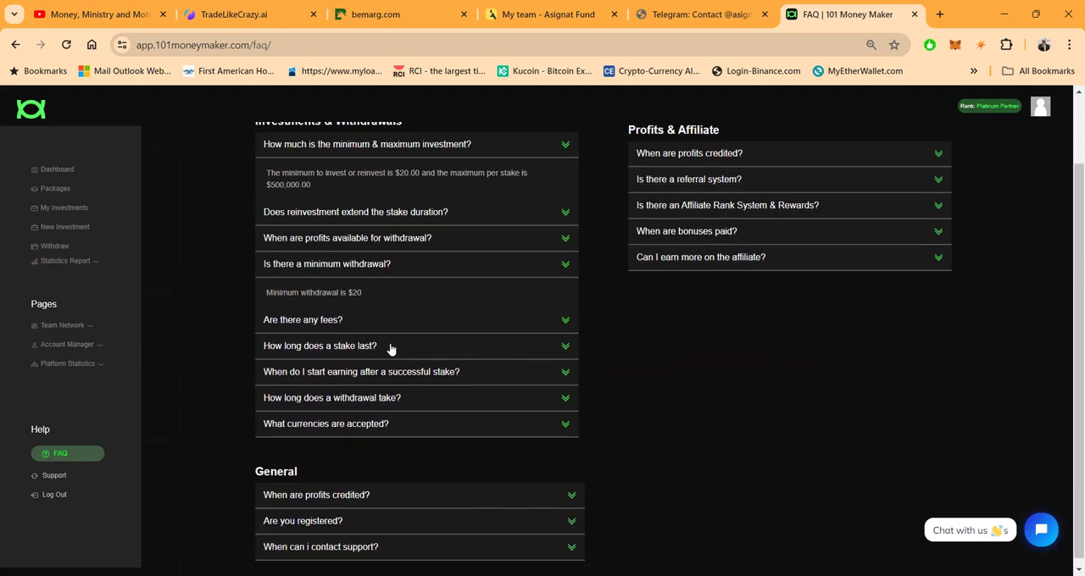
click(319, 346)
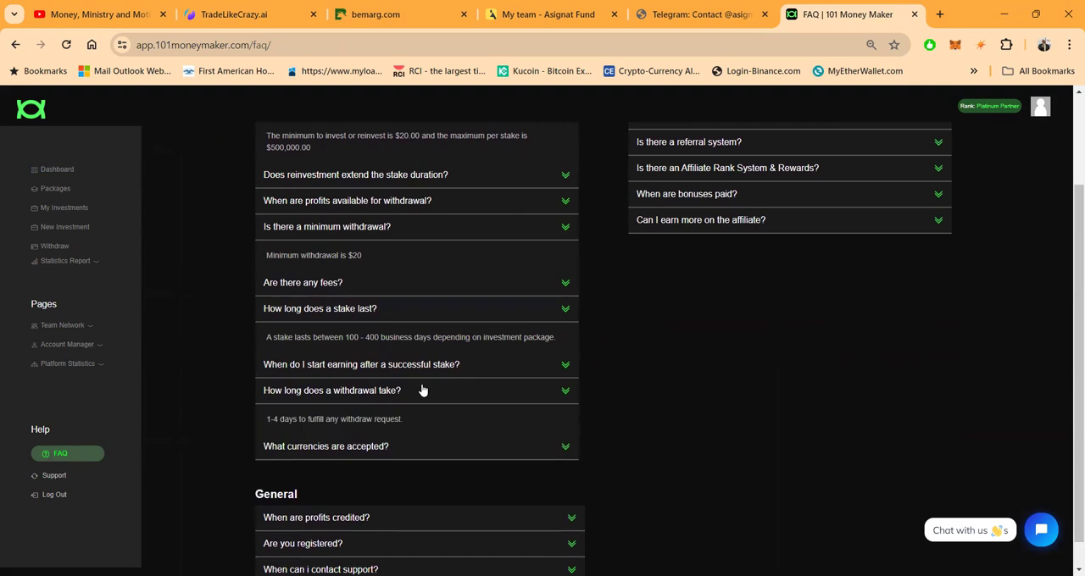
scroll(down, 3)
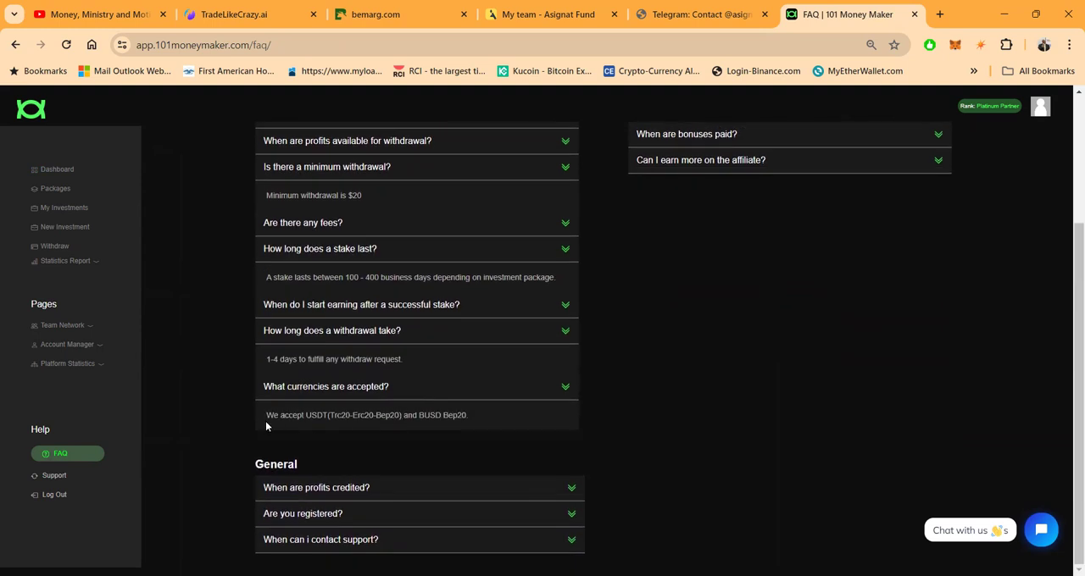
mouse_move(339, 415)
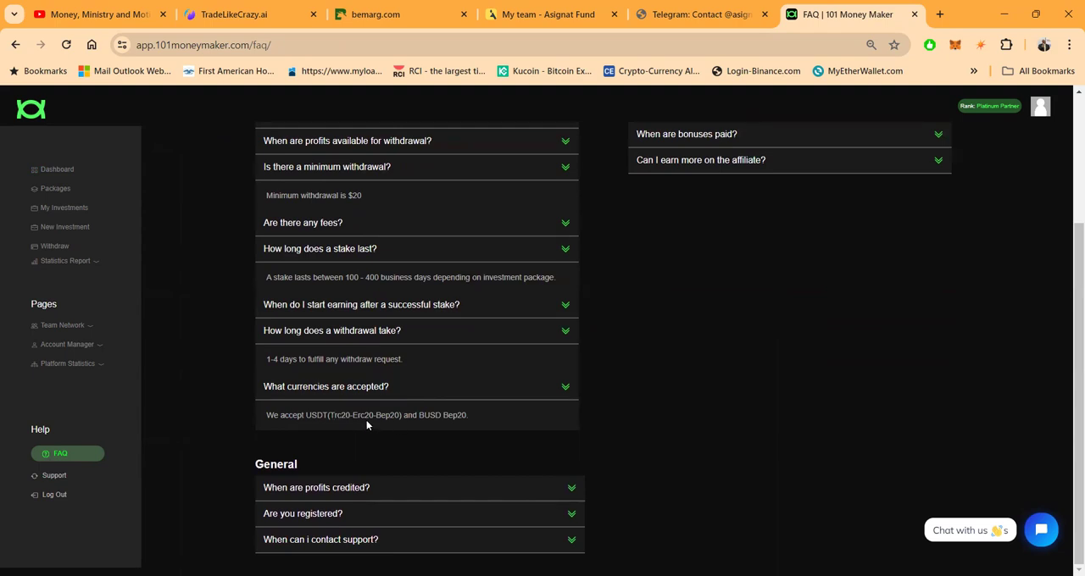
mouse_move(441, 412)
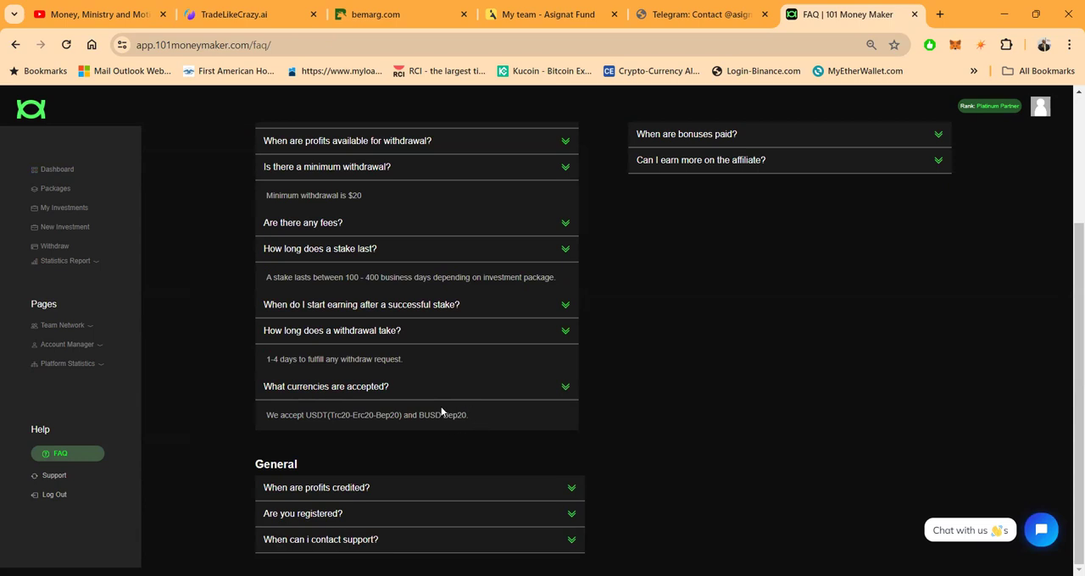
mouse_move(709, 281)
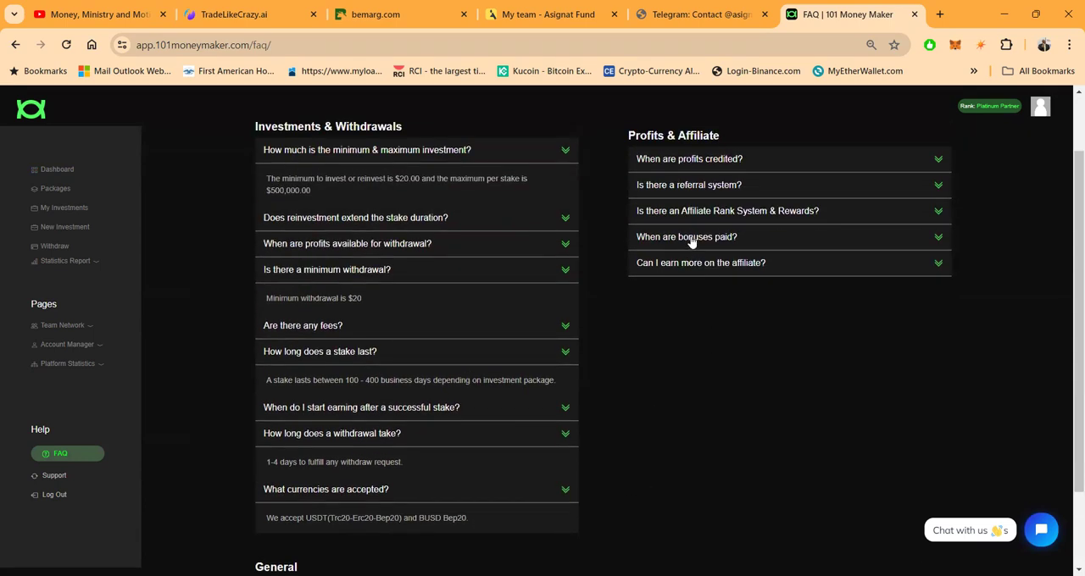
mouse_move(682, 166)
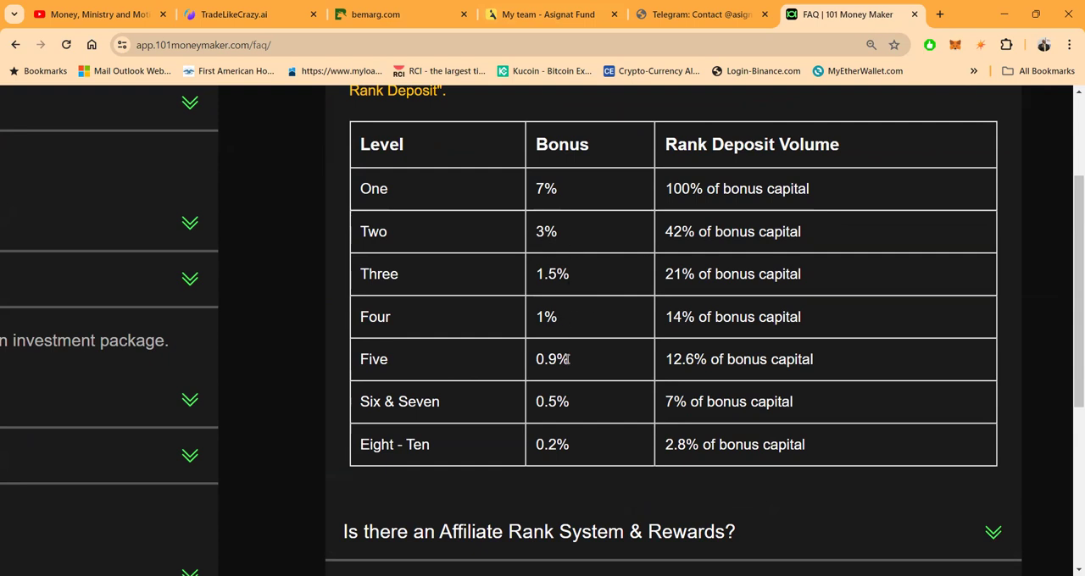
mouse_move(568, 401)
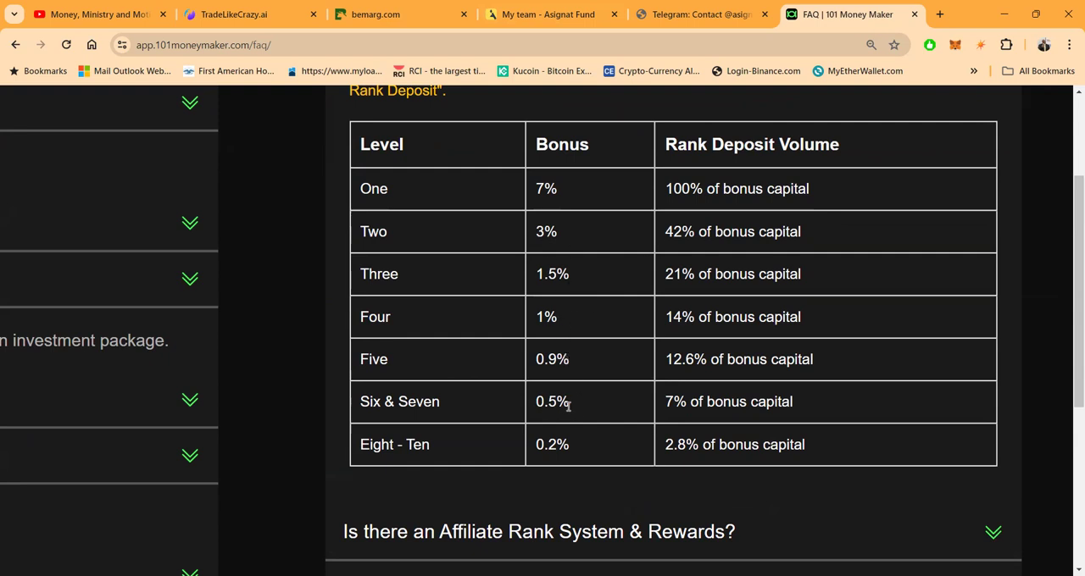
mouse_move(526, 454)
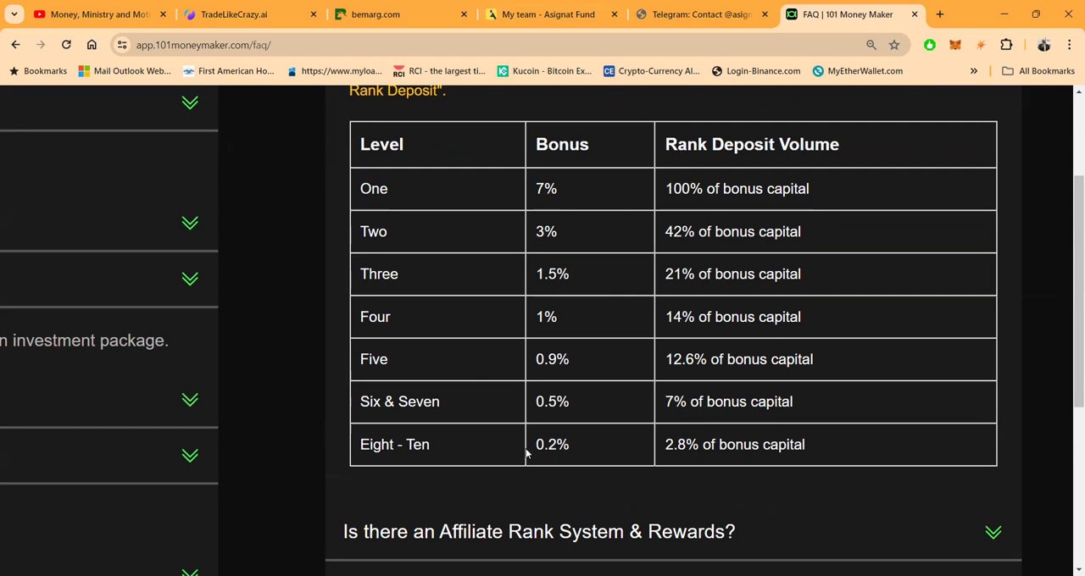
mouse_move(584, 440)
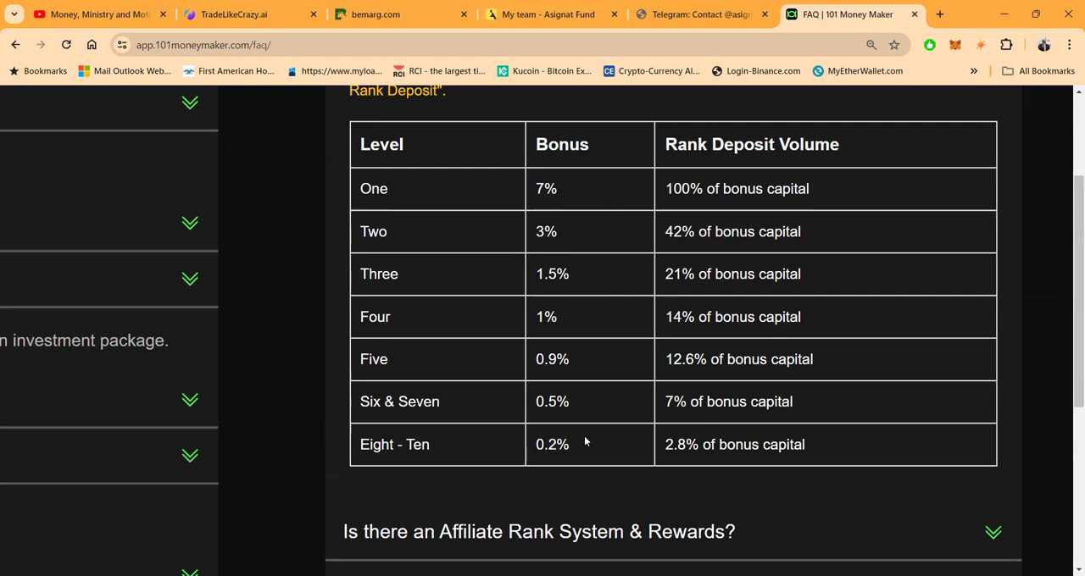
- Scroll the FAQ to the referral level table with Bonus and Rank Deposit Volume columns
scroll(down, 3)
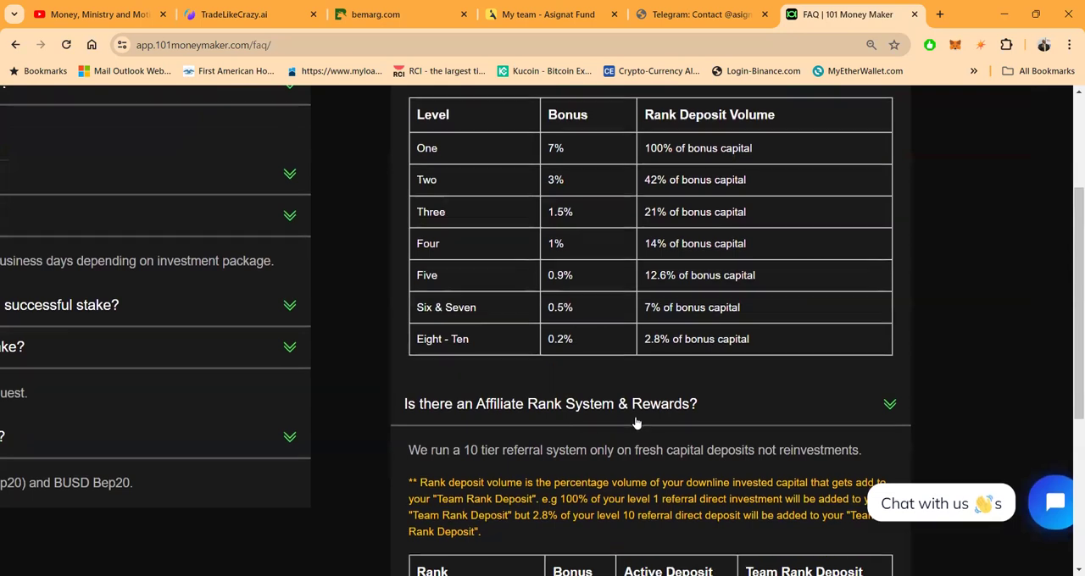
- Scroll through the Affiliate Rank System rewards table from Novice Earner to Grand Guru
scroll(down, 3)
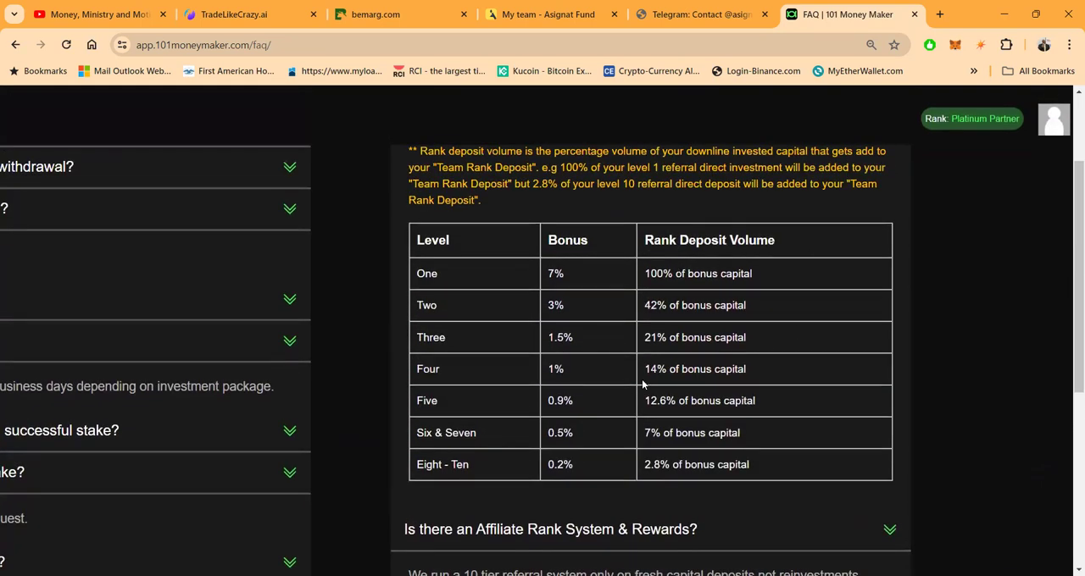
scroll(down, 3)
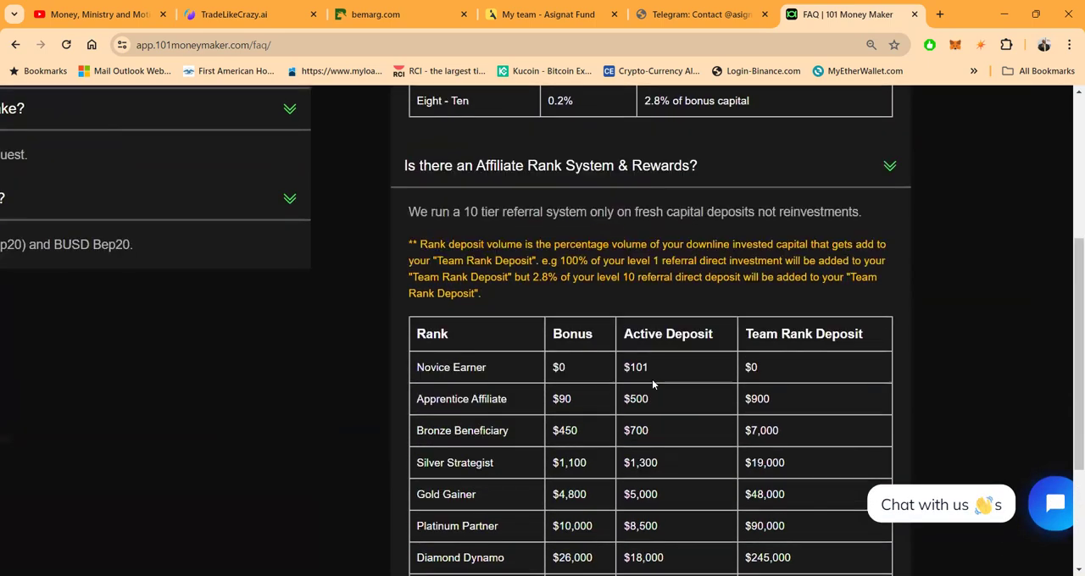
scroll(down, 3)
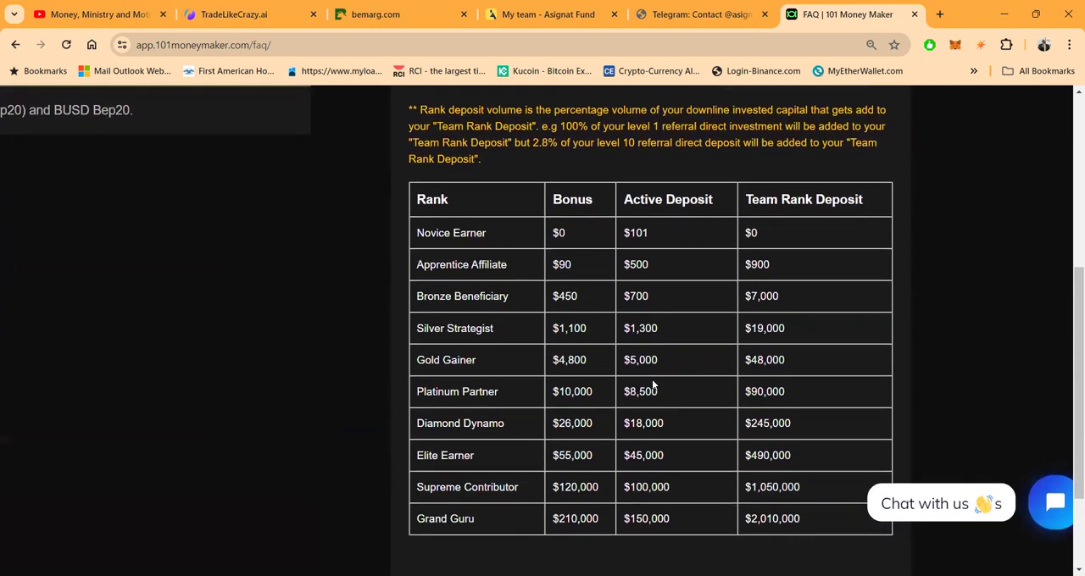
scroll(down, 3)
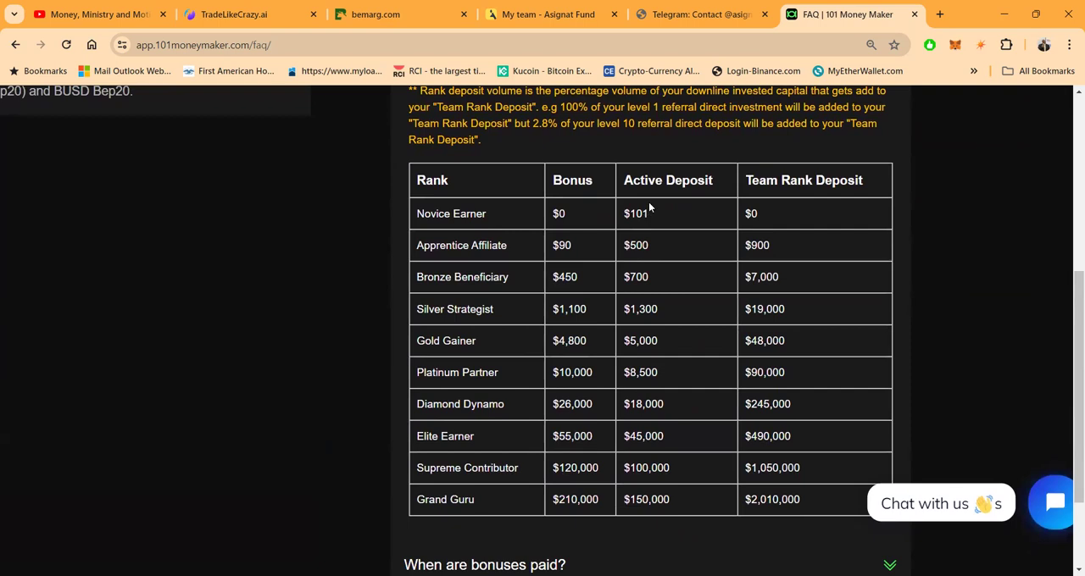
mouse_move(644, 195)
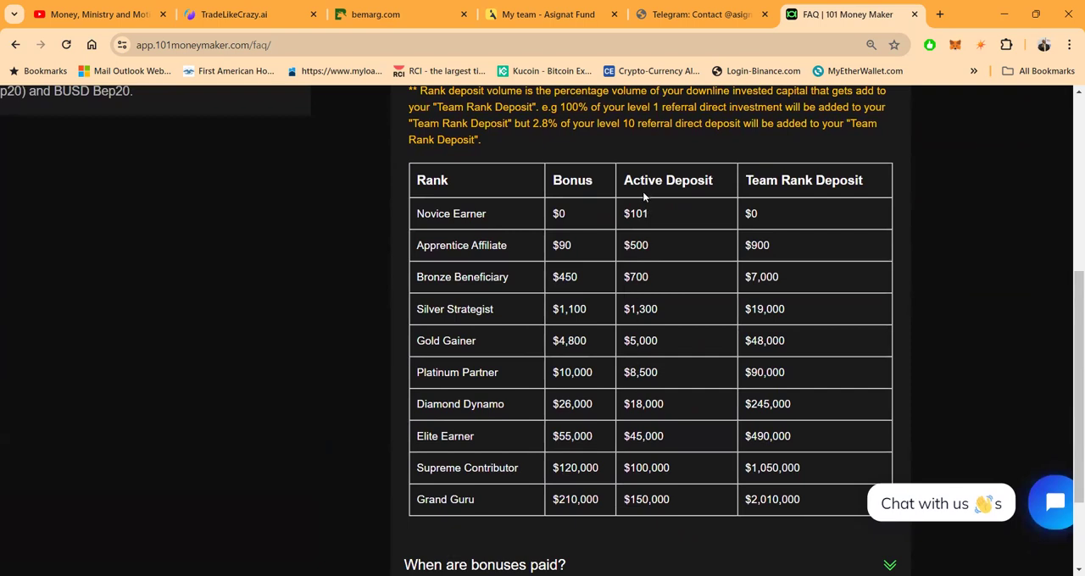
mouse_move(753, 185)
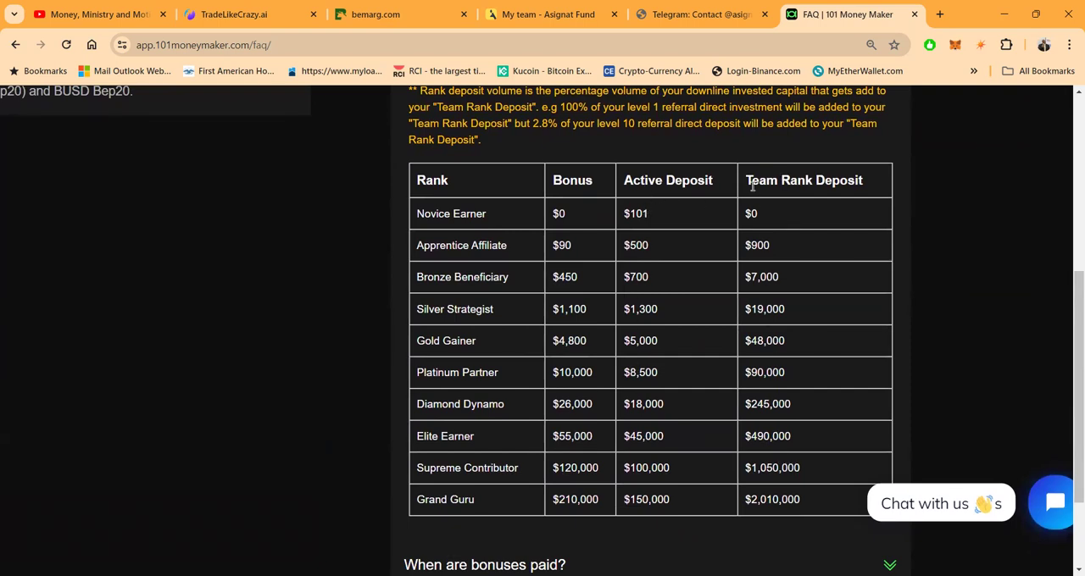
mouse_move(570, 340)
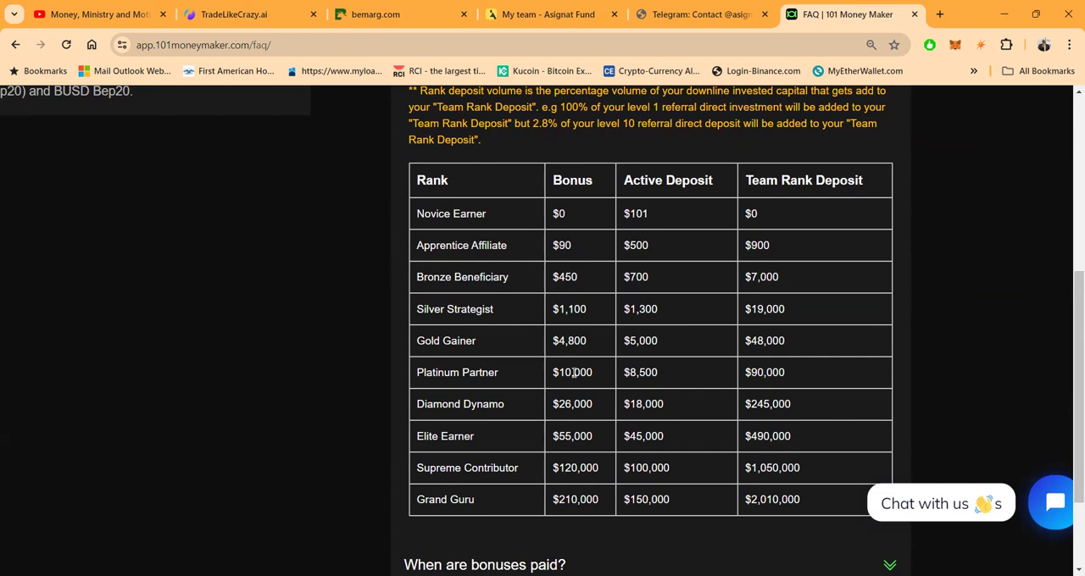
scroll(down, 3)
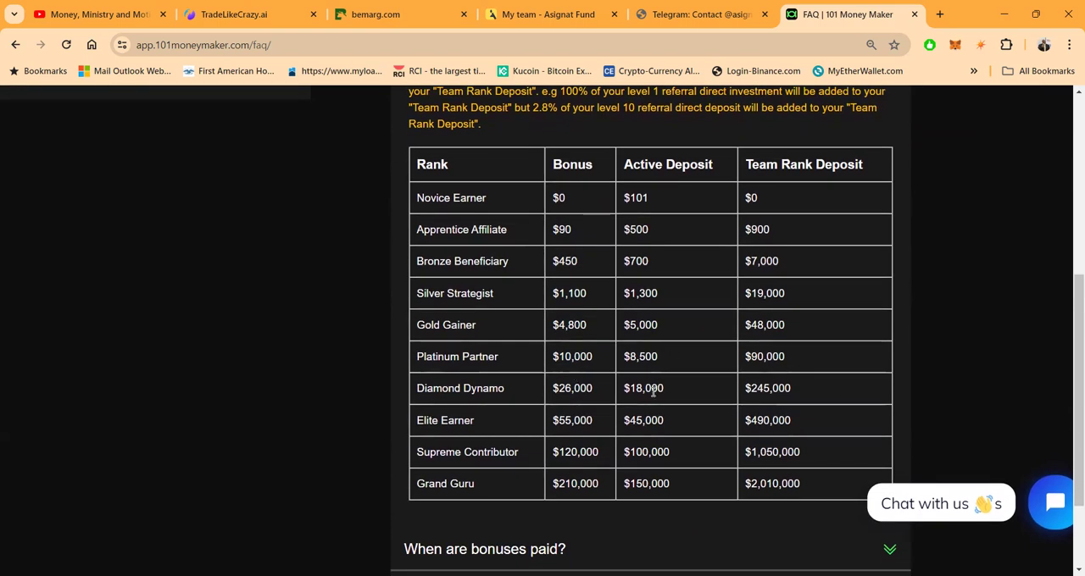
mouse_move(614, 382)
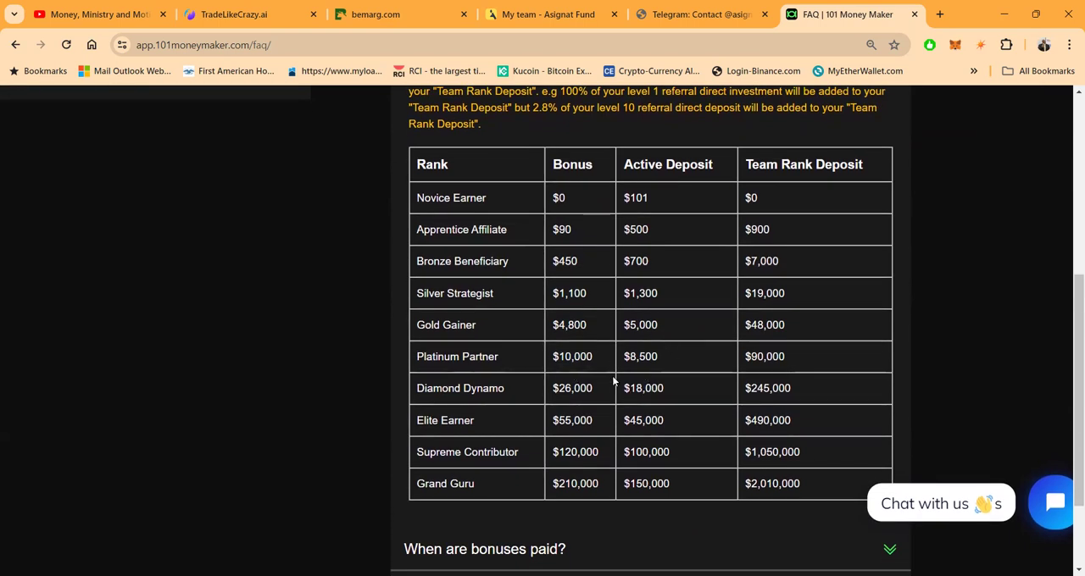
scroll(down, 3)
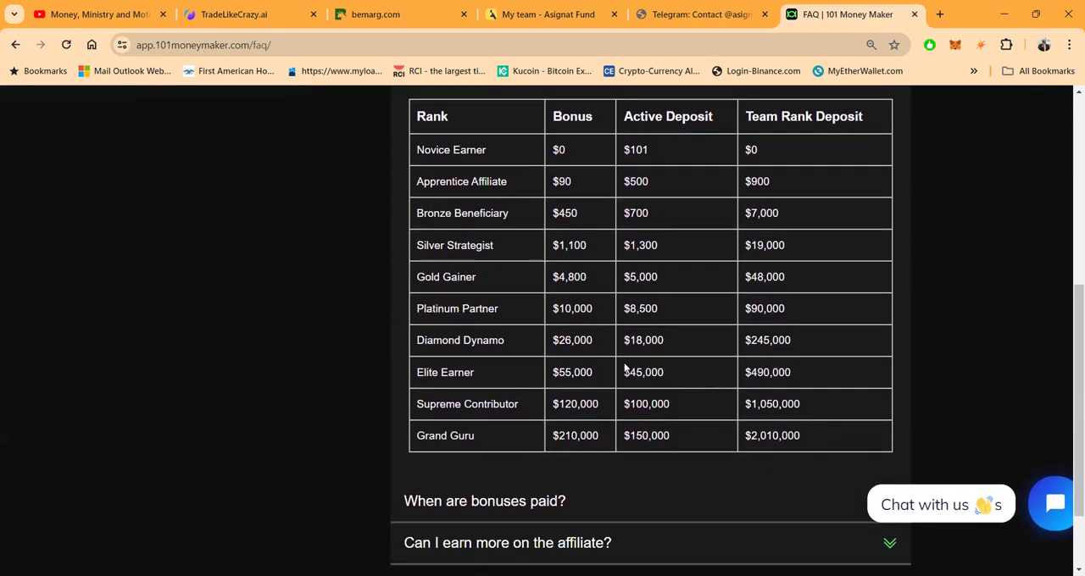
mouse_move(600, 464)
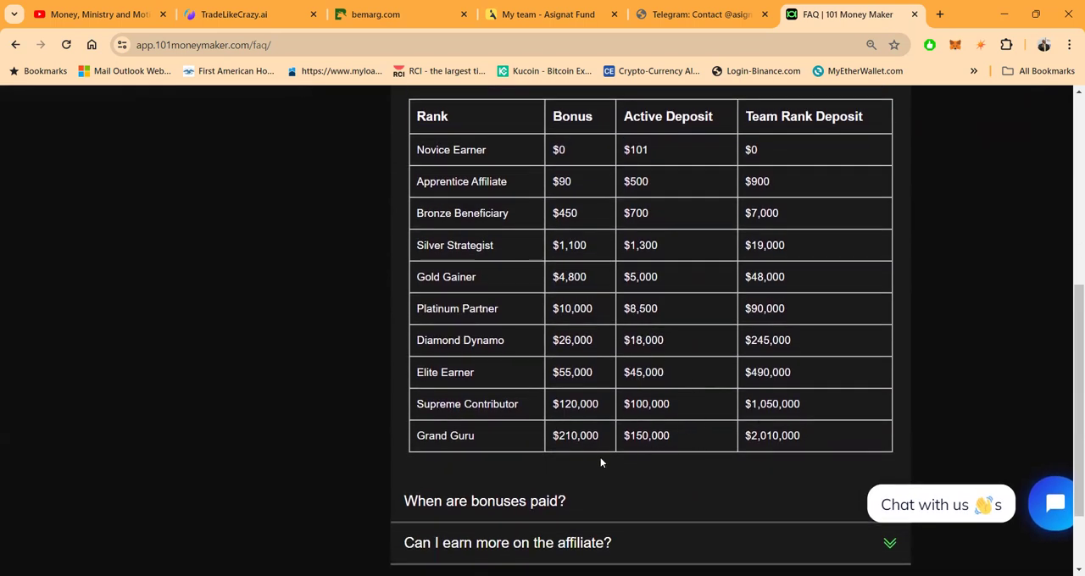
mouse_move(624, 435)
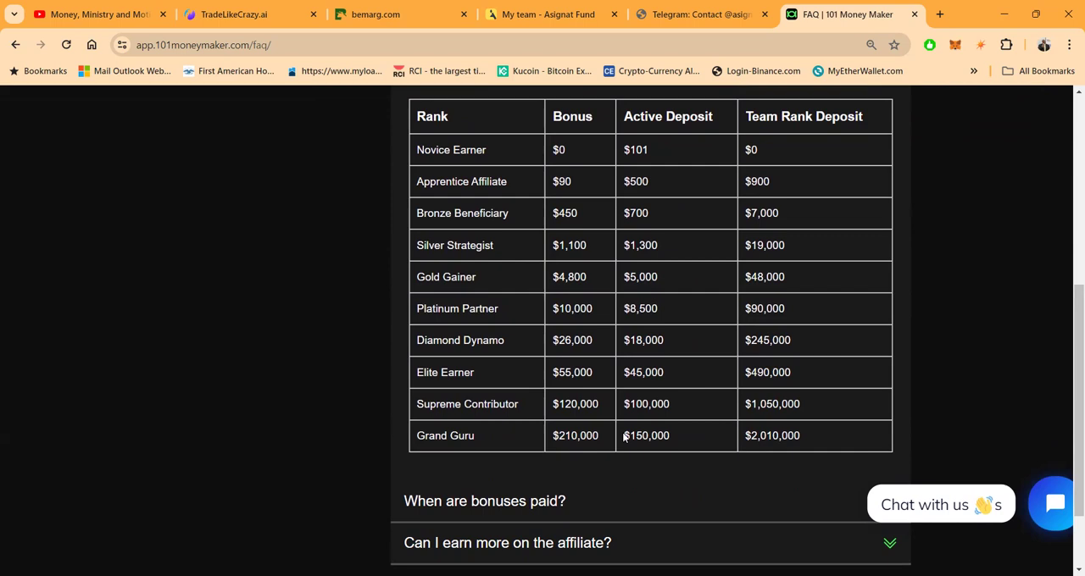
scroll(down, 3)
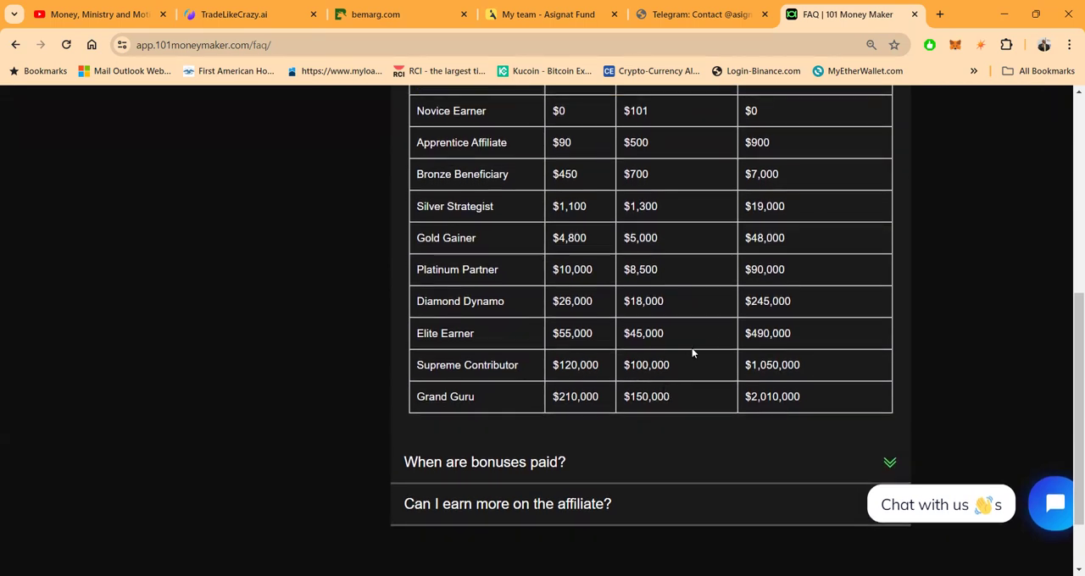
mouse_move(412, 376)
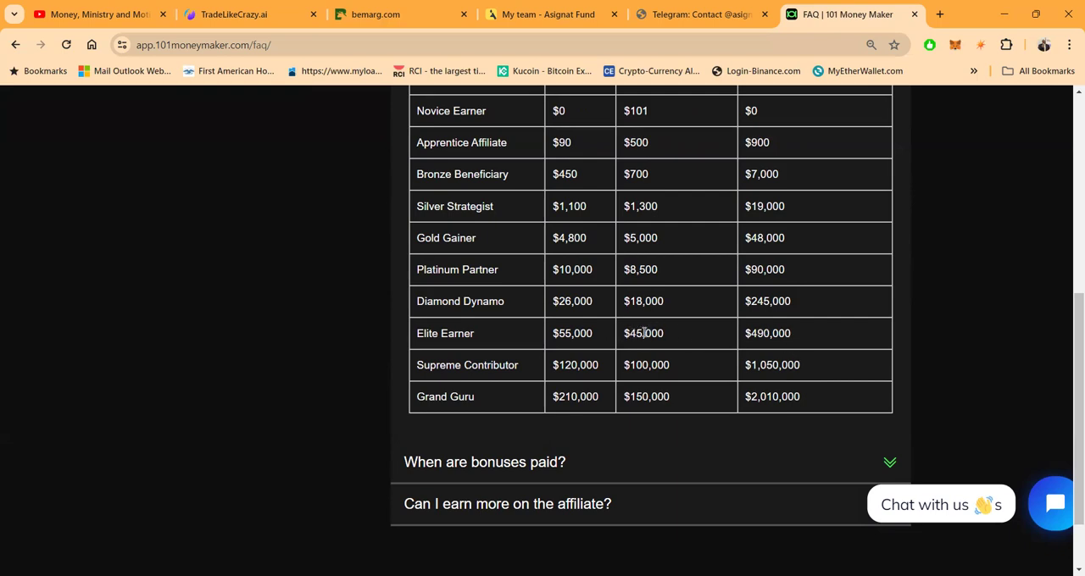
mouse_move(664, 333)
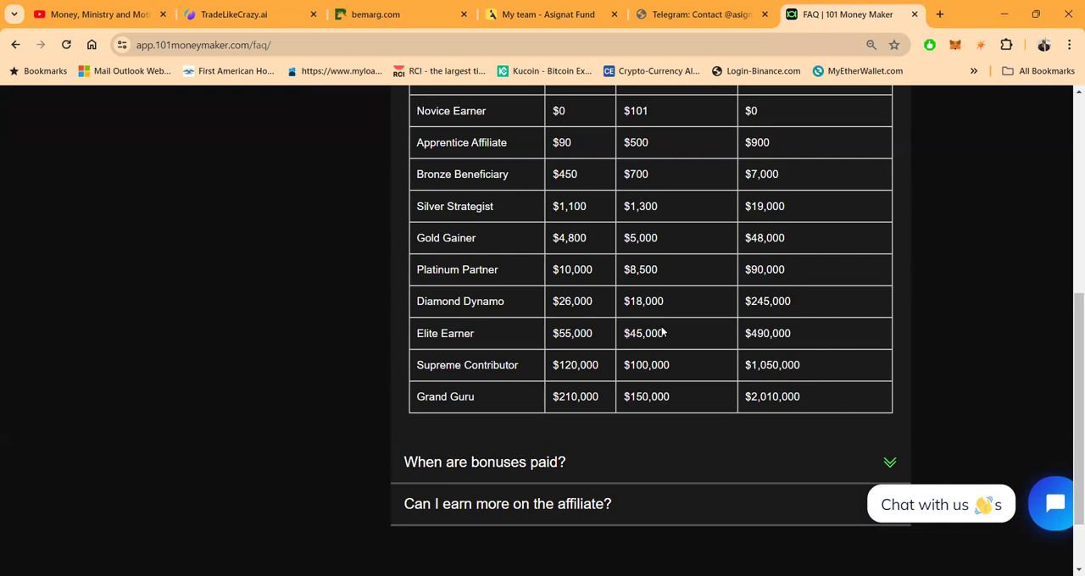
mouse_move(644, 295)
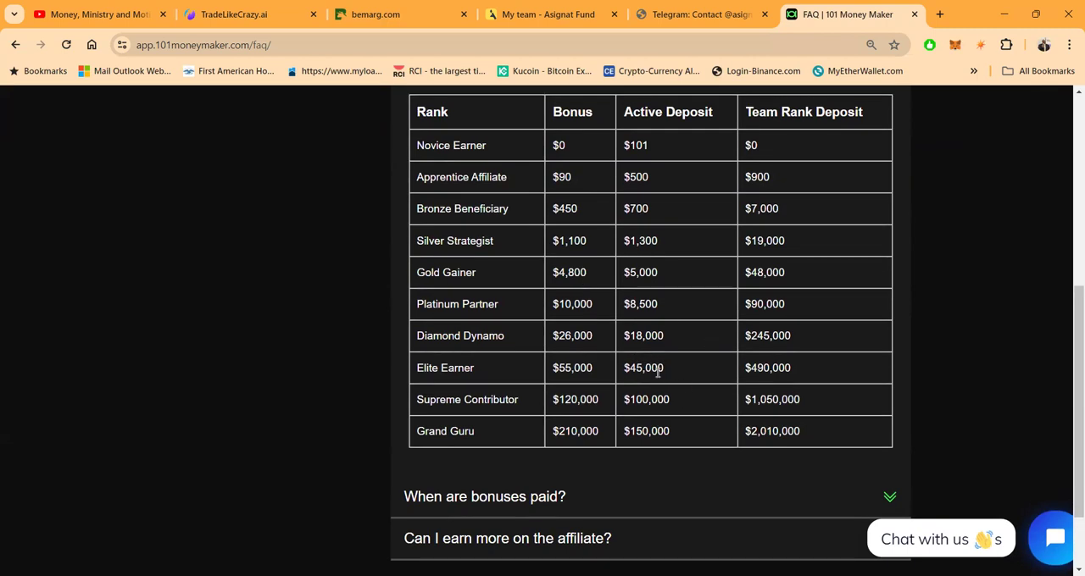
mouse_move(793, 373)
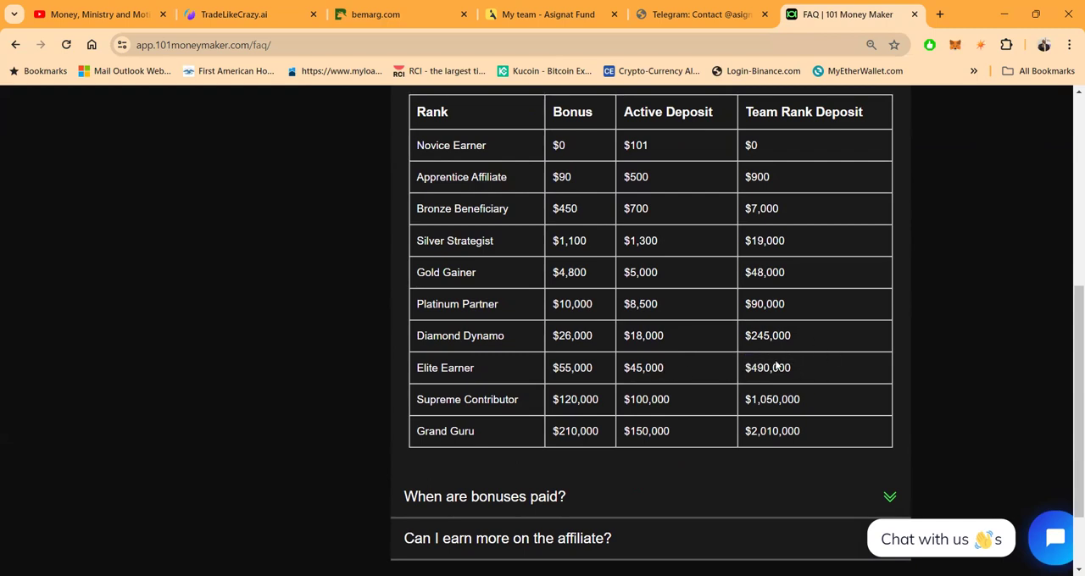
mouse_move(597, 356)
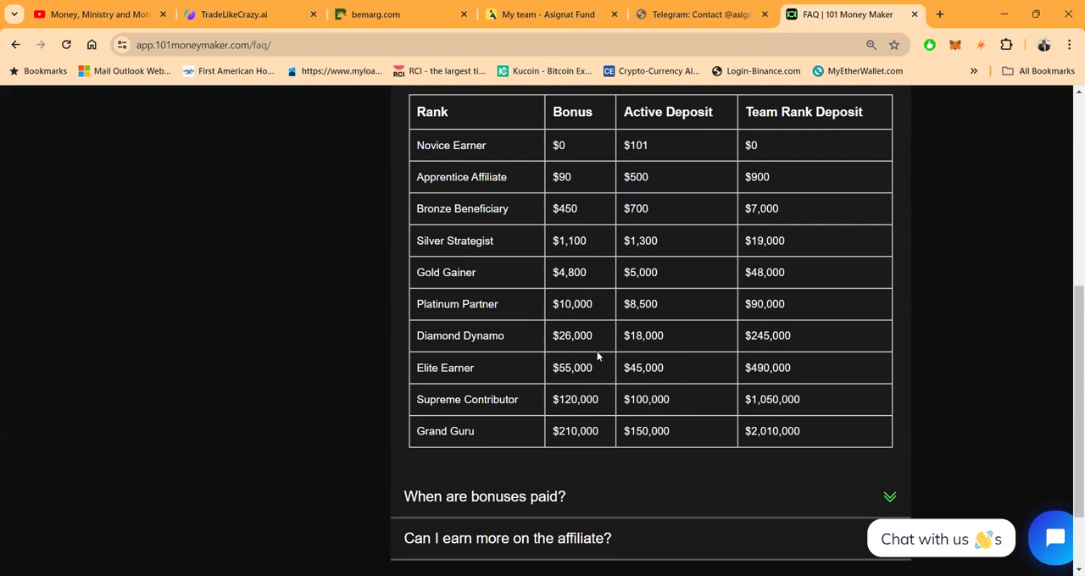
scroll(down, 3)
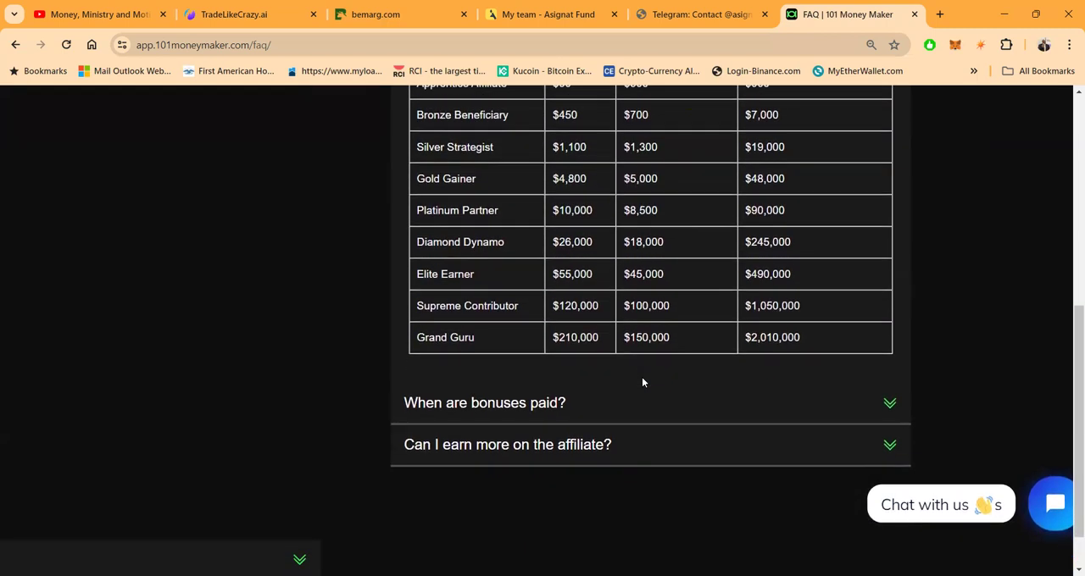
scroll(down, 3)
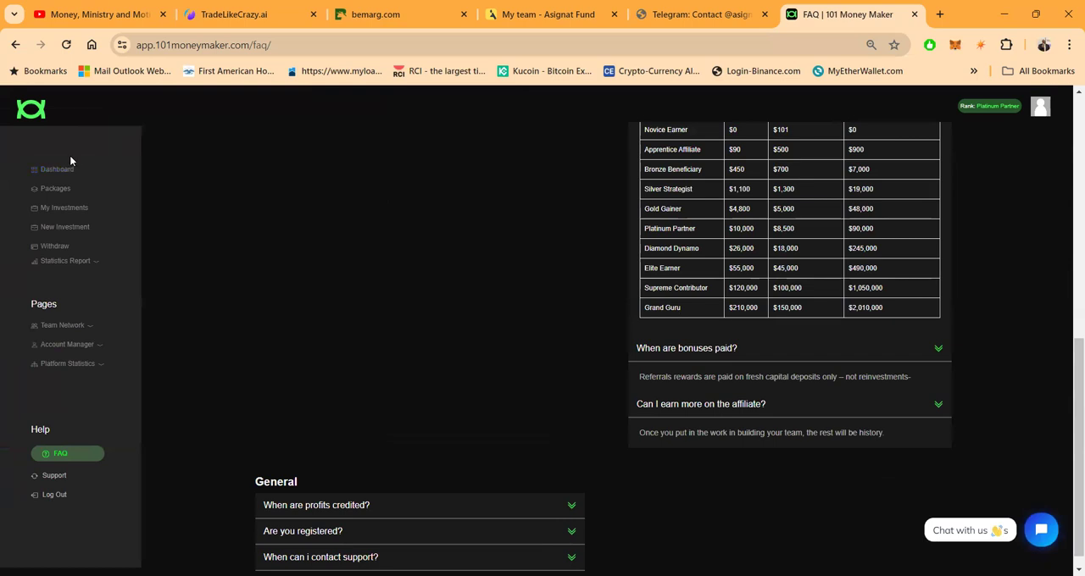
- Return to the member dashboard from the left sidebar
click(56, 170)
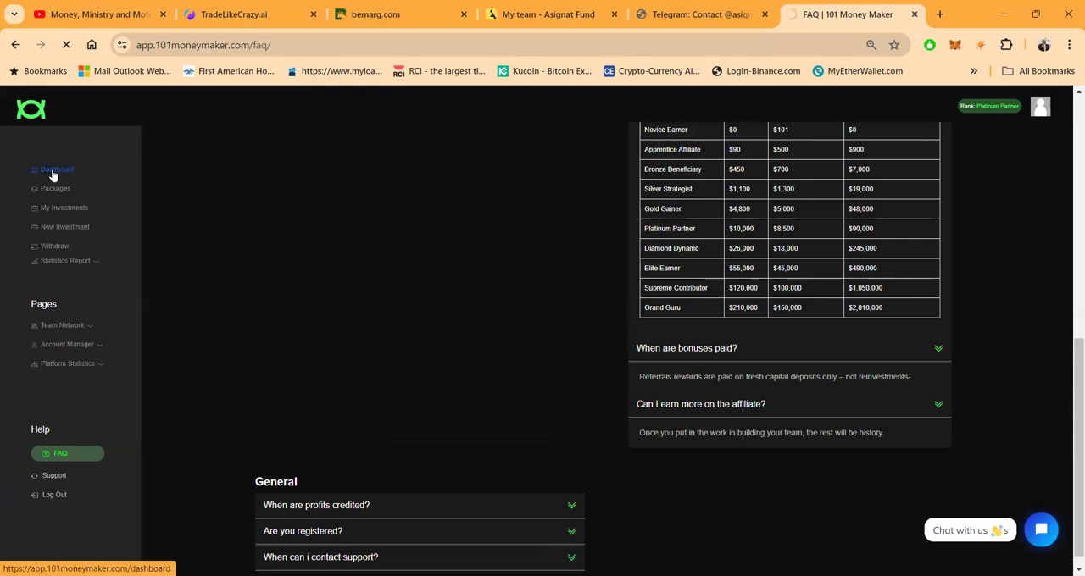
click(58, 170)
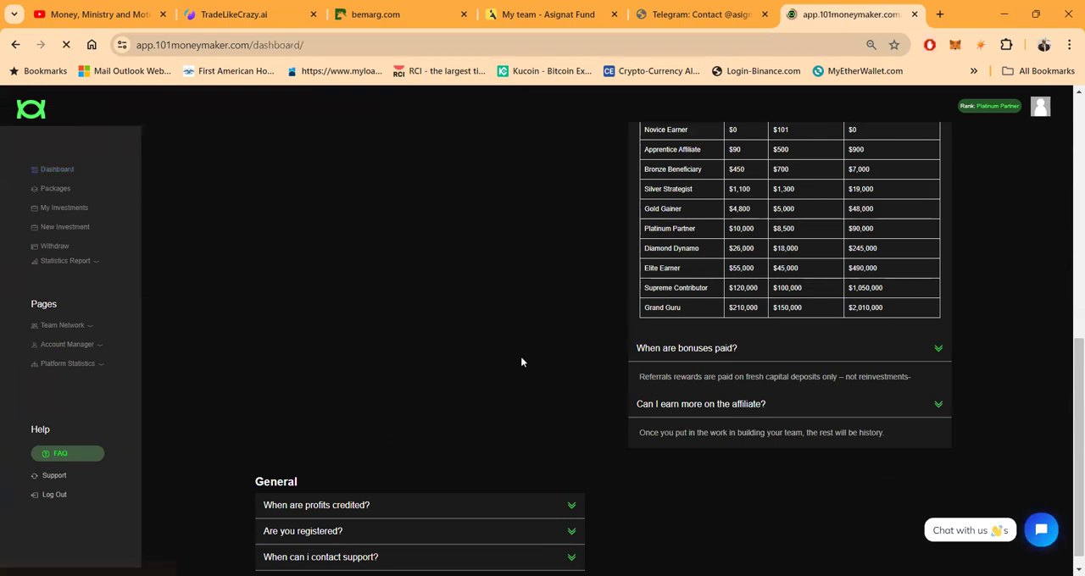